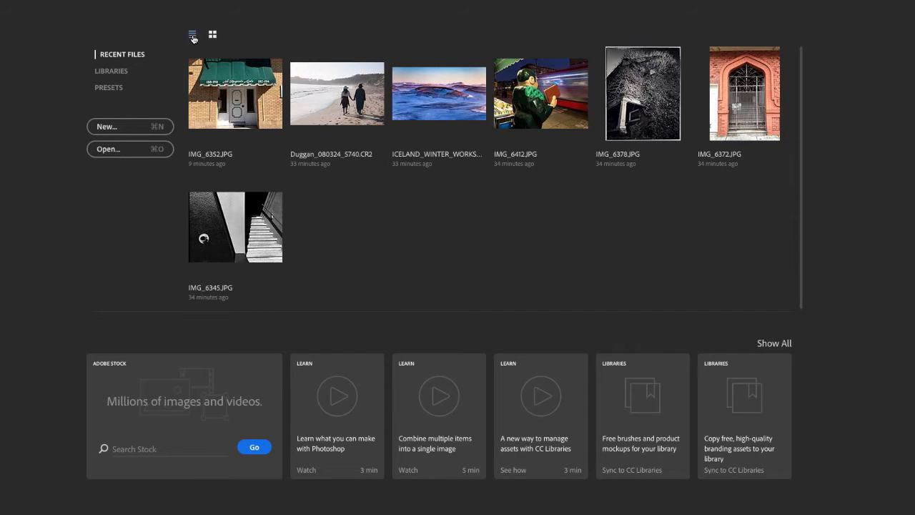
Toggle recent files between list and thumbnail views, then show the Creative Cloud libraries.
click(192, 34)
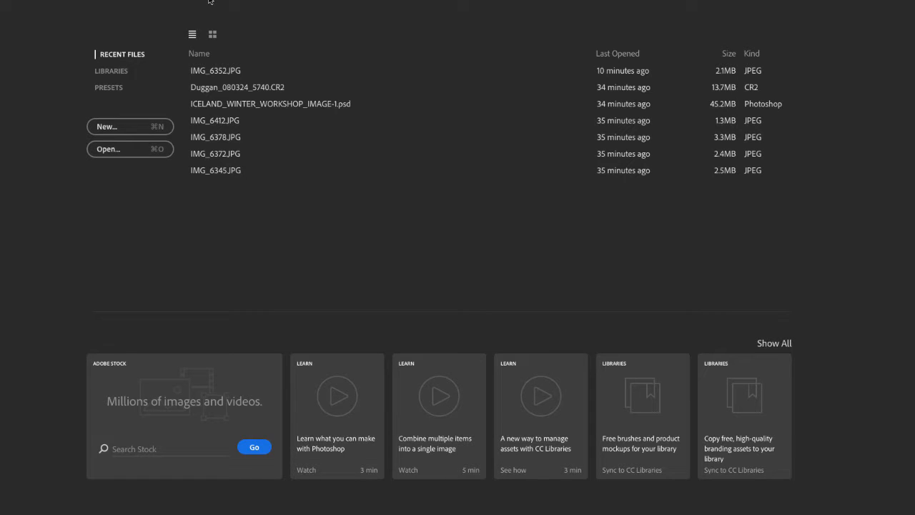
click(237, 88)
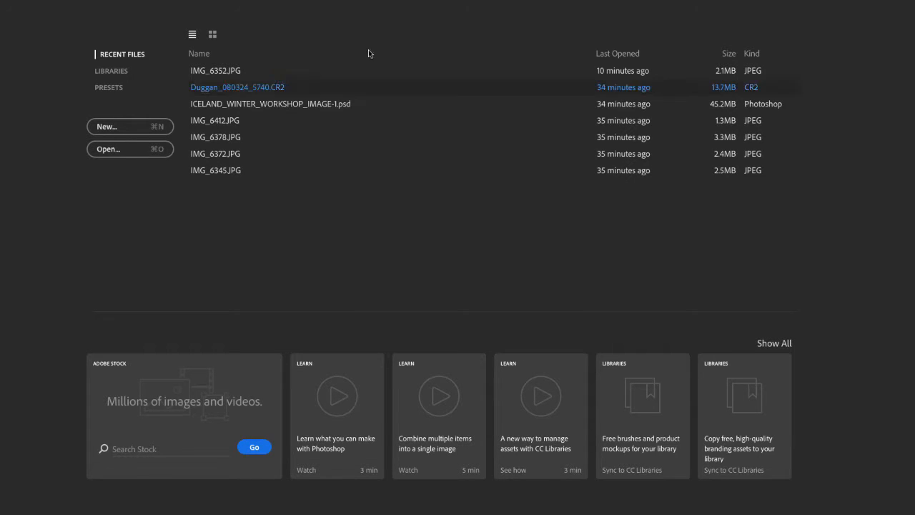
click(211, 35)
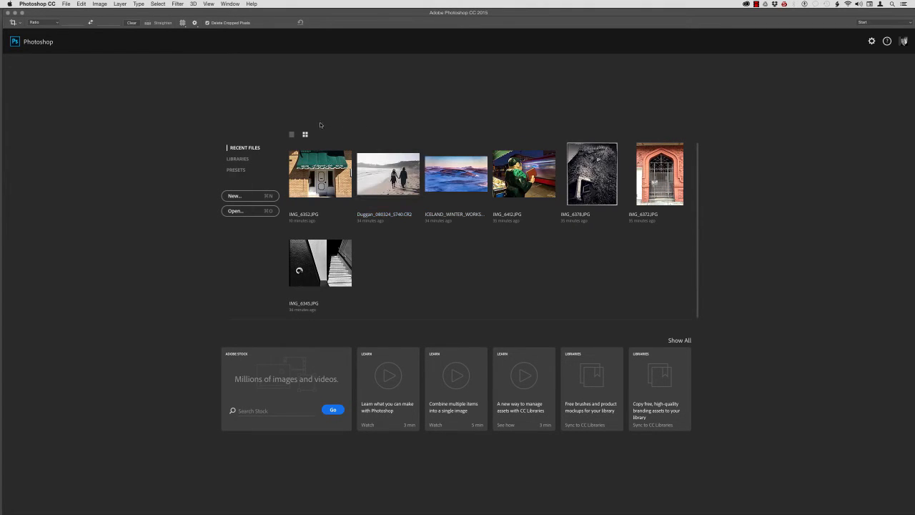
mouse_move(260, 166)
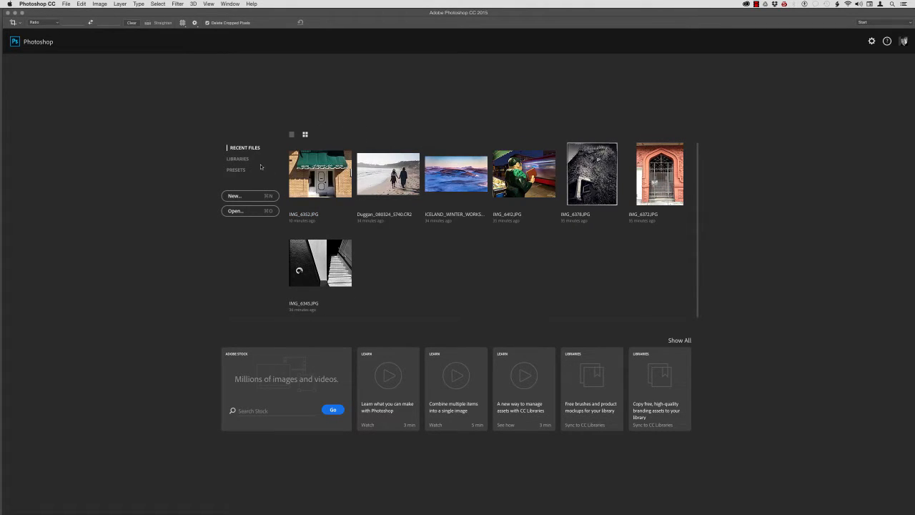
click(237, 157)
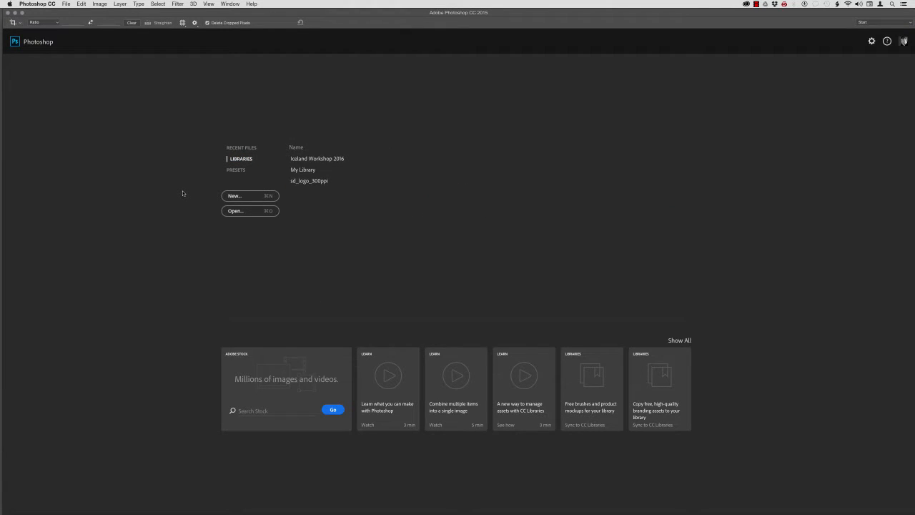
mouse_move(333, 239)
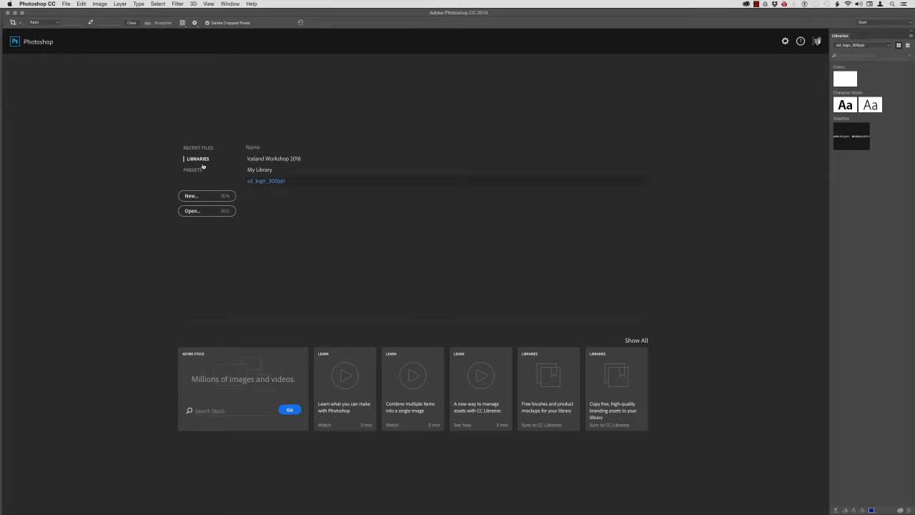
Show the new-document presets on the start screen.
click(194, 169)
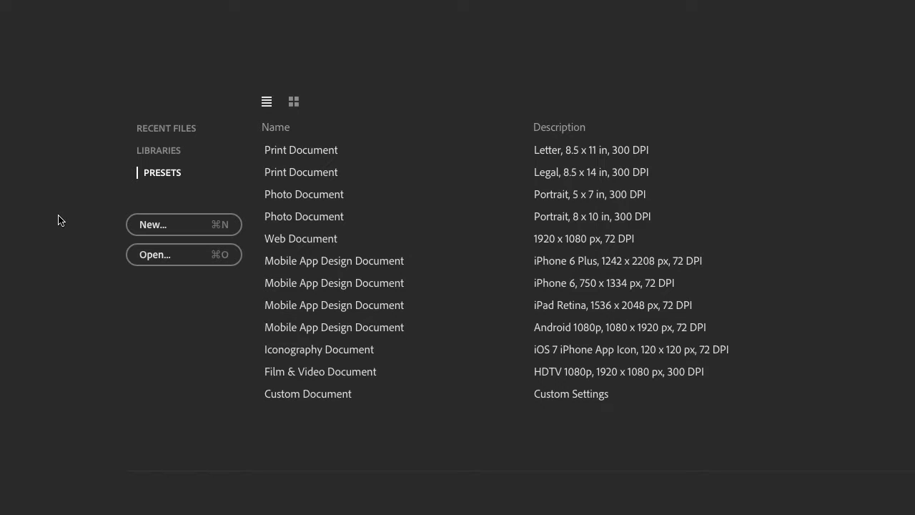
mouse_move(80, 246)
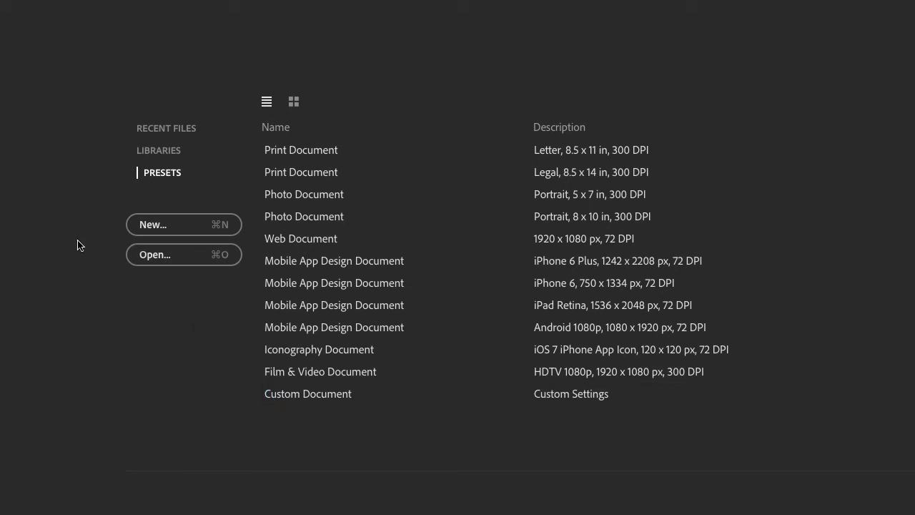
mouse_move(145, 237)
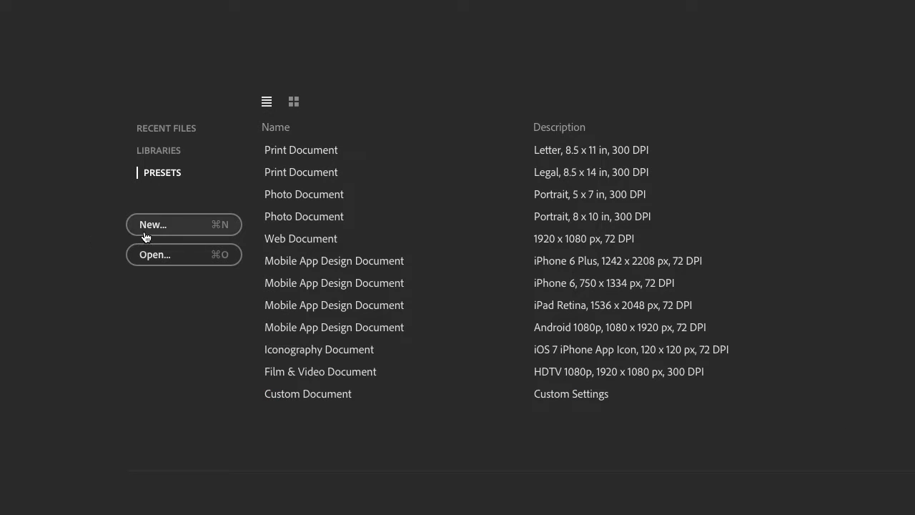
mouse_move(181, 230)
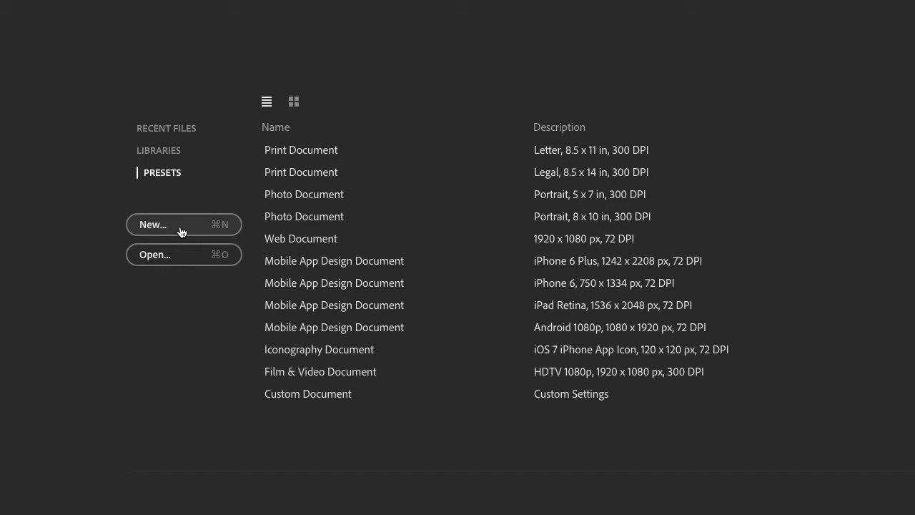
mouse_move(157, 229)
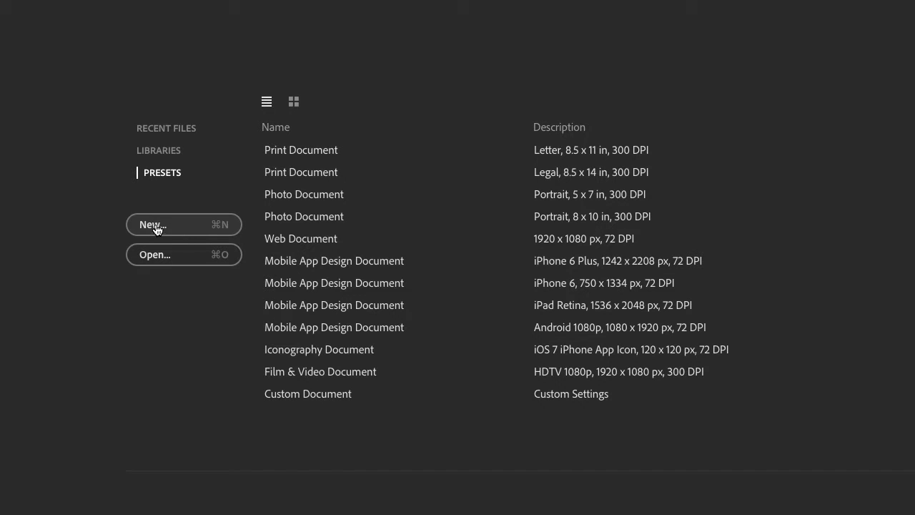
click(153, 225)
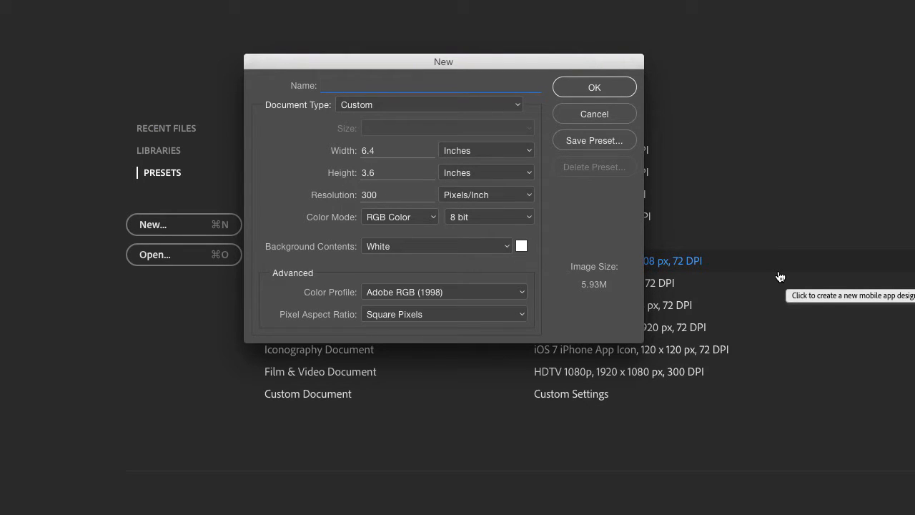
click(431, 86)
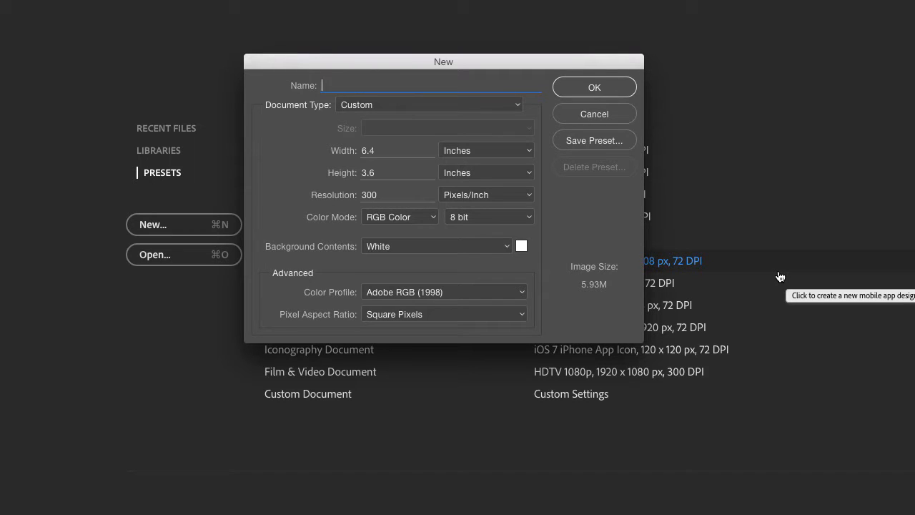
click(595, 115)
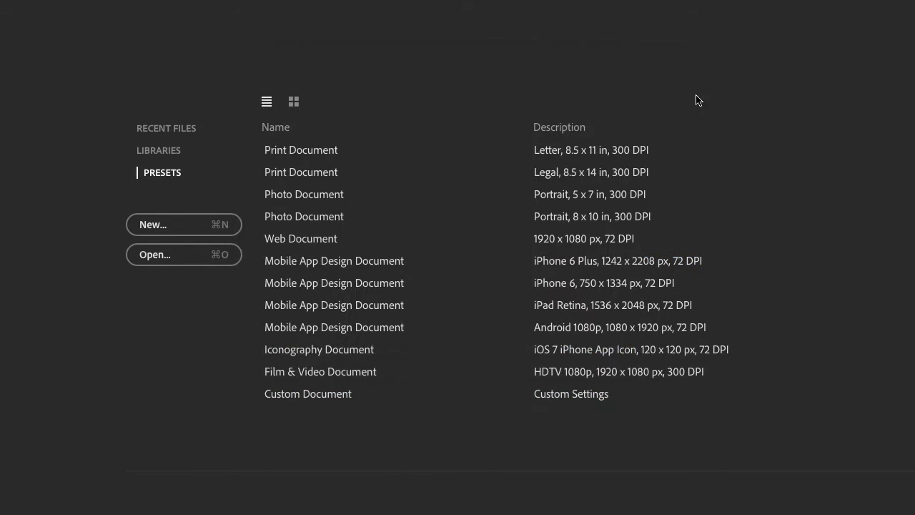
mouse_move(320, 408)
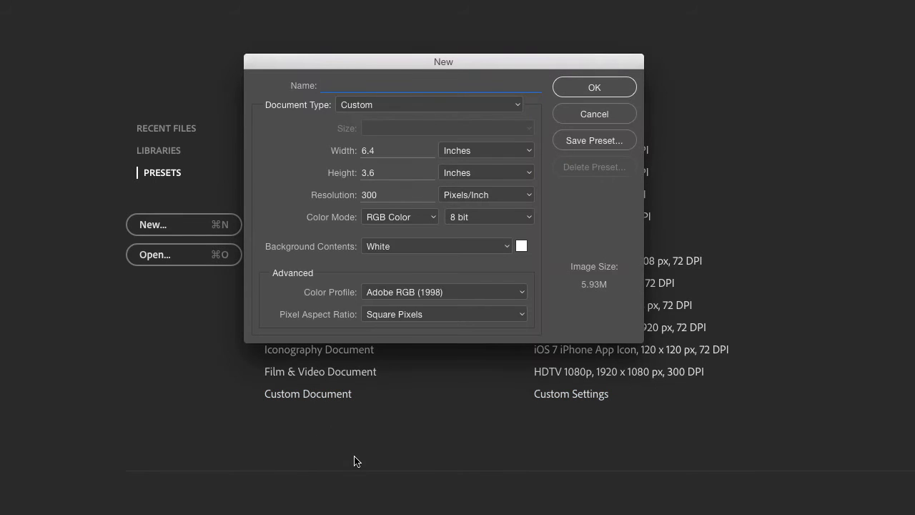
mouse_move(577, 86)
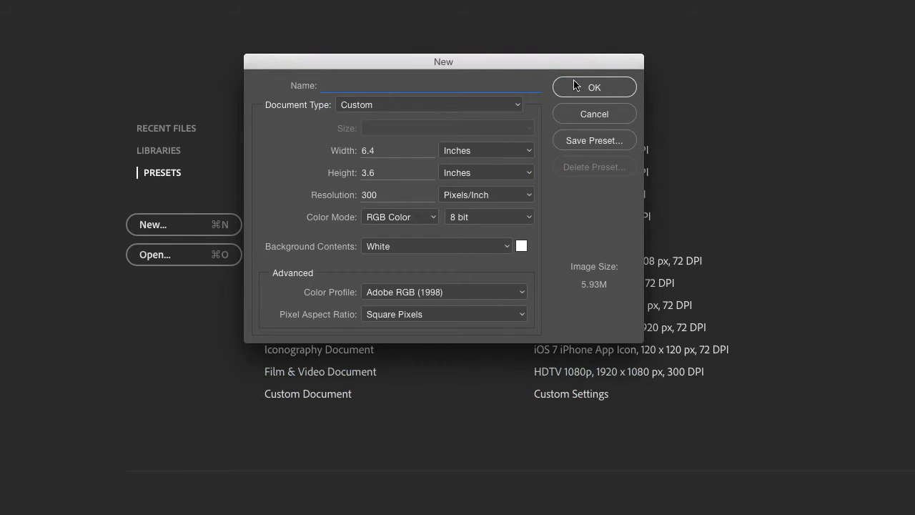
click(594, 114)
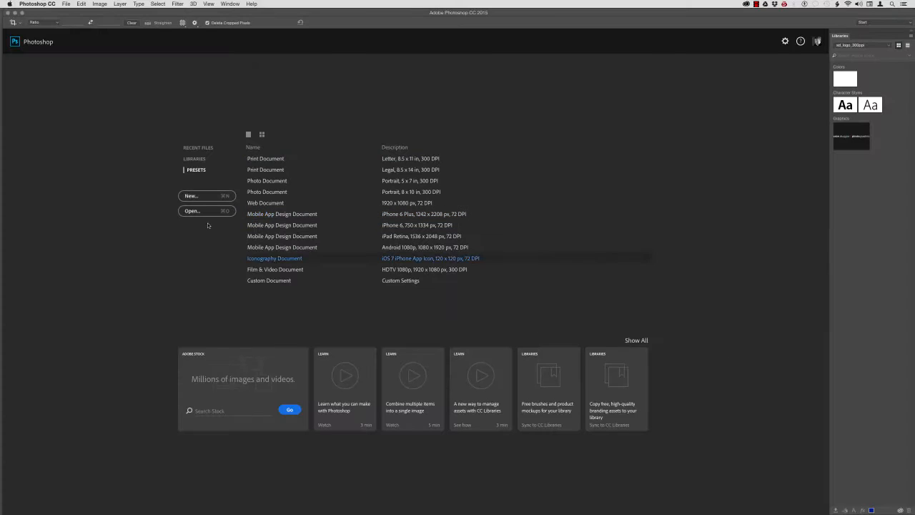
click(206, 210)
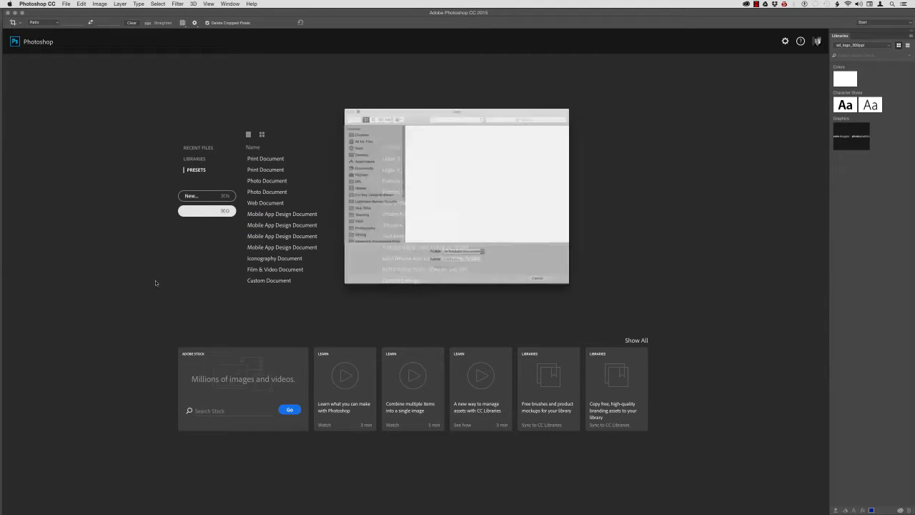
click(206, 210)
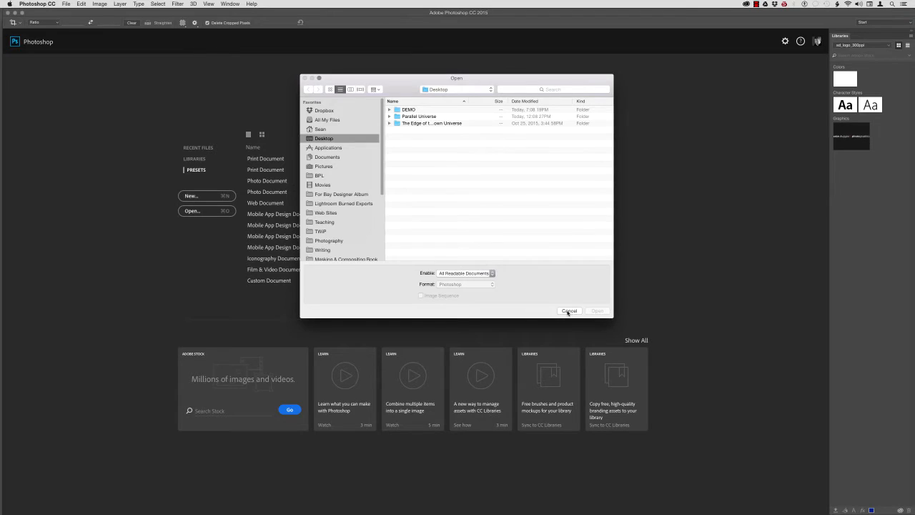
click(569, 310)
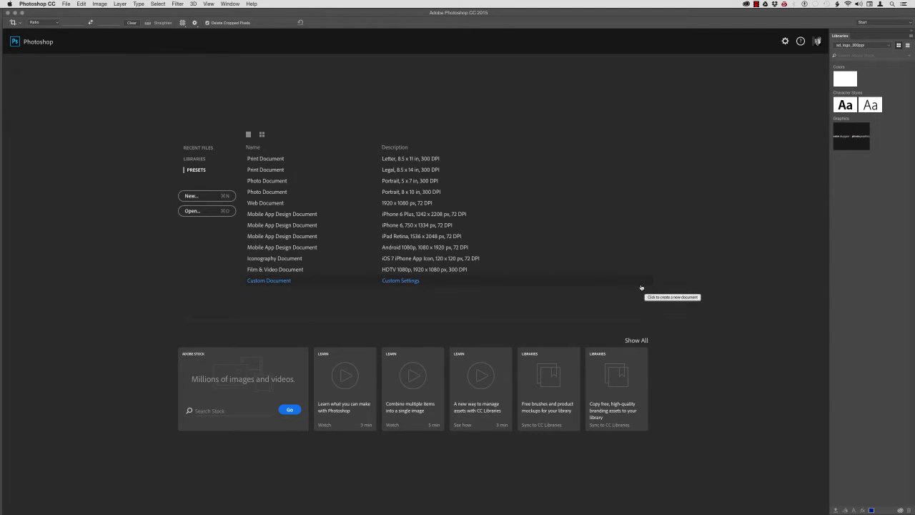
mouse_move(412, 466)
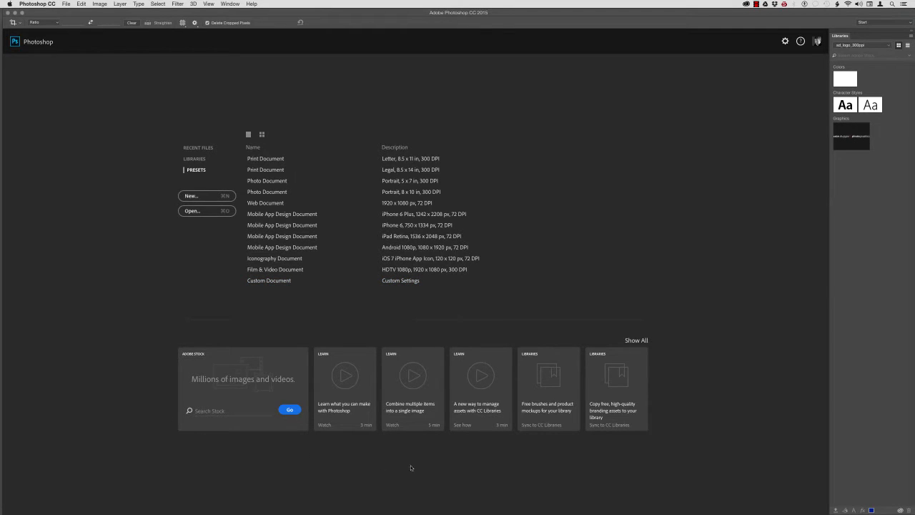
mouse_move(198, 364)
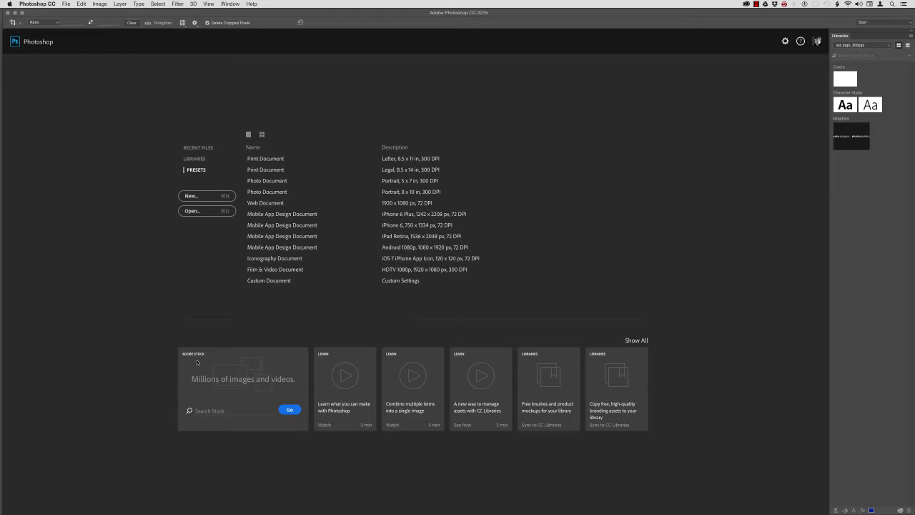
mouse_move(314, 362)
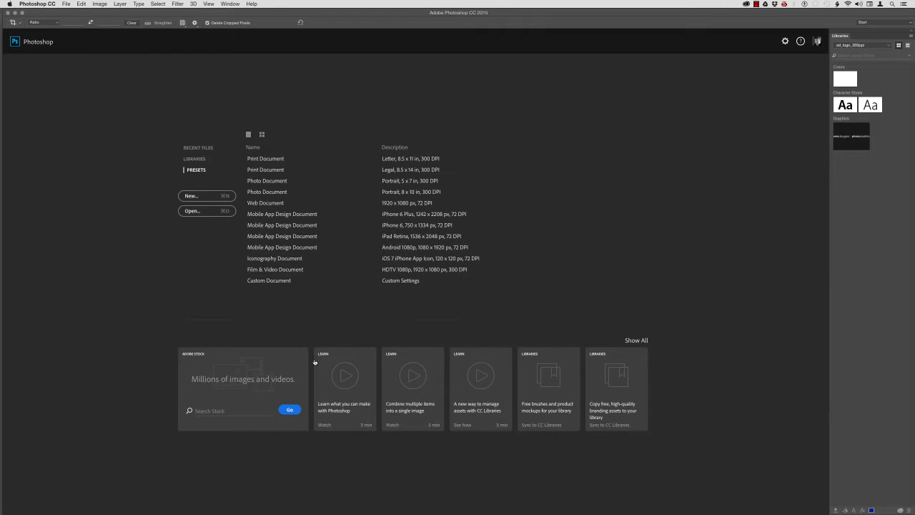
mouse_move(360, 378)
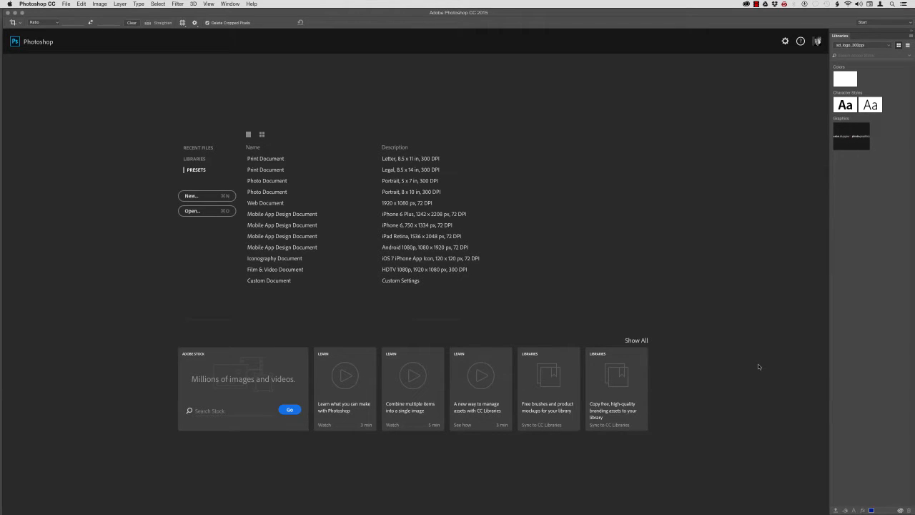
click(266, 157)
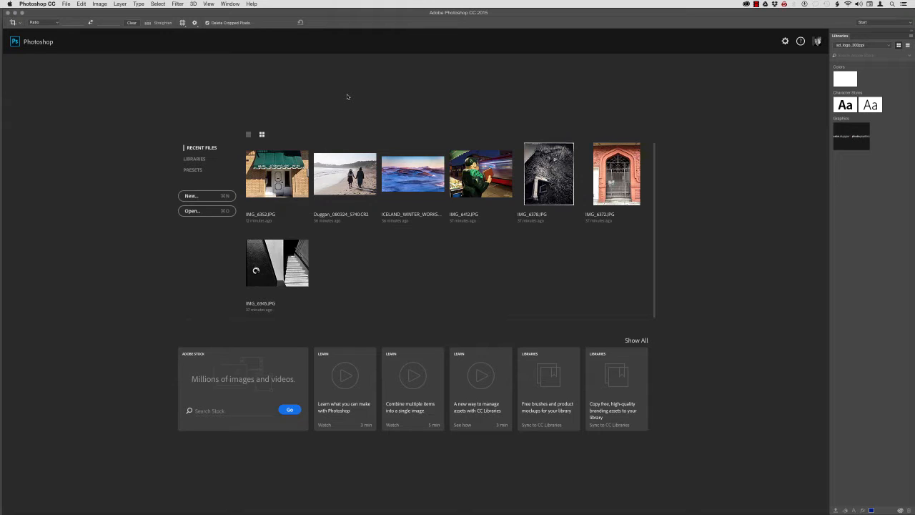
mouse_move(663, 222)
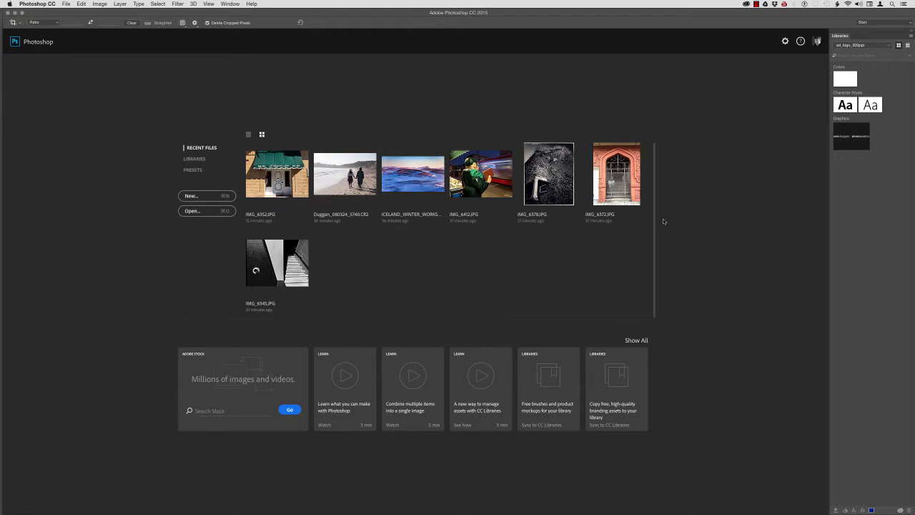
mouse_move(440, 254)
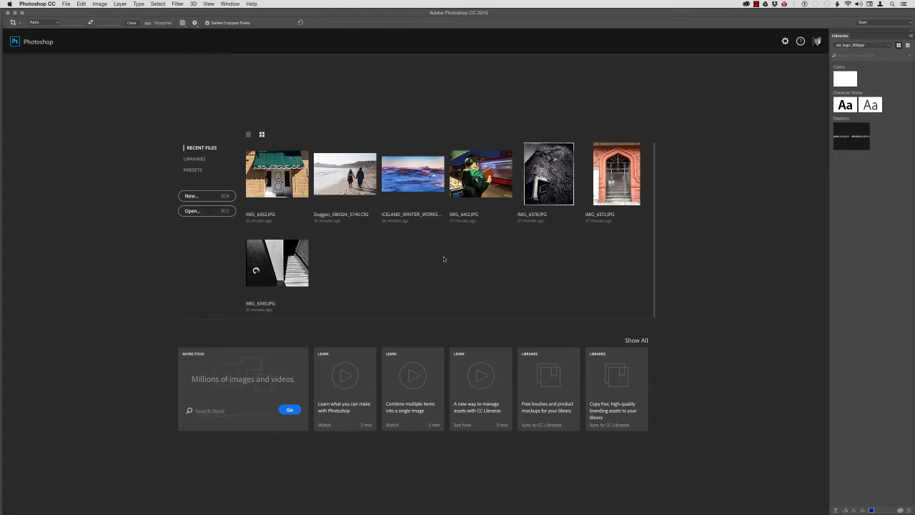
mouse_move(706, 191)
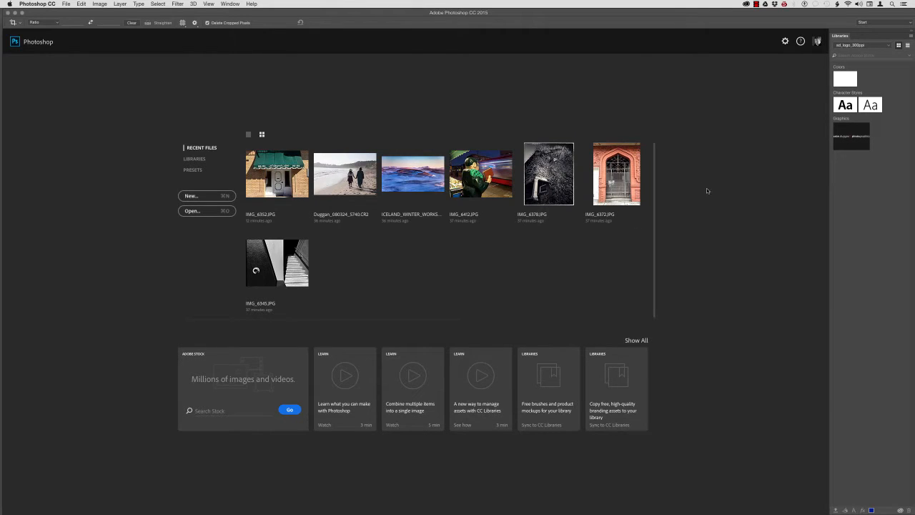
mouse_move(663, 105)
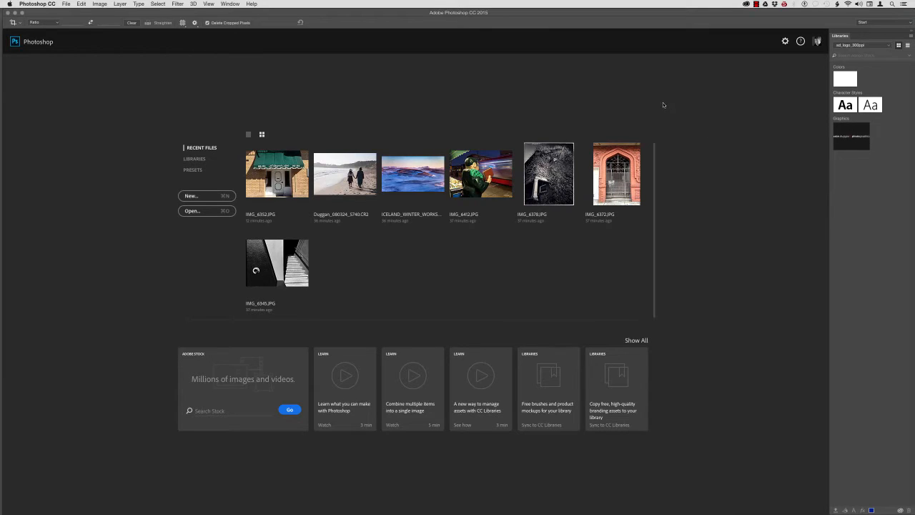
mouse_move(667, 125)
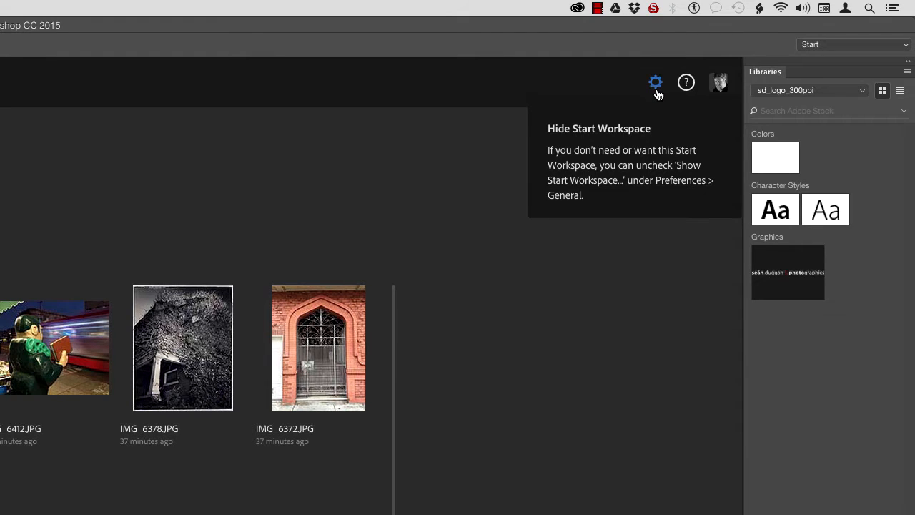
mouse_move(663, 137)
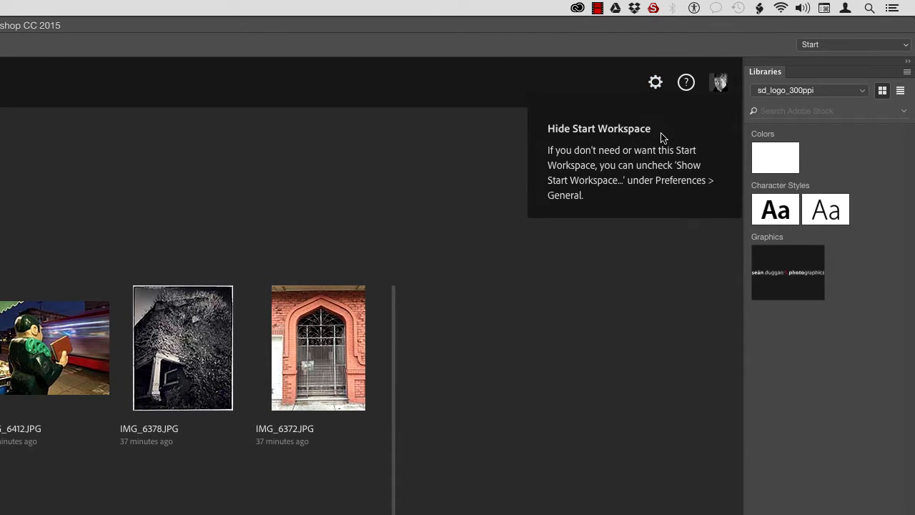
mouse_move(673, 139)
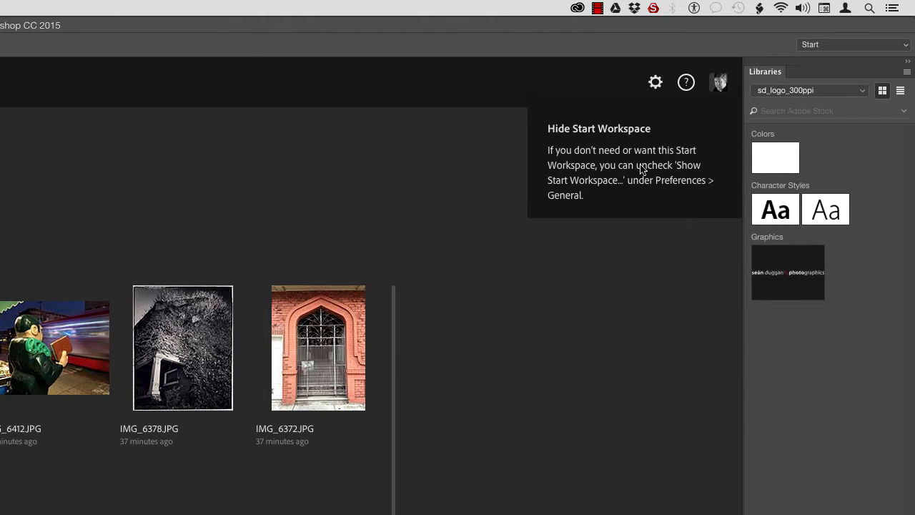
mouse_move(666, 181)
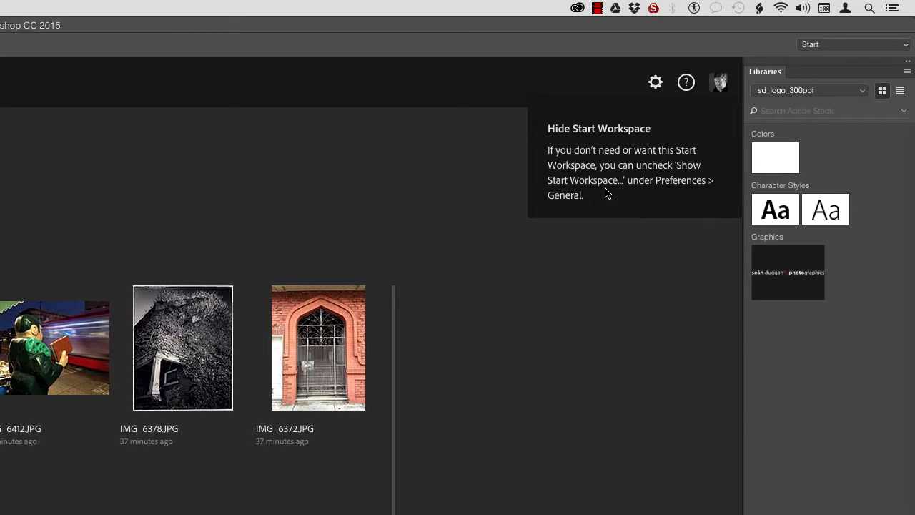
mouse_move(646, 197)
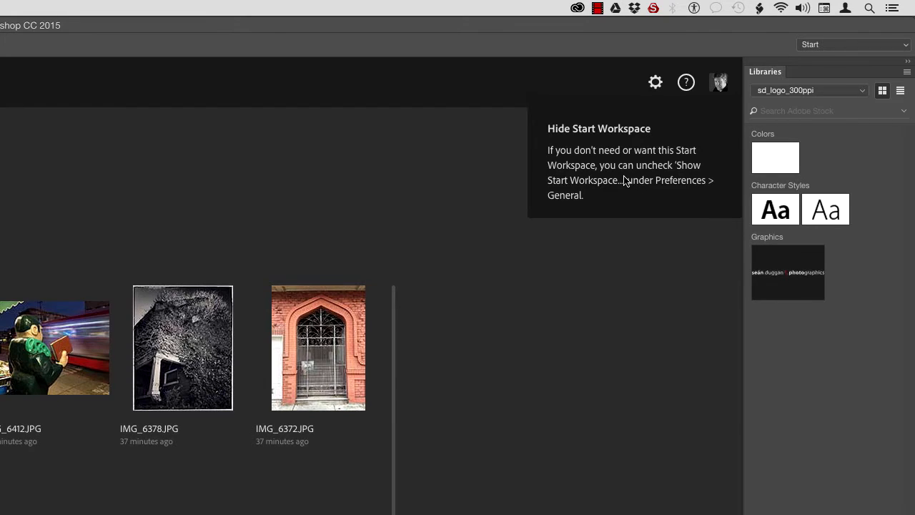
mouse_move(623, 200)
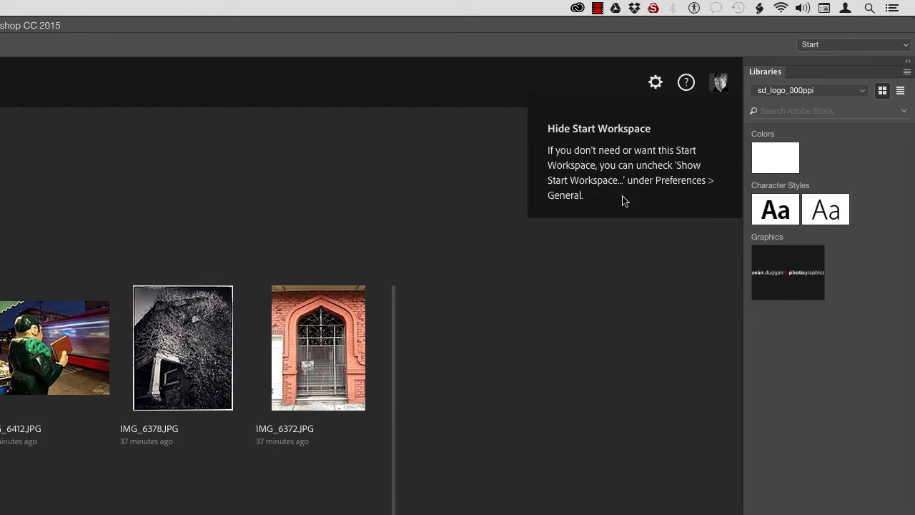
mouse_move(629, 202)
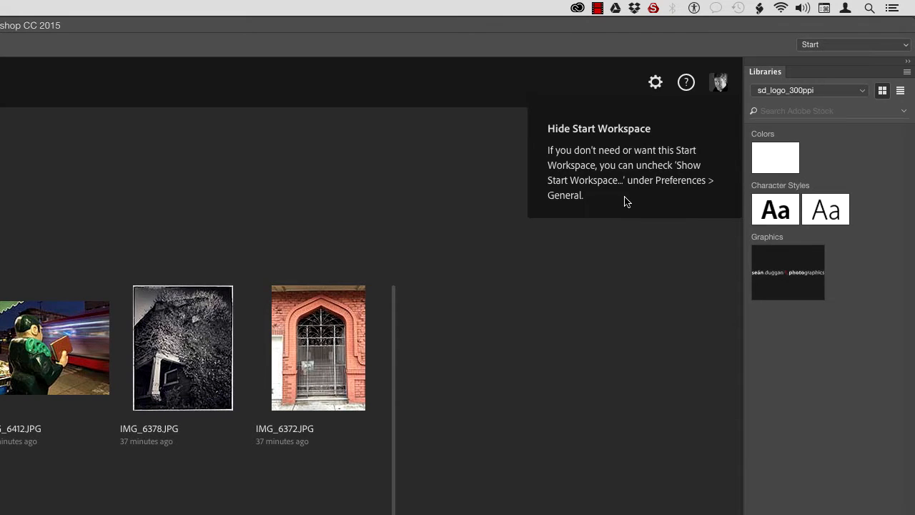
mouse_move(654, 82)
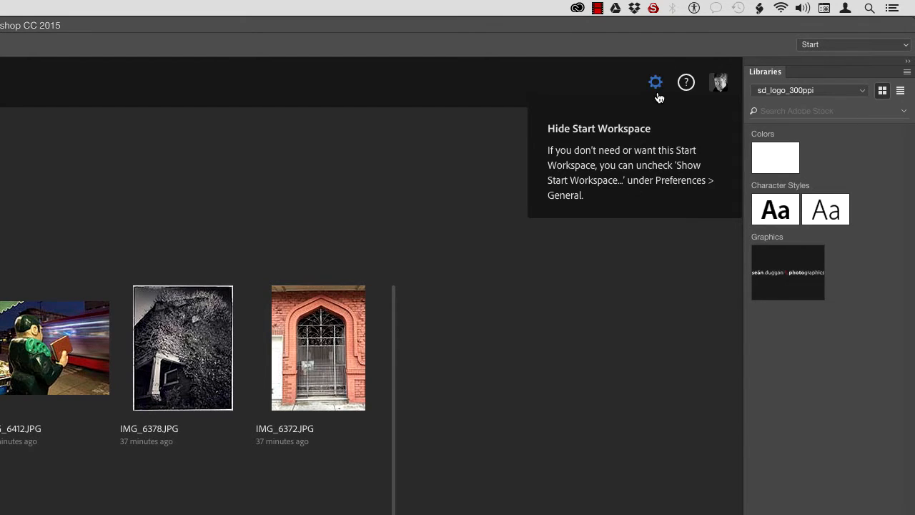
mouse_move(648, 96)
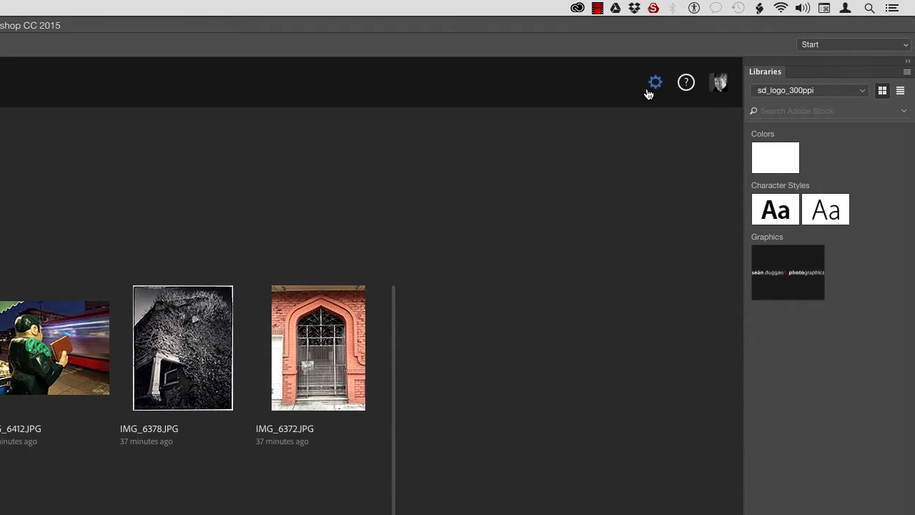
mouse_move(657, 91)
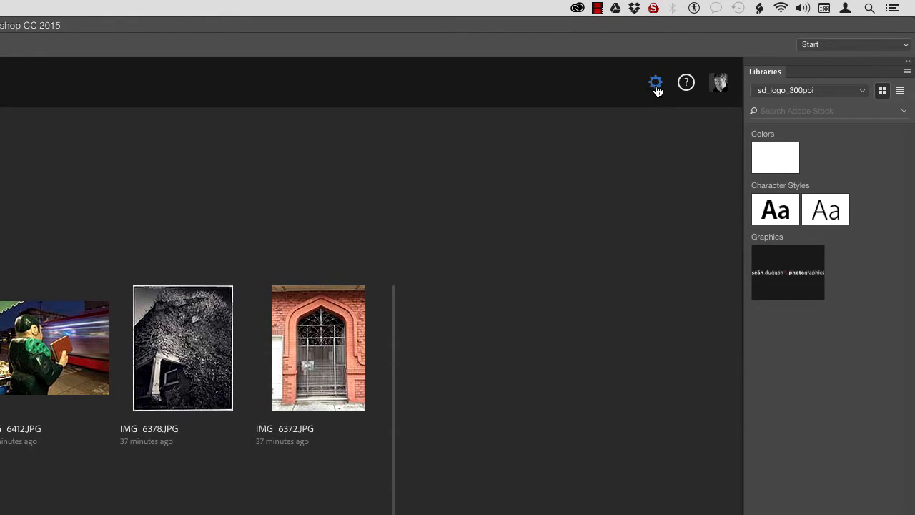
mouse_move(658, 84)
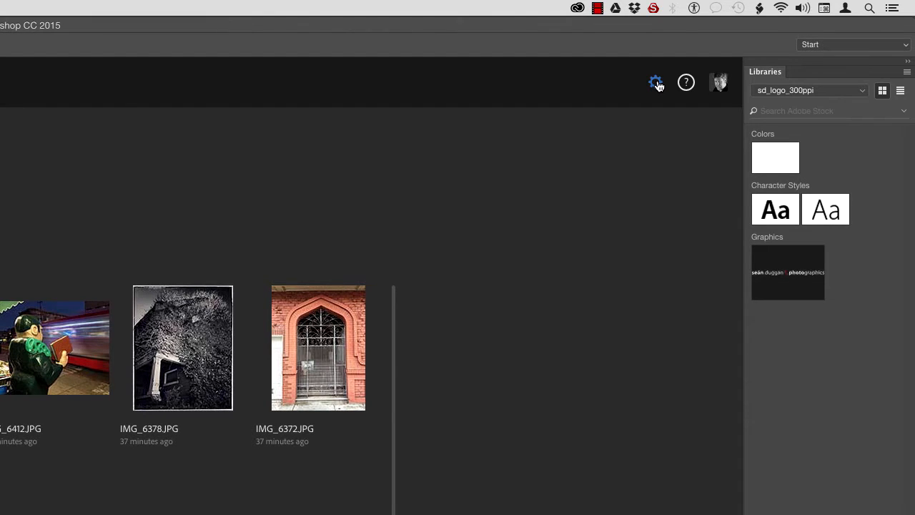
mouse_move(654, 82)
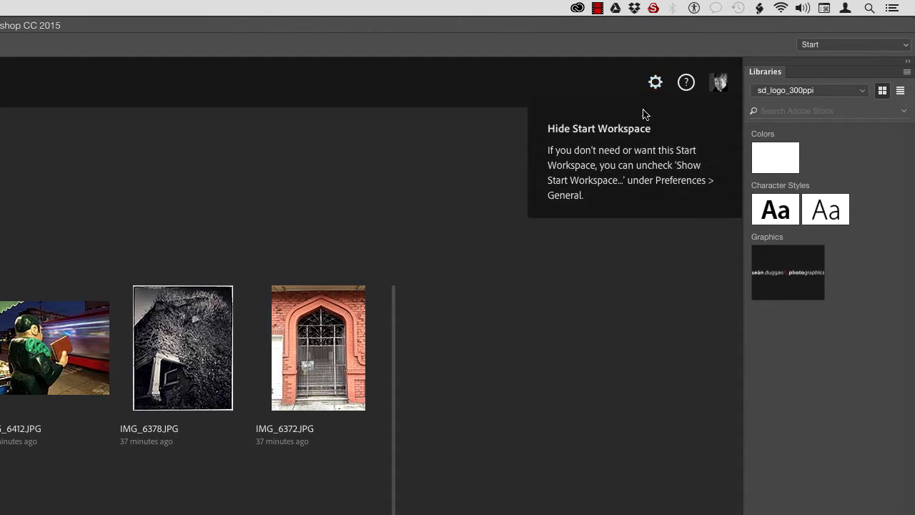
mouse_move(635, 155)
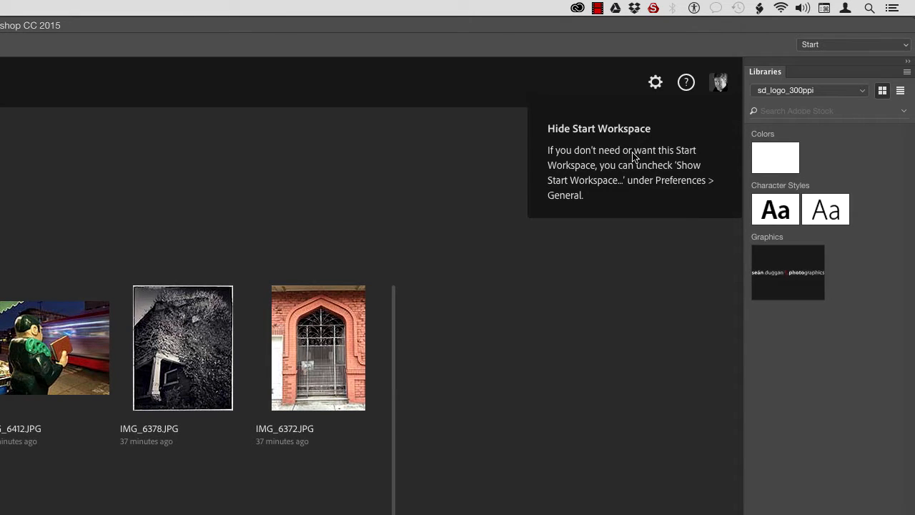
mouse_move(657, 188)
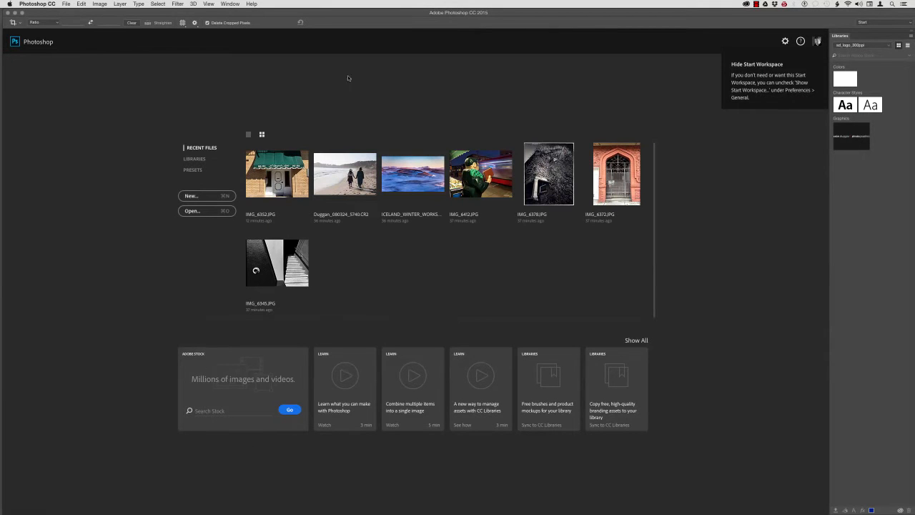
mouse_move(140, 54)
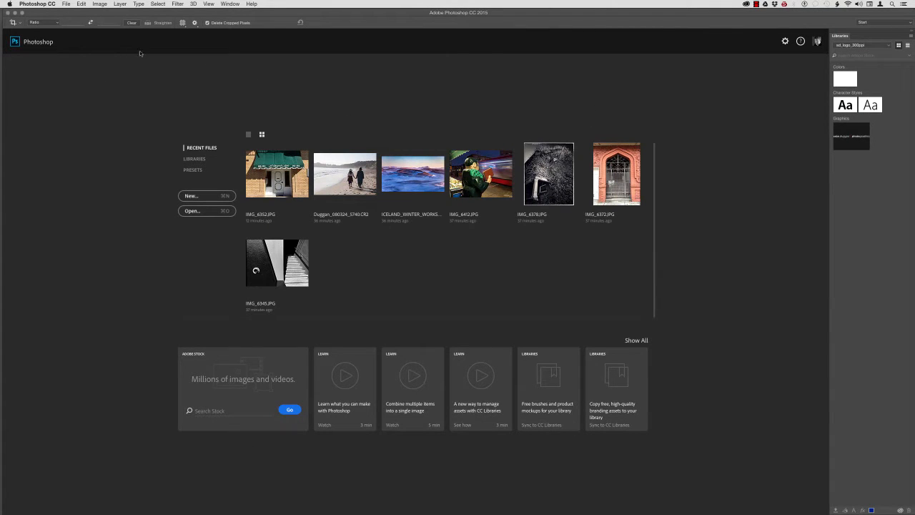
In General Preferences, turn off showing the Start workspace when no documents are open.
click(38, 3)
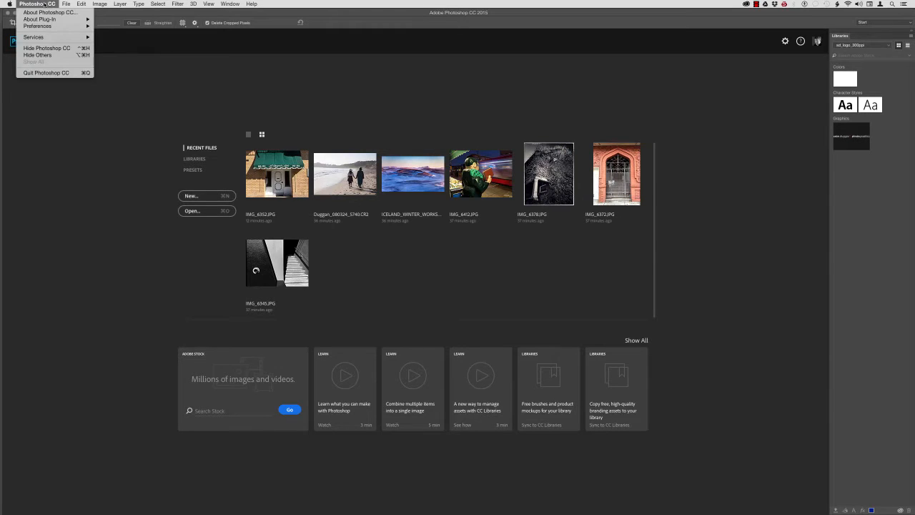
mouse_move(49, 16)
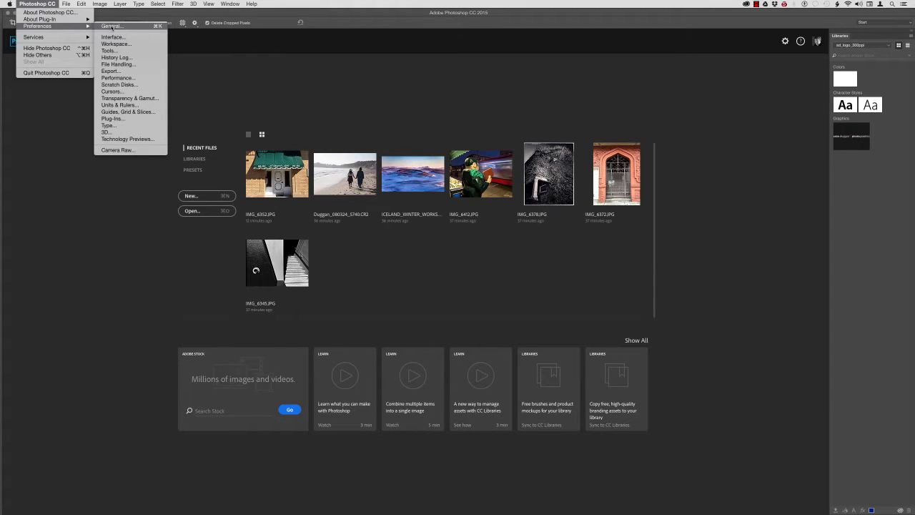
click(112, 26)
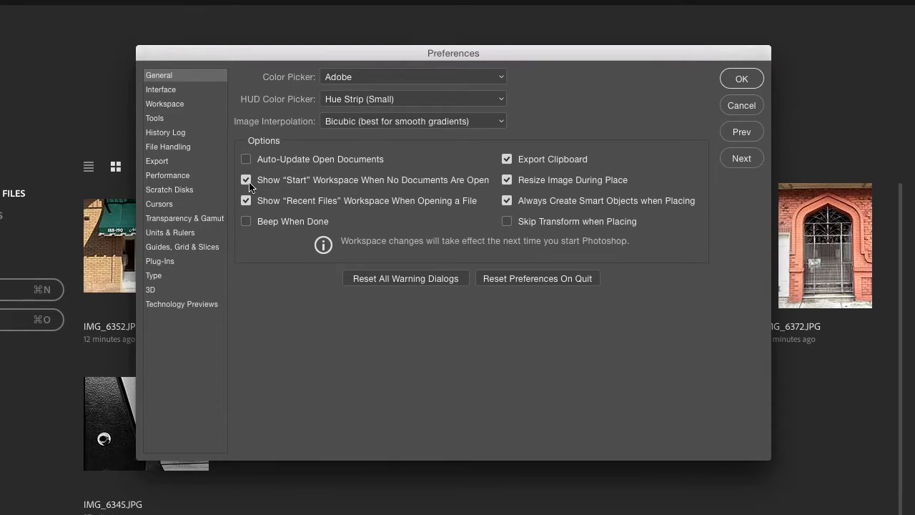
mouse_move(377, 184)
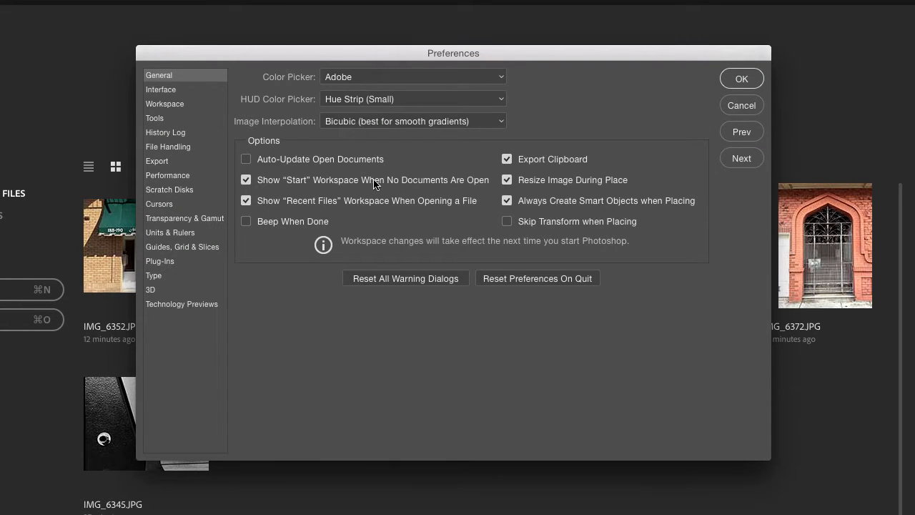
click(246, 180)
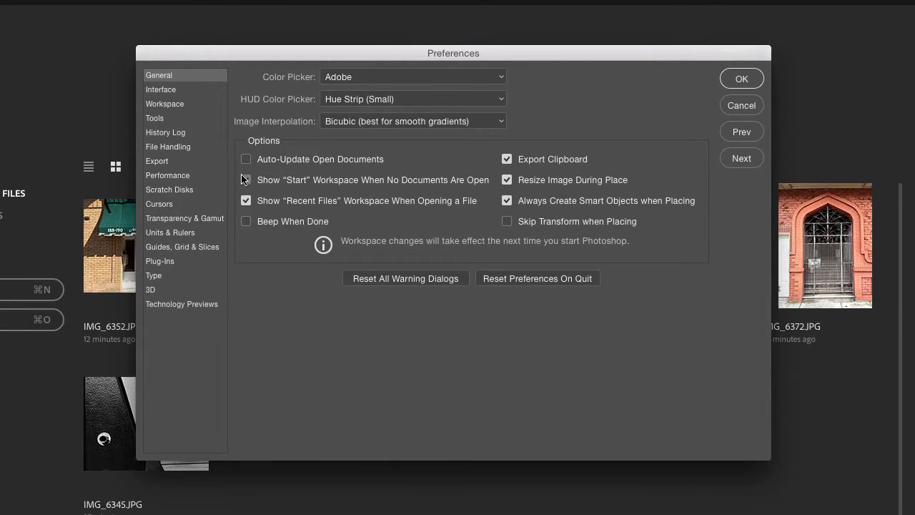
click(245, 180)
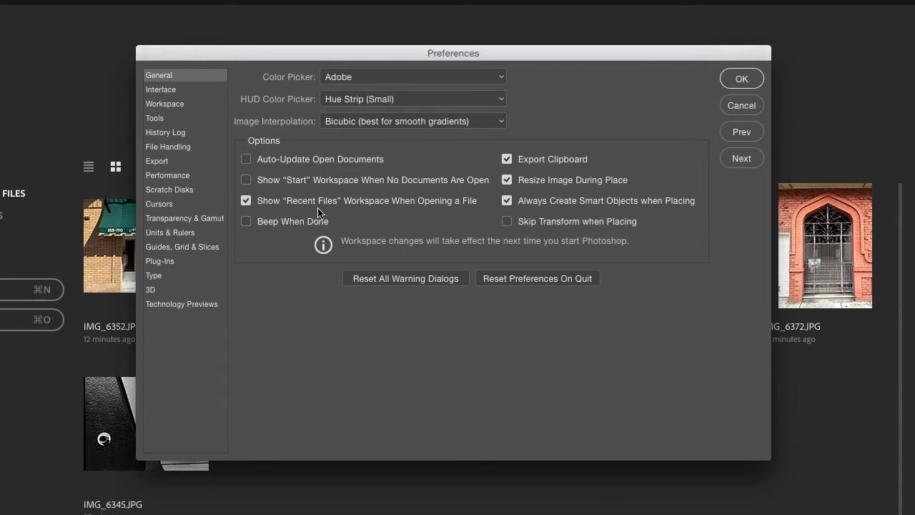
mouse_move(293, 214)
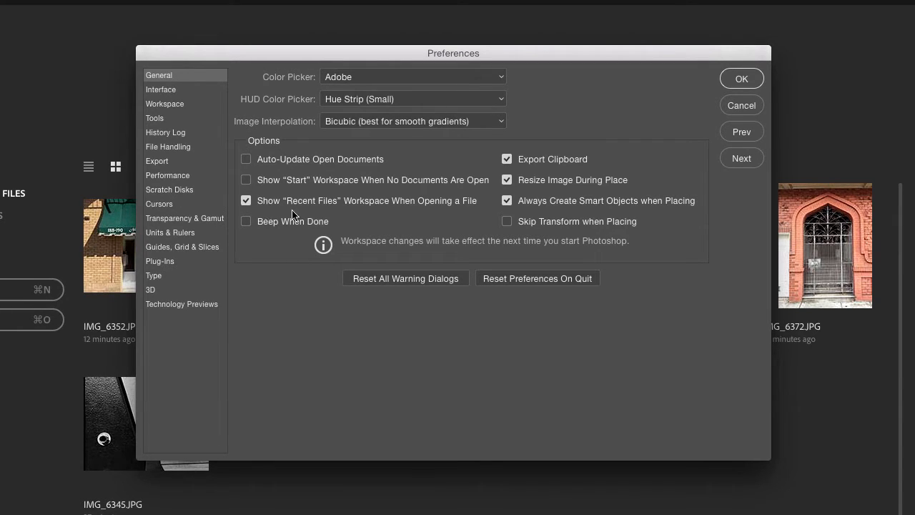
mouse_move(380, 208)
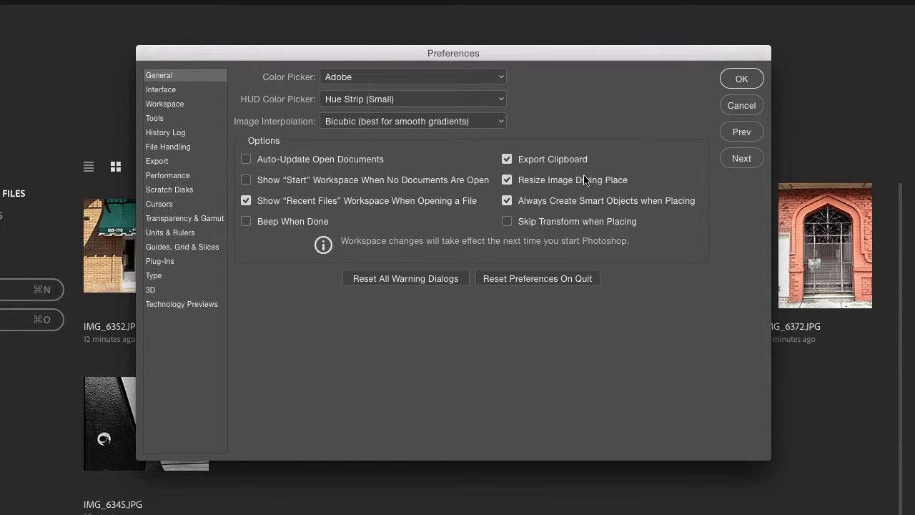
mouse_move(658, 100)
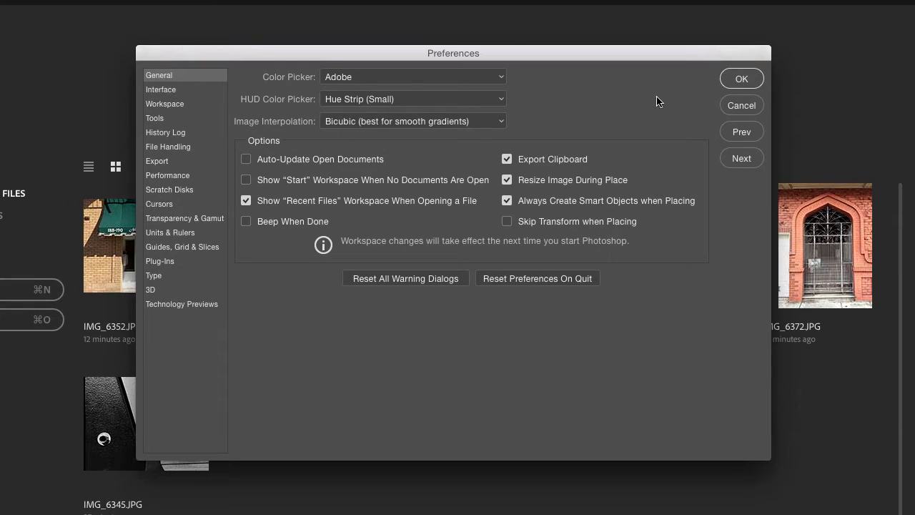
mouse_move(628, 106)
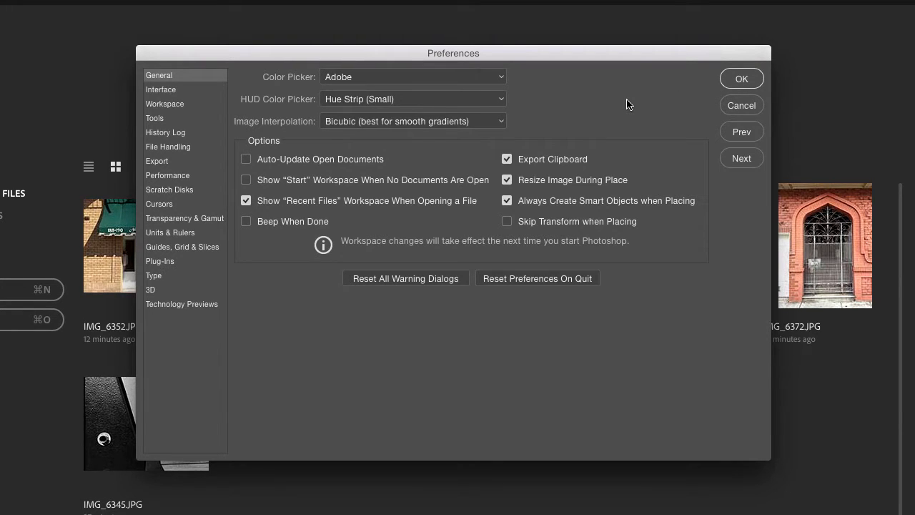
mouse_move(664, 174)
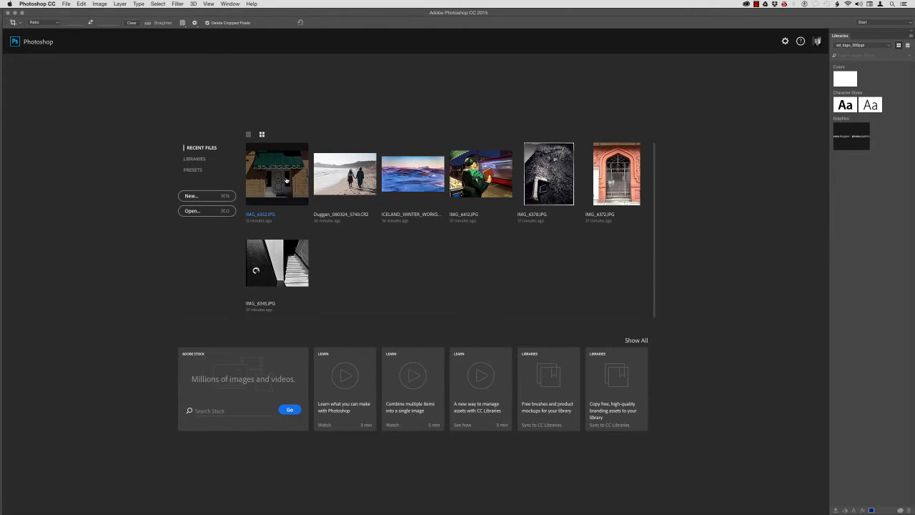
Open IMG_6352.JPG from recent files, keeping its embedded colour profile.
double_click(277, 174)
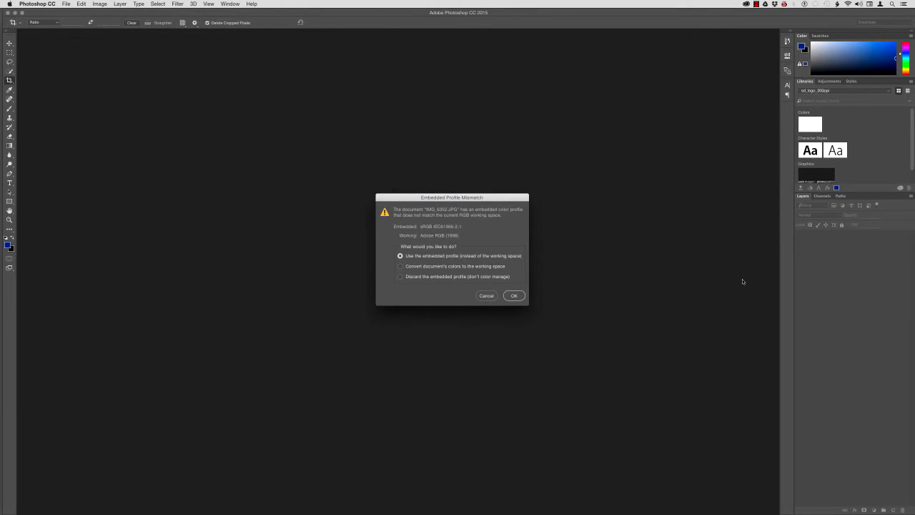
click(513, 294)
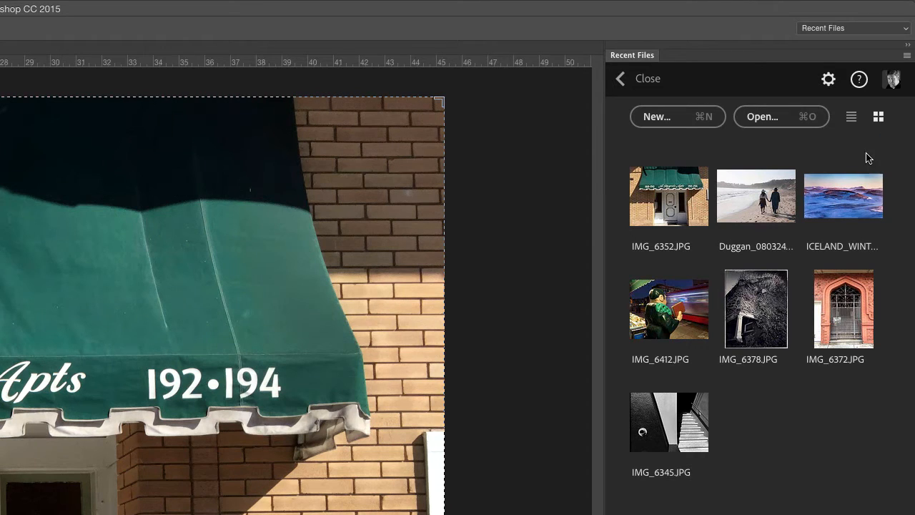
Switch recent files to thumbnail view and close the Recent Files workspace.
click(850, 118)
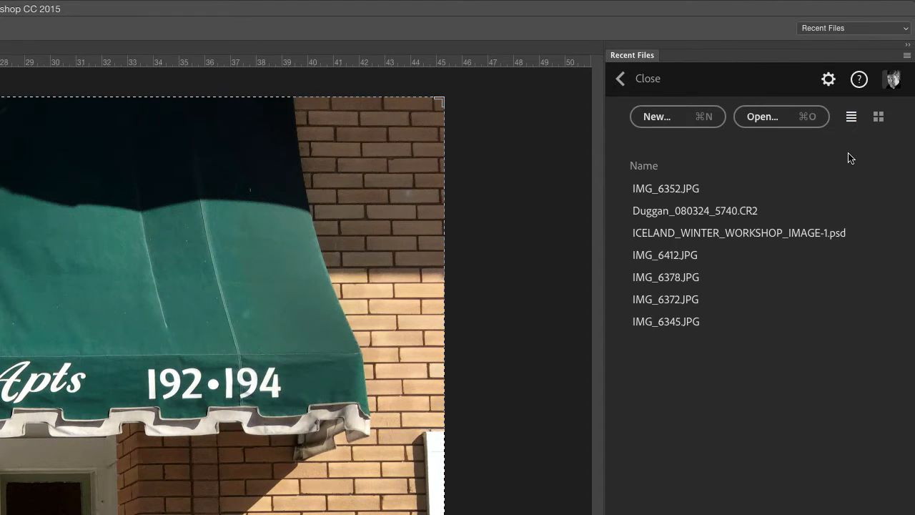
click(877, 117)
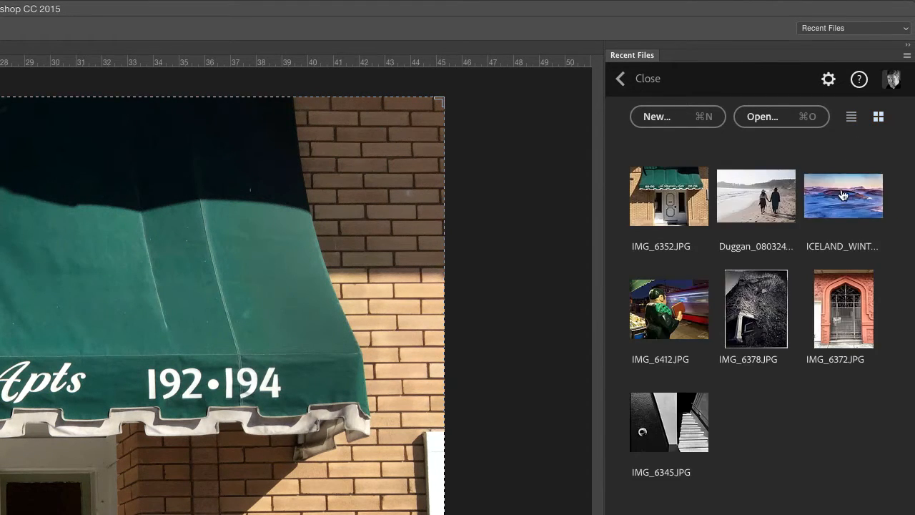
mouse_move(677, 126)
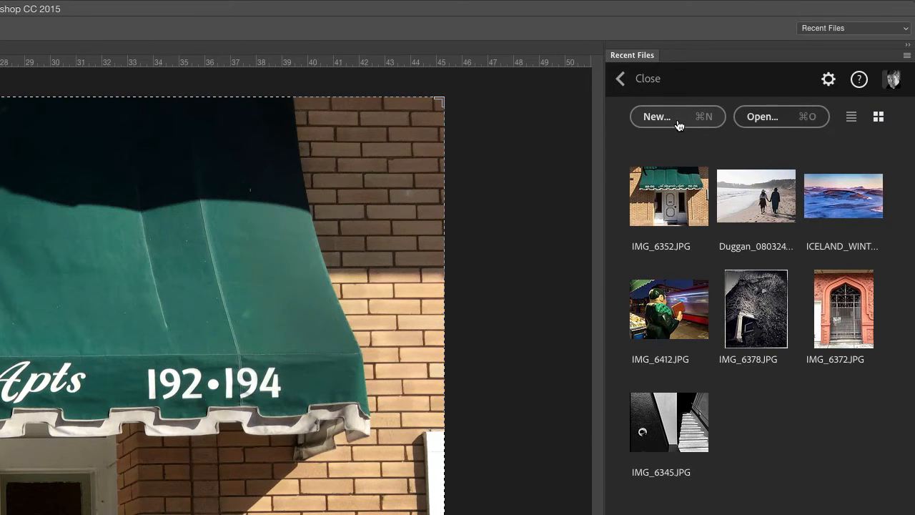
mouse_move(748, 142)
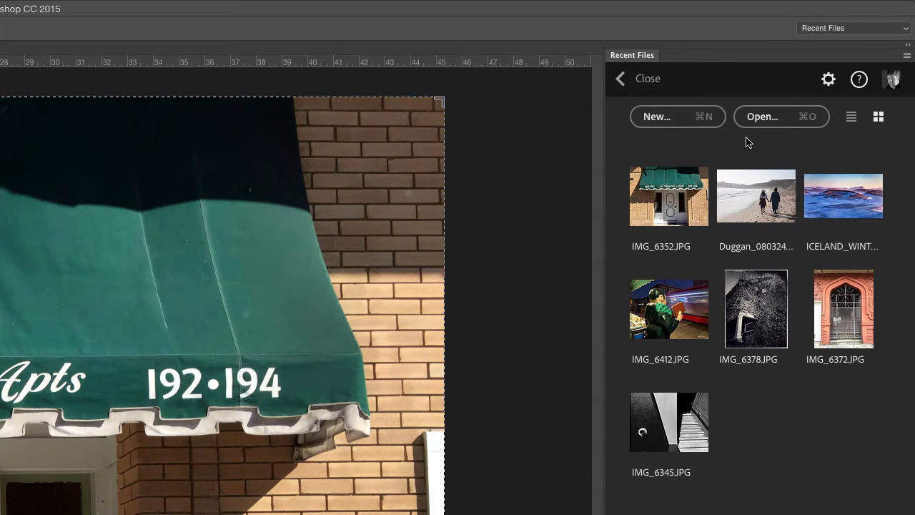
mouse_move(829, 79)
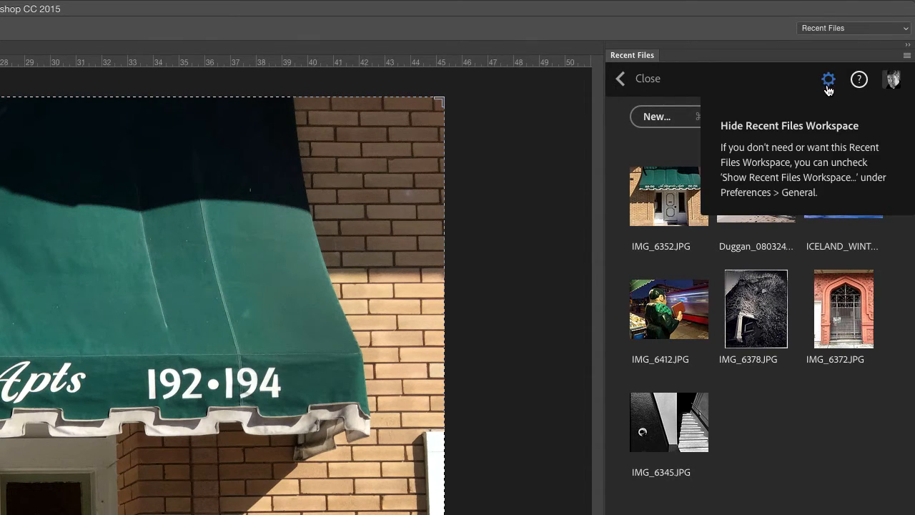
mouse_move(829, 78)
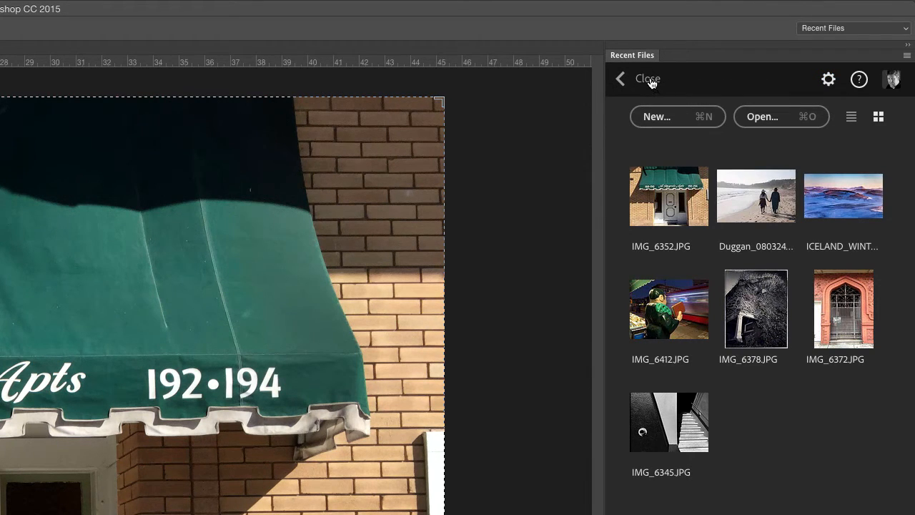
click(647, 78)
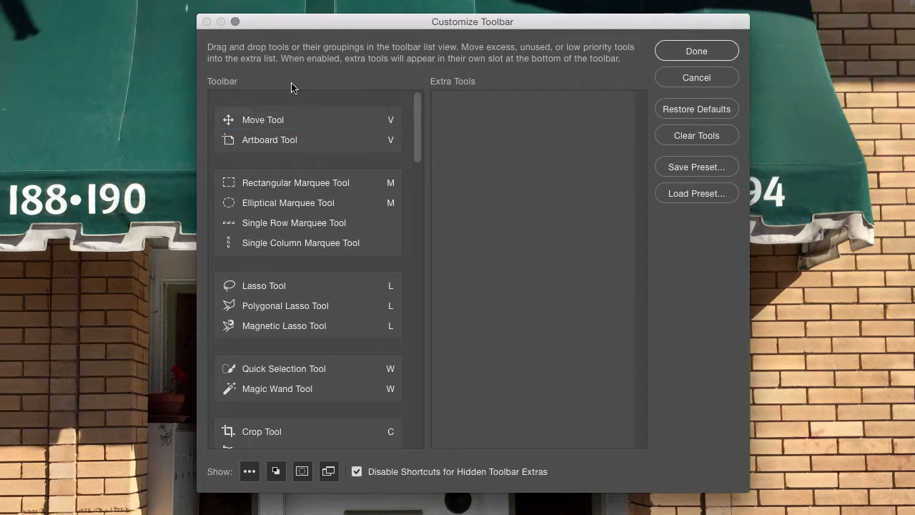
Move Single Row Marquee, Single Column Marquee and Artboard tools into the Extra Tools column.
click(269, 140)
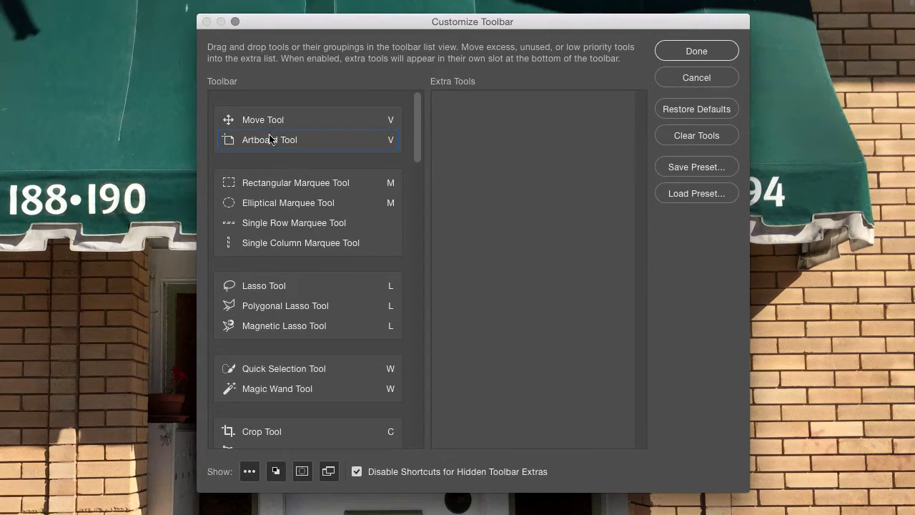
click(289, 203)
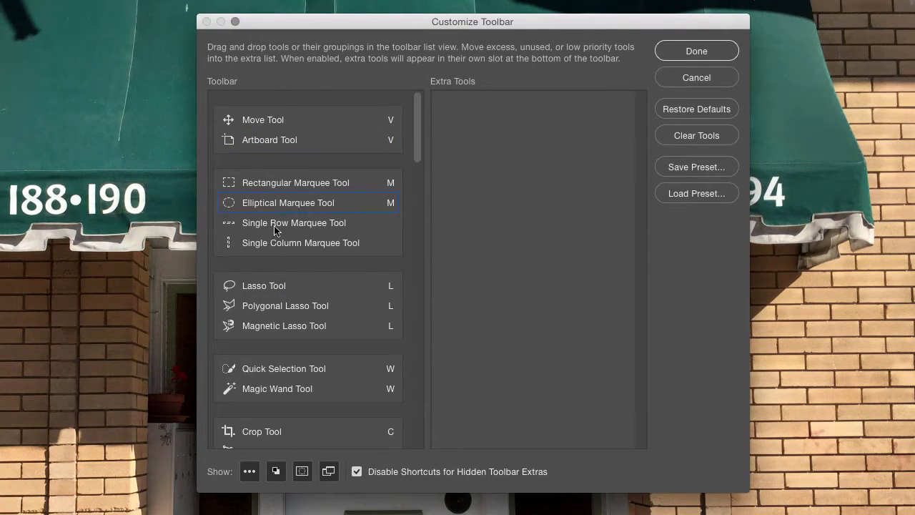
mouse_move(449, 285)
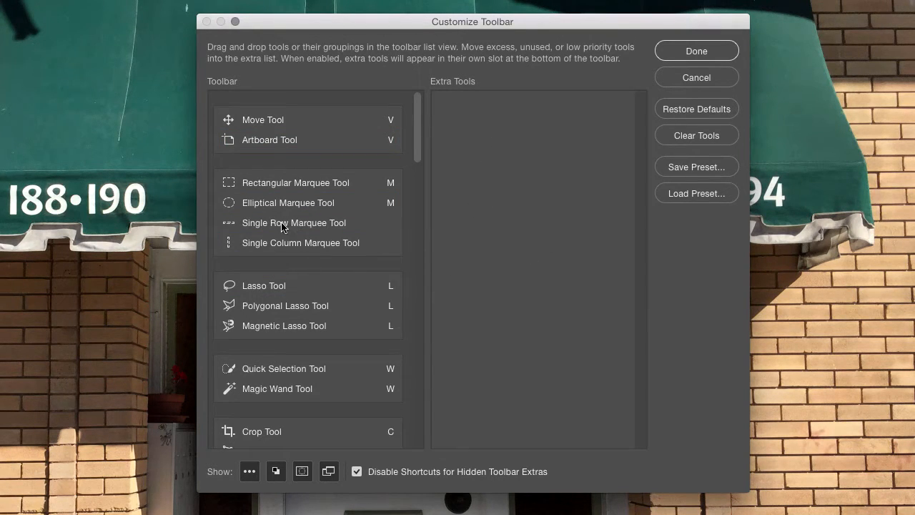
click(293, 223)
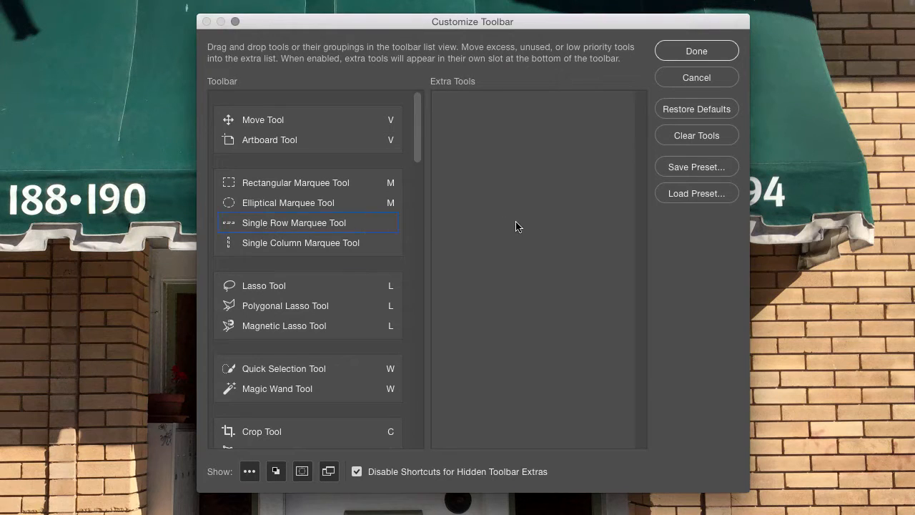
drag(293, 223, 517, 120)
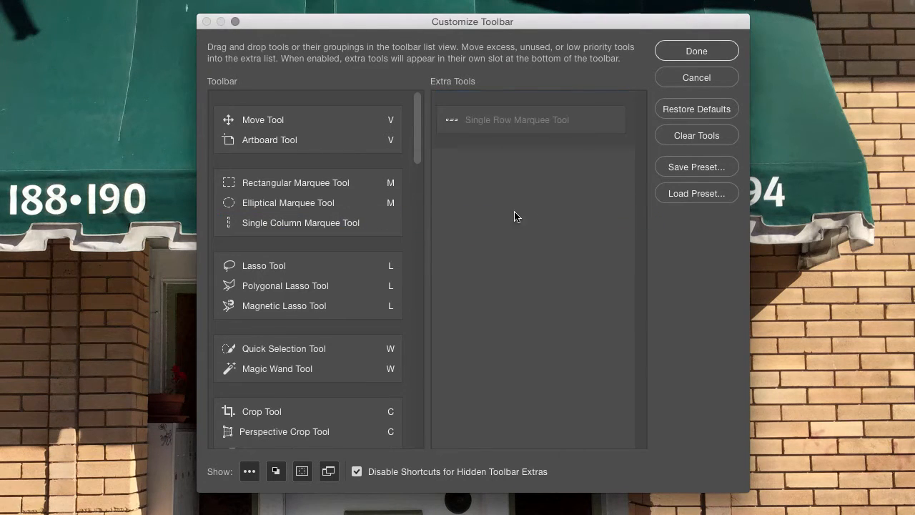
drag(300, 223, 523, 162)
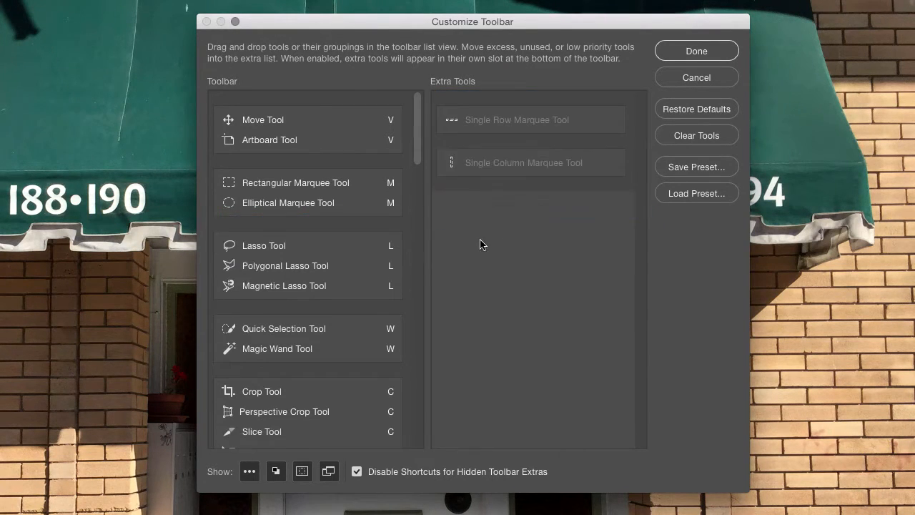
mouse_move(386, 183)
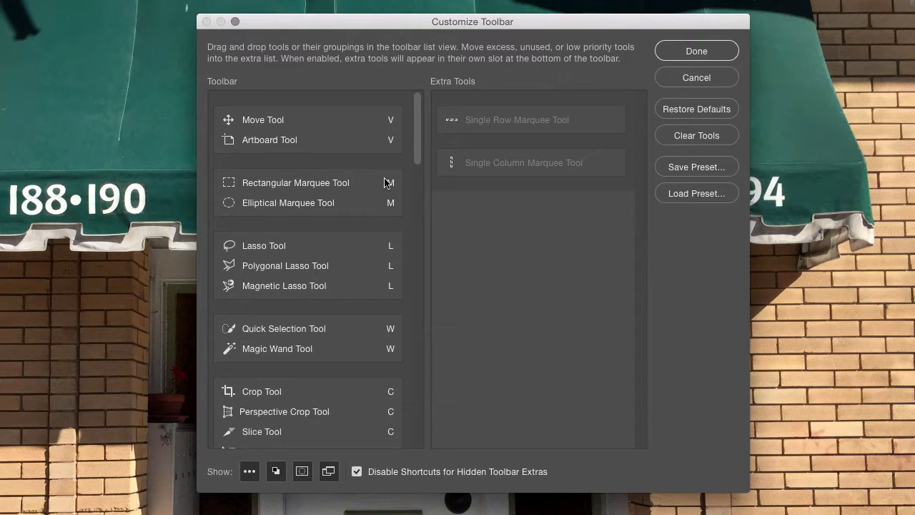
click(268, 140)
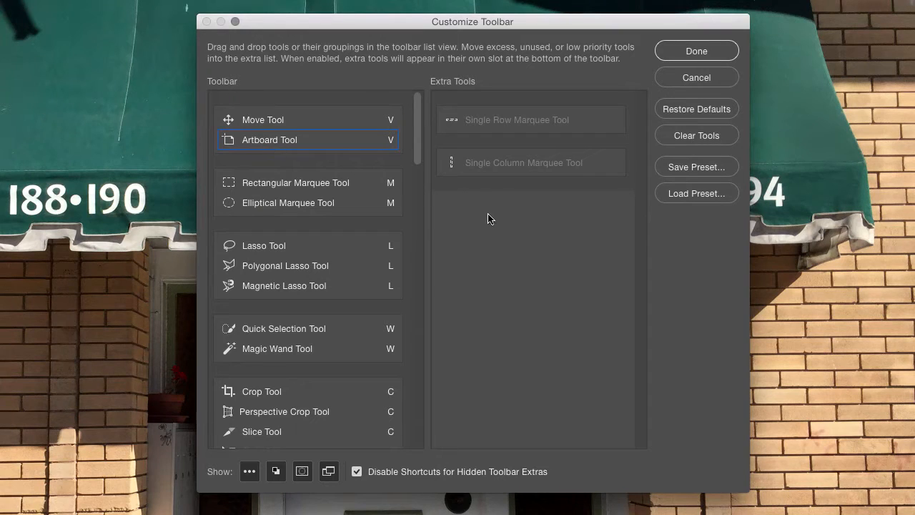
drag(268, 140, 491, 206)
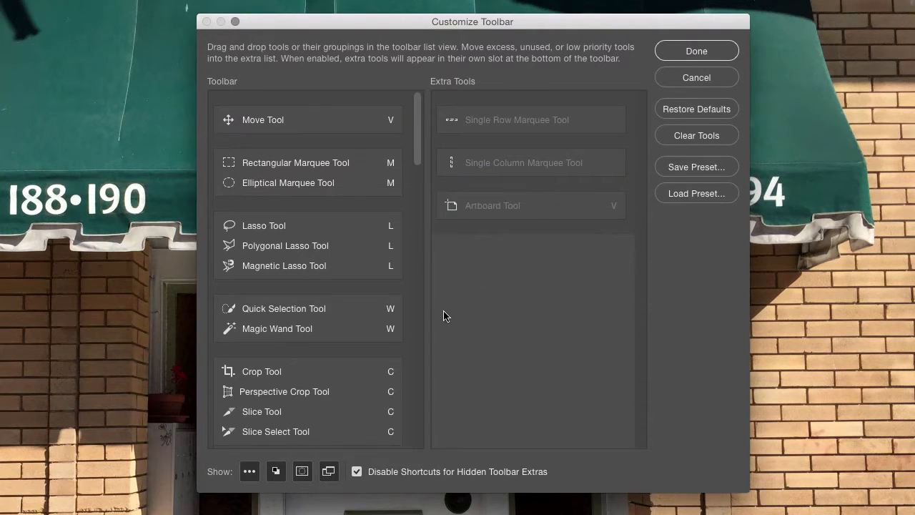
mouse_move(416, 166)
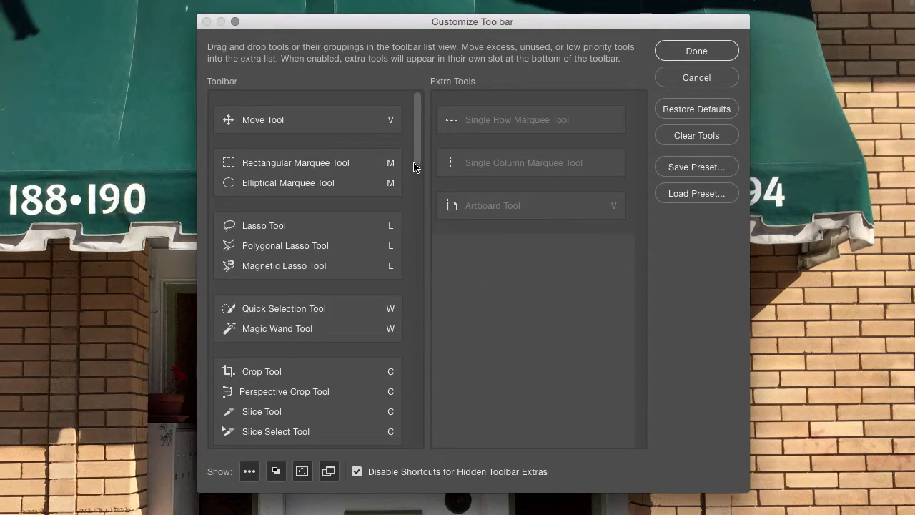
Move the Blur, Sharpen and Smudge tool group into the Extra Tools column.
scroll(down, 3)
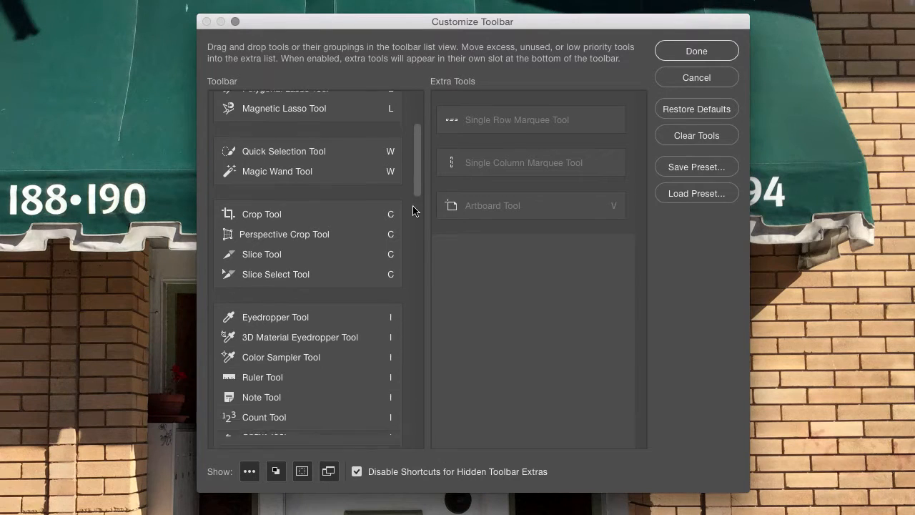
scroll(down, 3)
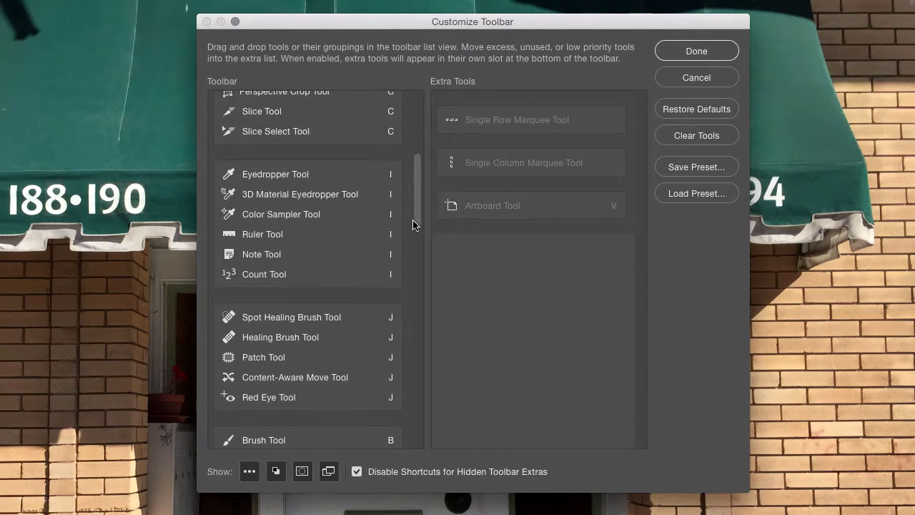
scroll(down, 3)
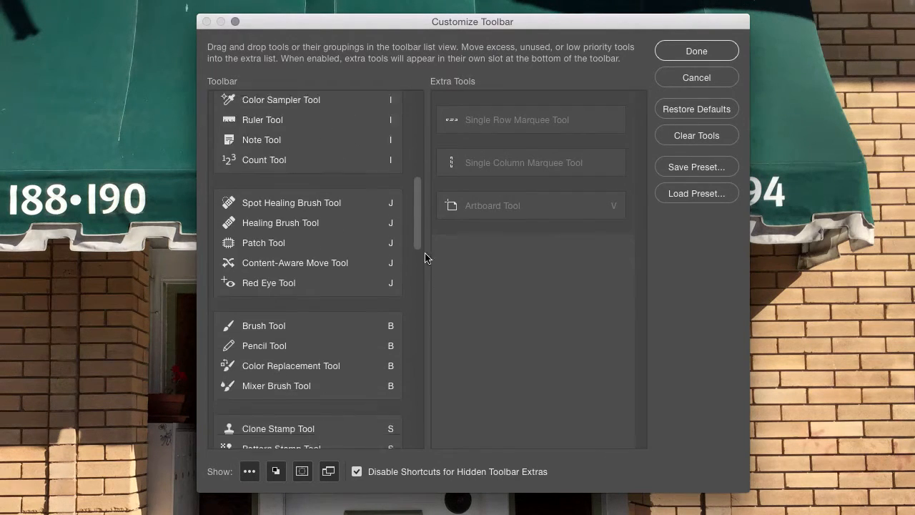
scroll(down, 3)
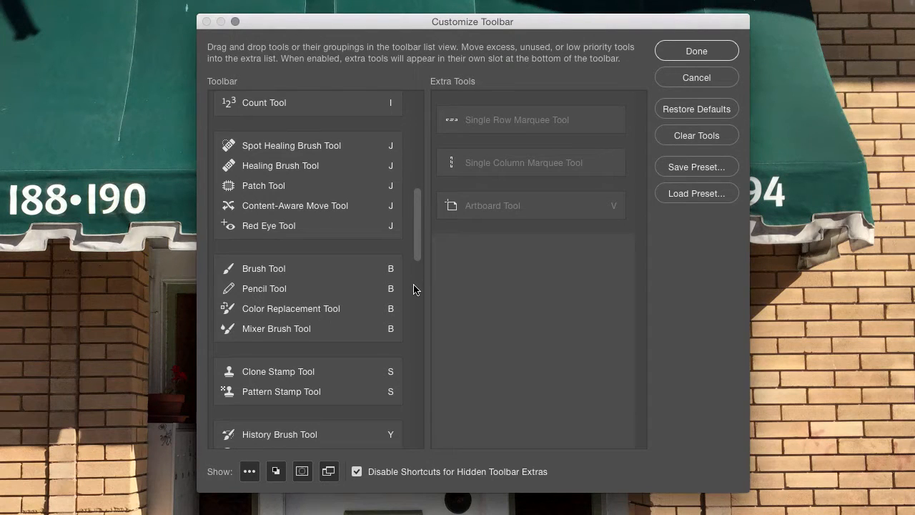
scroll(down, 3)
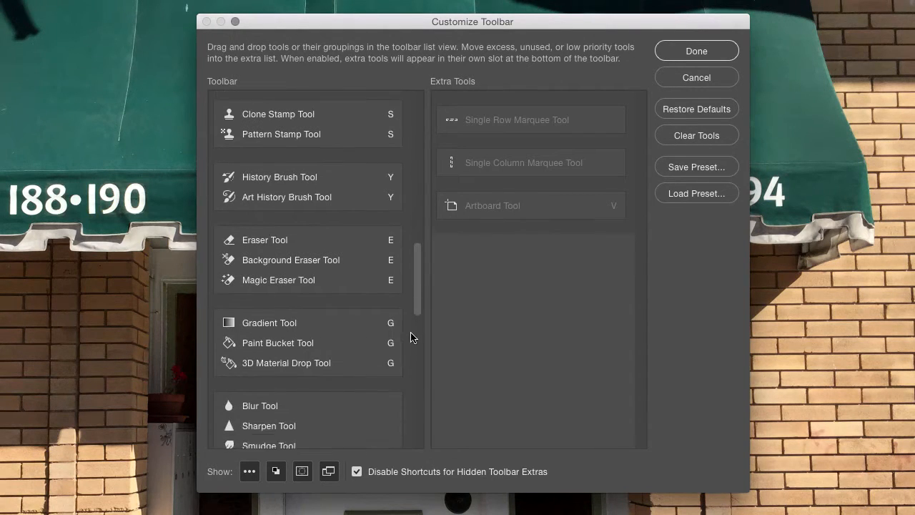
scroll(down, 3)
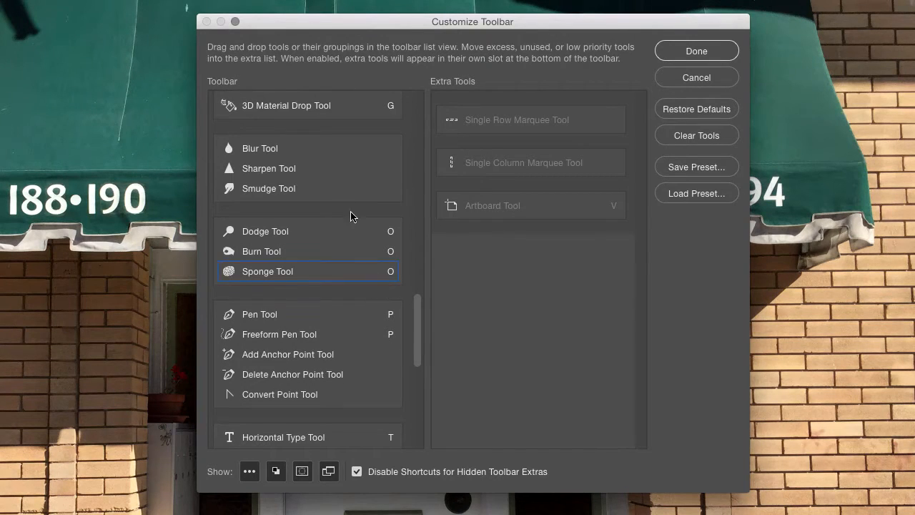
click(260, 148)
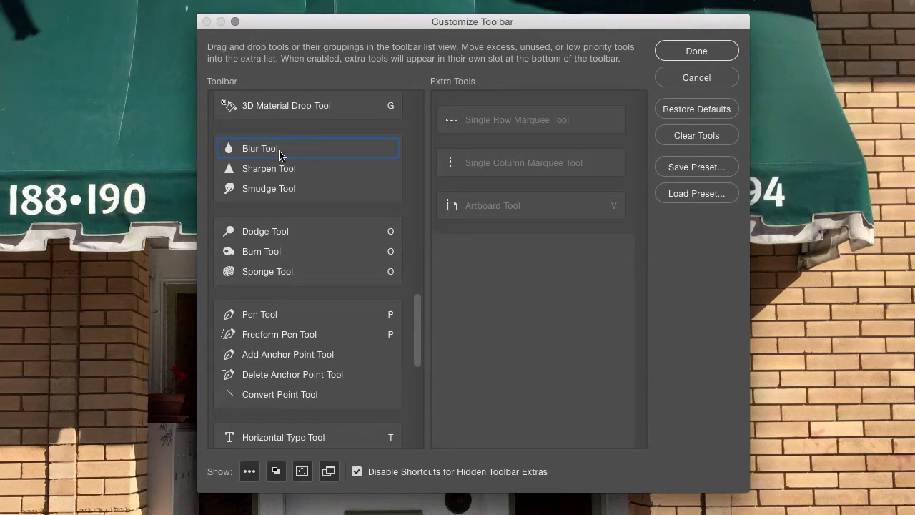
mouse_move(293, 161)
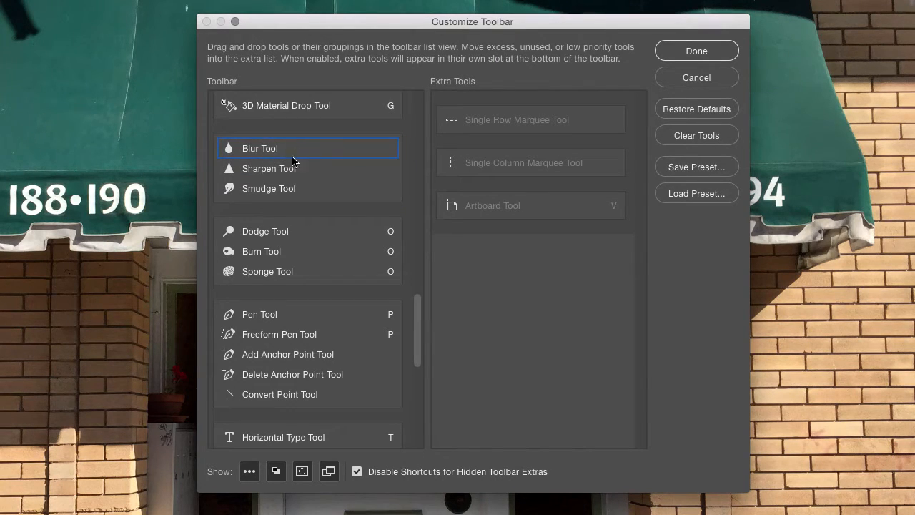
click(280, 169)
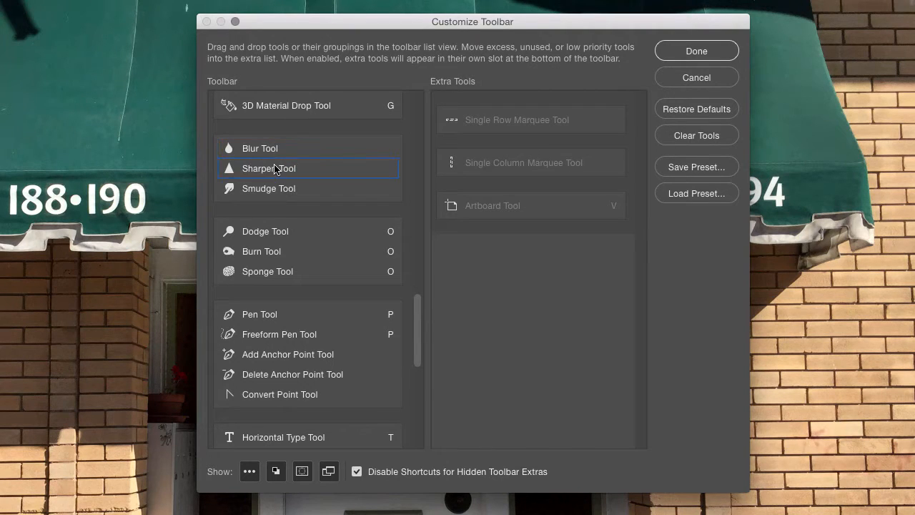
click(260, 147)
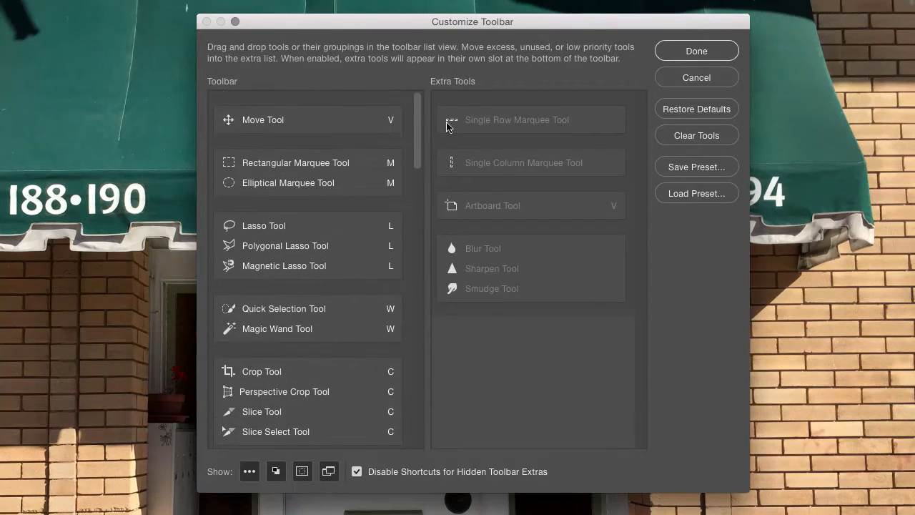
Change the Rectangular Marquee Tool's shortcut letter from A back to M.
click(295, 171)
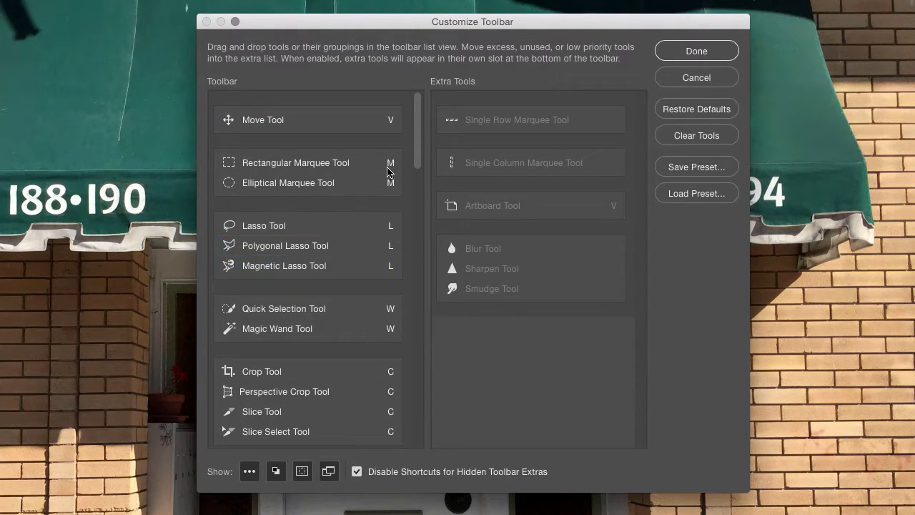
click(295, 163)
text(A)
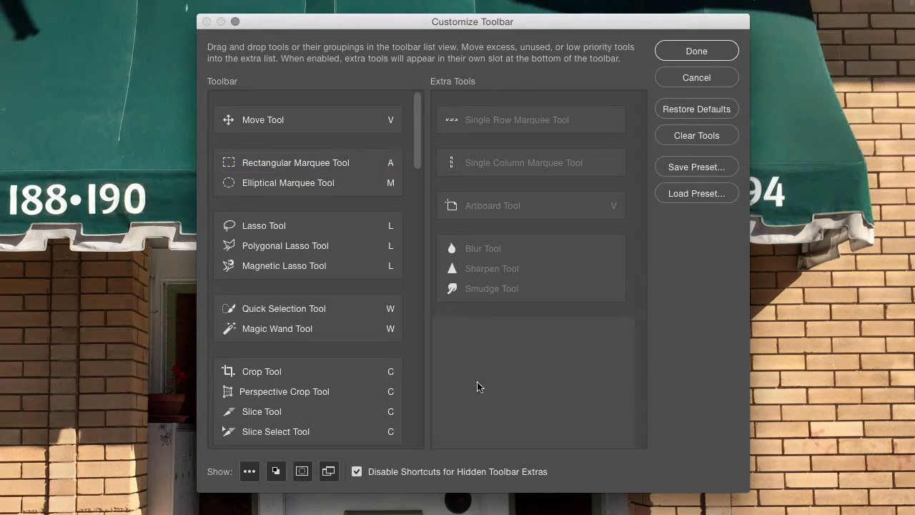
mouse_move(475, 374)
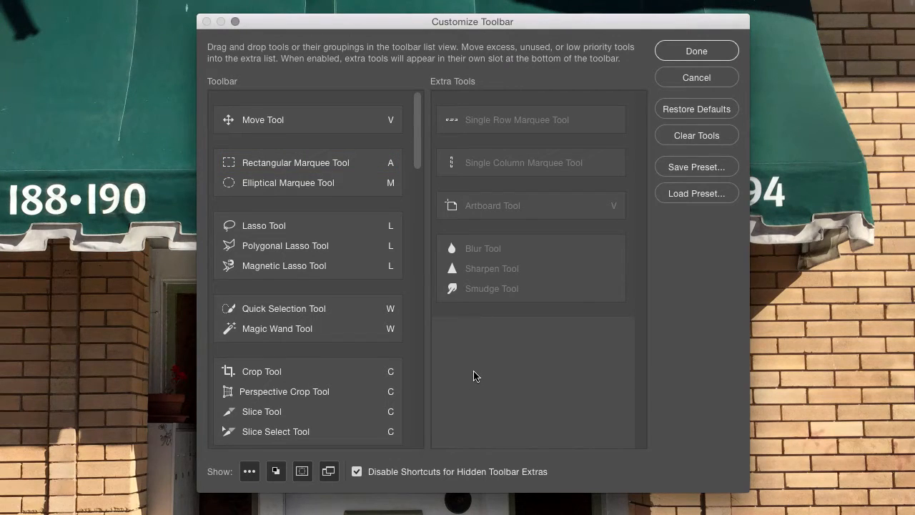
mouse_move(461, 378)
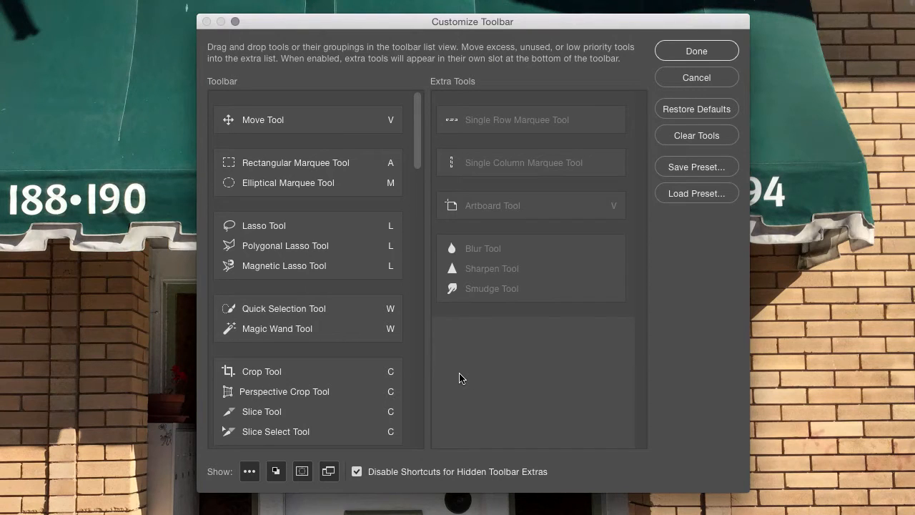
mouse_move(394, 173)
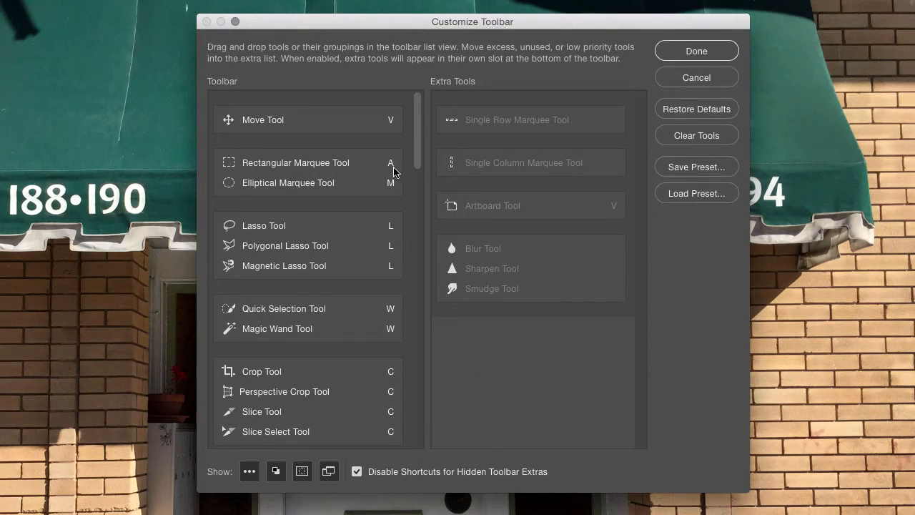
click(294, 163)
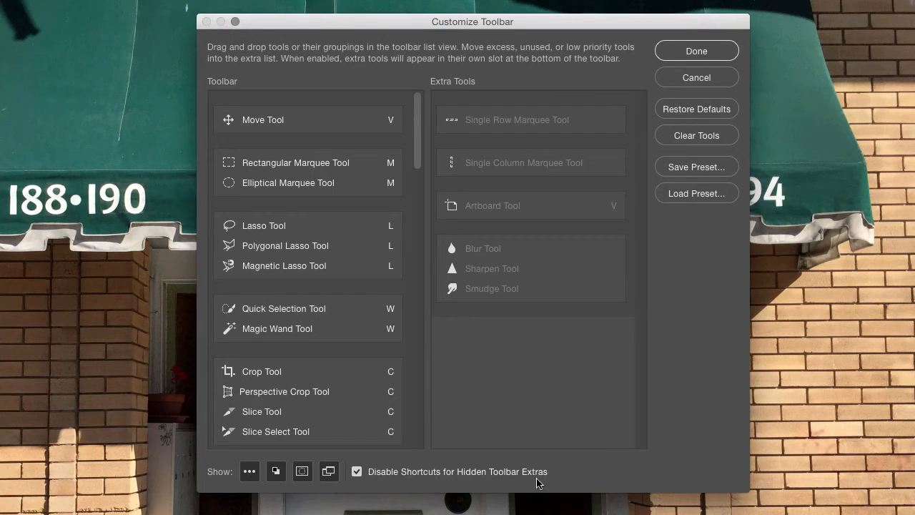
mouse_move(529, 487)
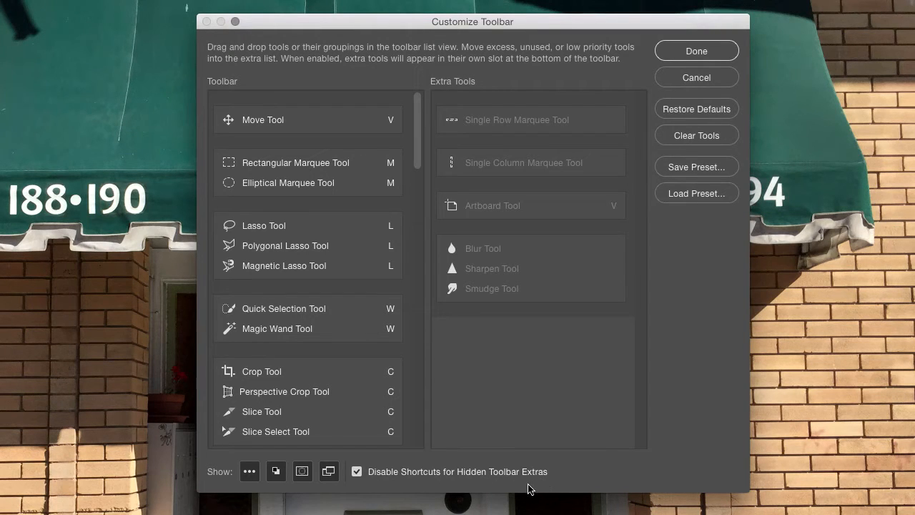
mouse_move(547, 331)
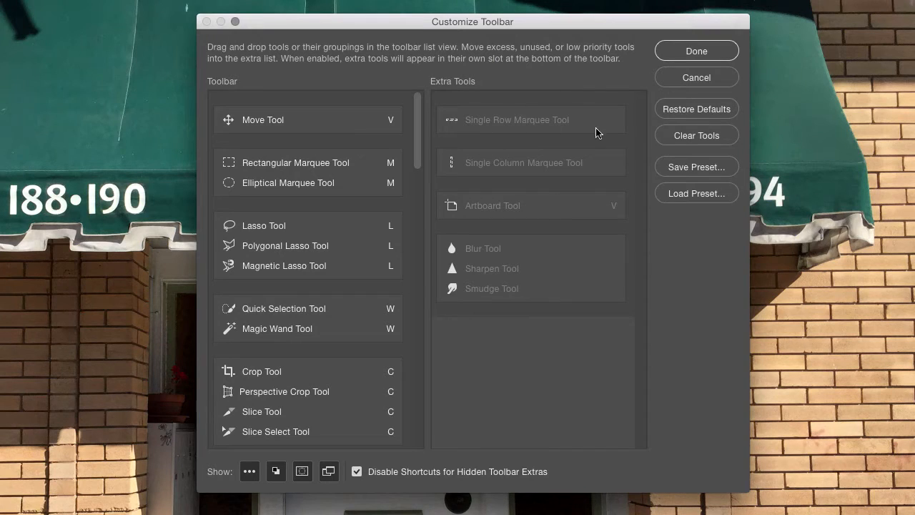
mouse_move(563, 306)
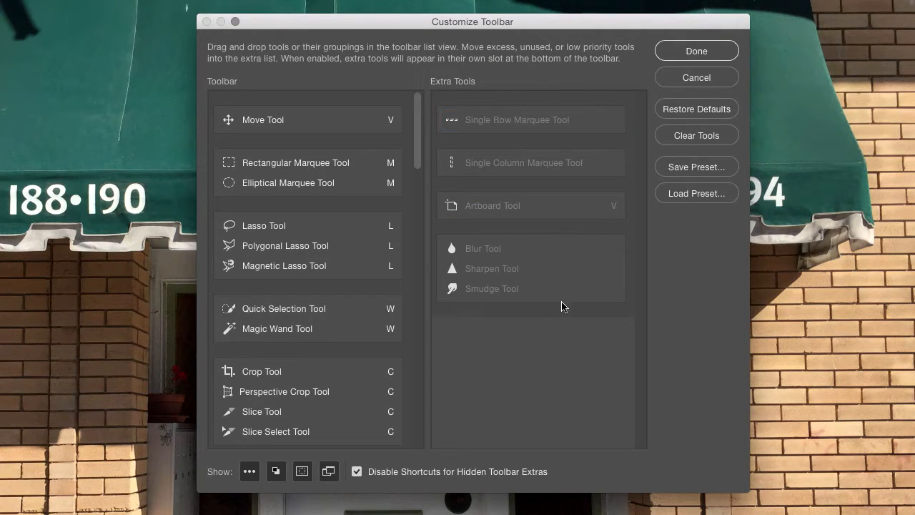
mouse_move(490, 88)
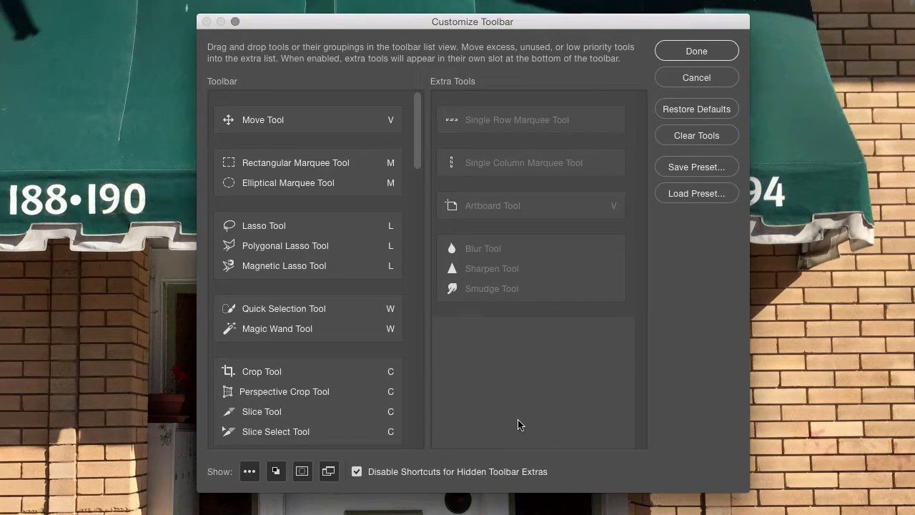
mouse_move(414, 186)
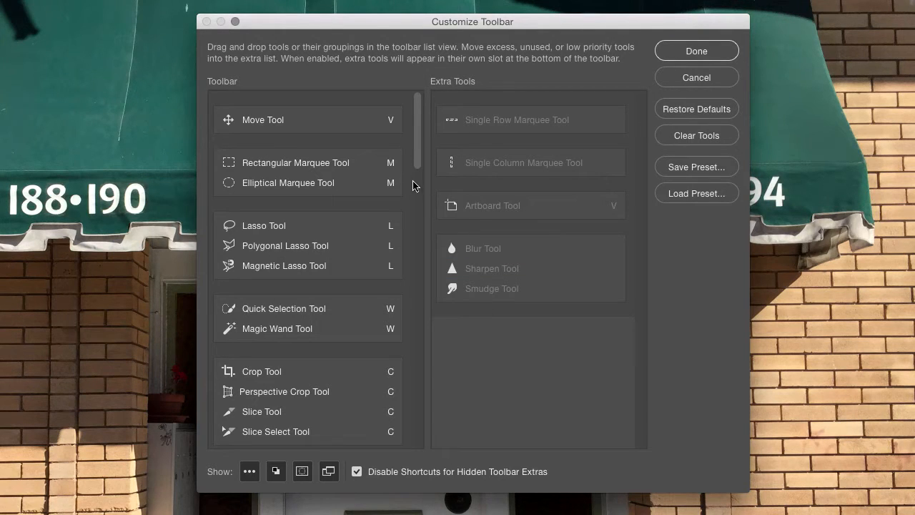
mouse_move(292, 457)
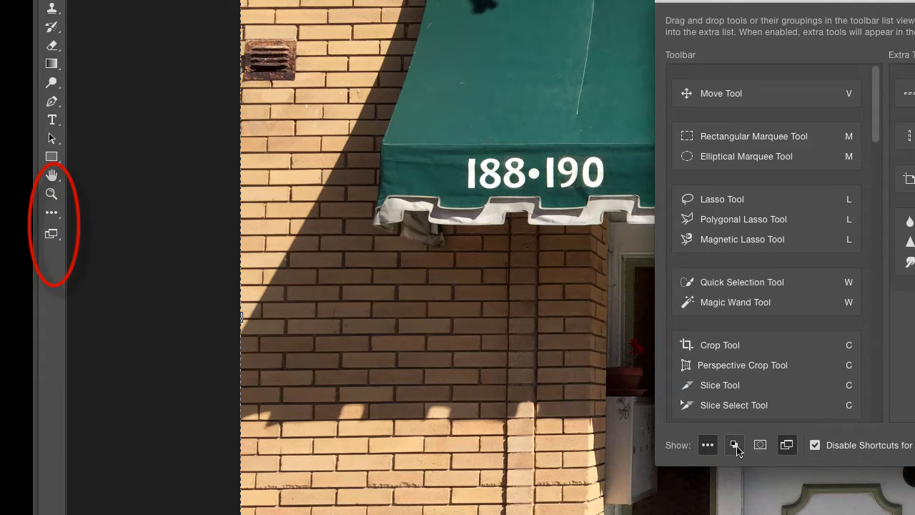
click(734, 445)
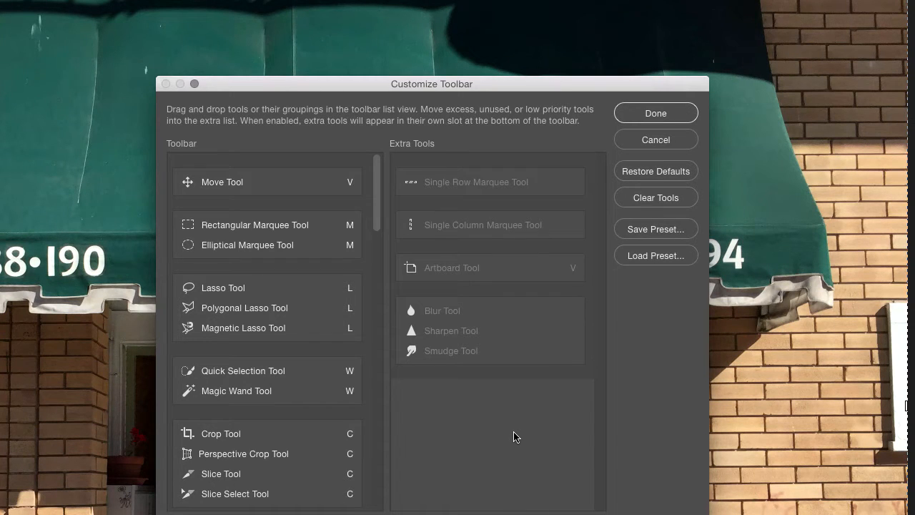
mouse_move(557, 419)
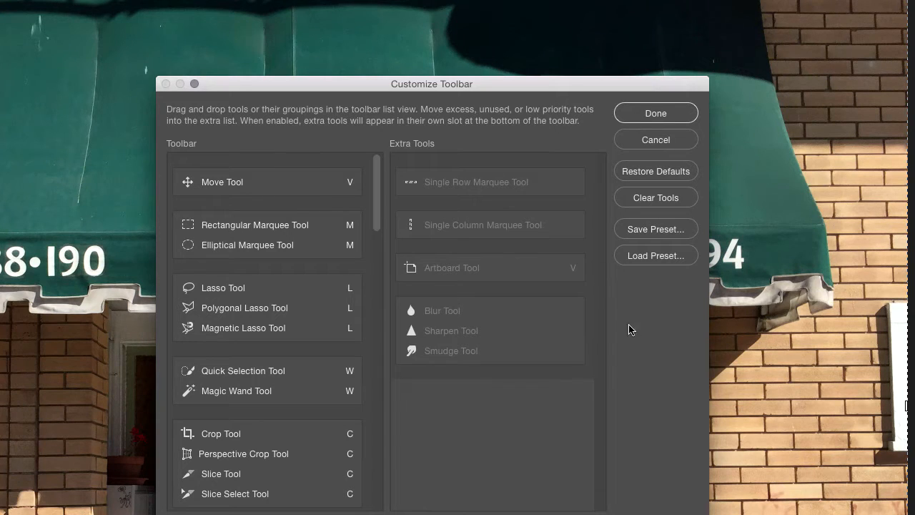
mouse_move(662, 264)
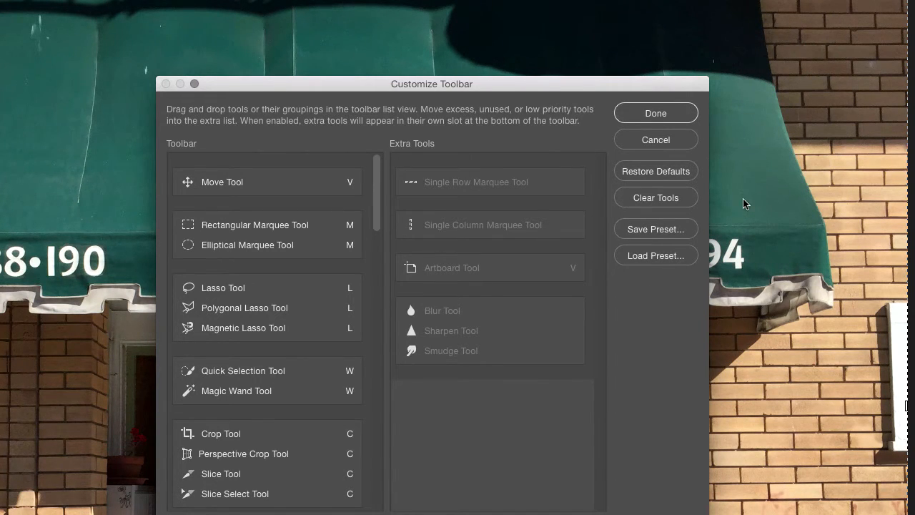
Load the Super Minimal Smudge.tbr toolbar preset from the Custom Toolbars folder.
click(654, 254)
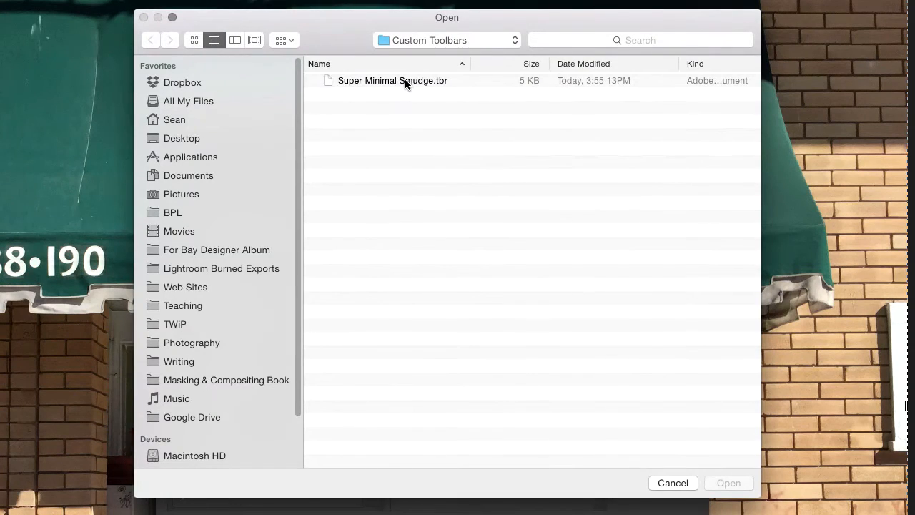
click(392, 80)
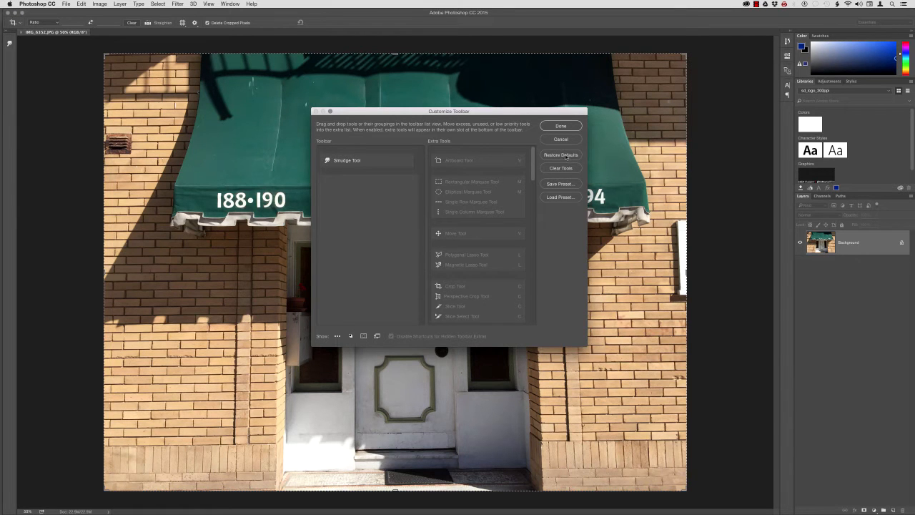
Restore the default toolbar, finish customizing, and close the awning photo.
click(560, 155)
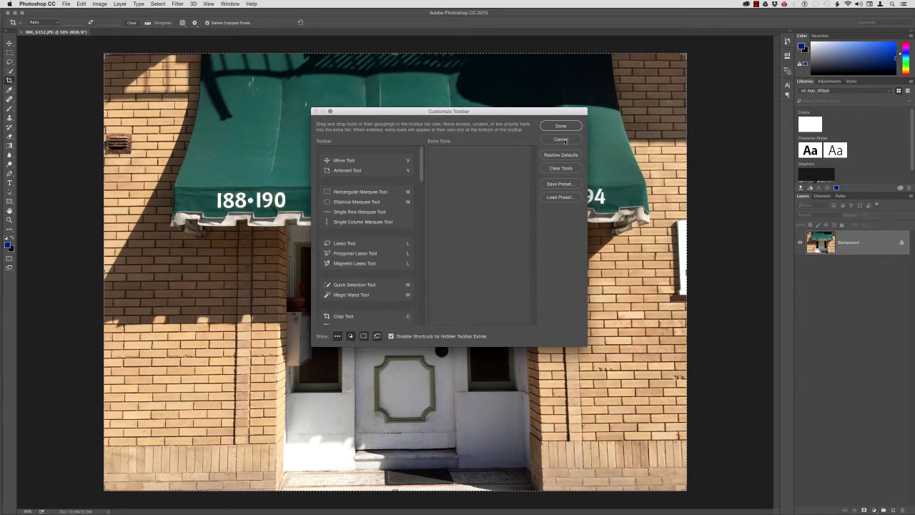
click(560, 126)
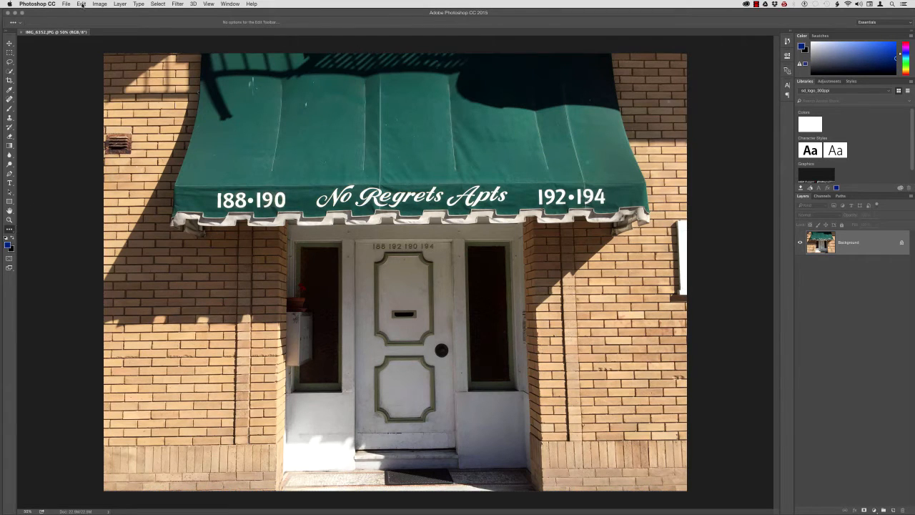
click(81, 6)
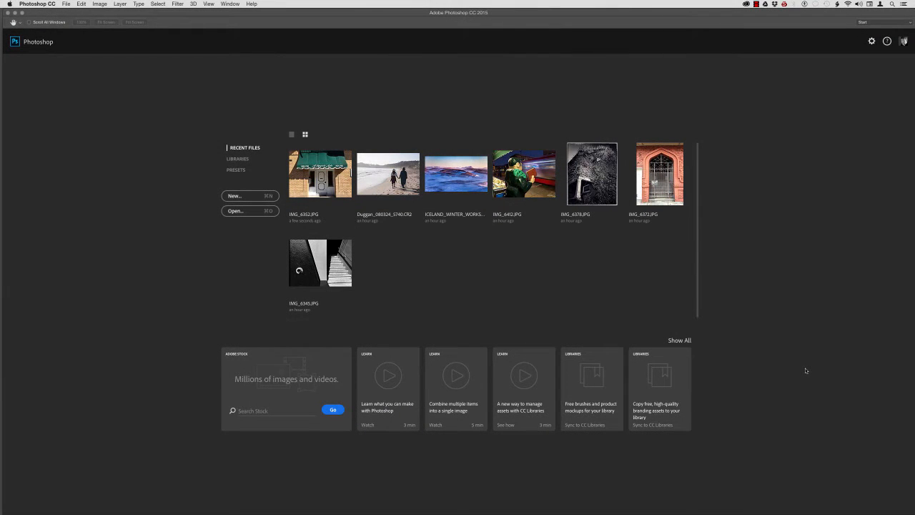
mouse_move(478, 123)
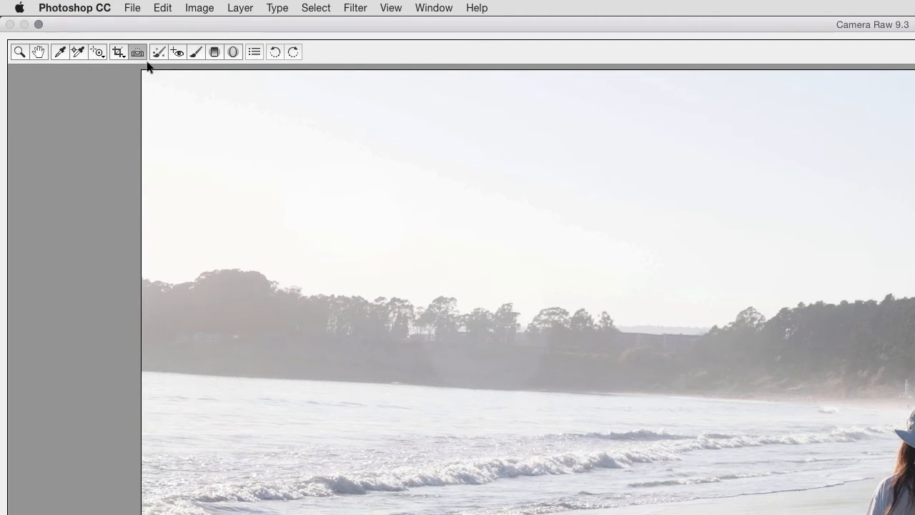
mouse_move(225, 375)
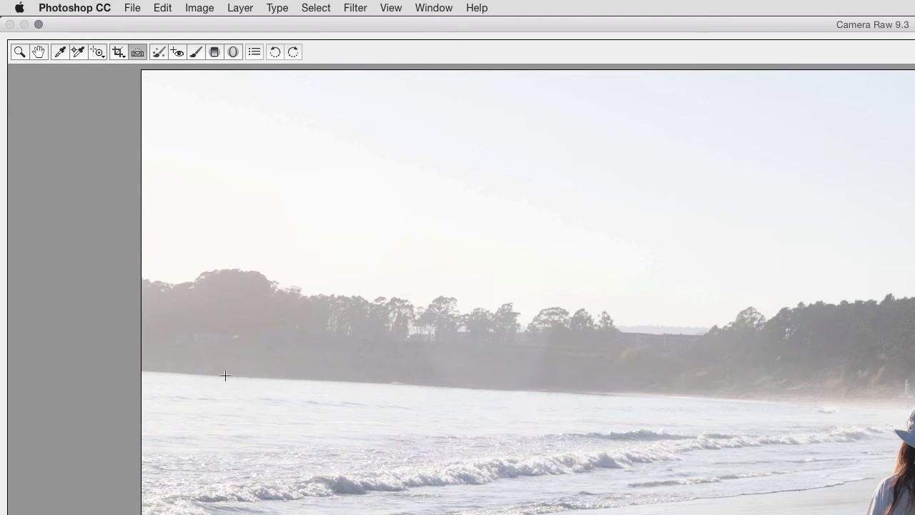
drag(165, 373, 908, 421)
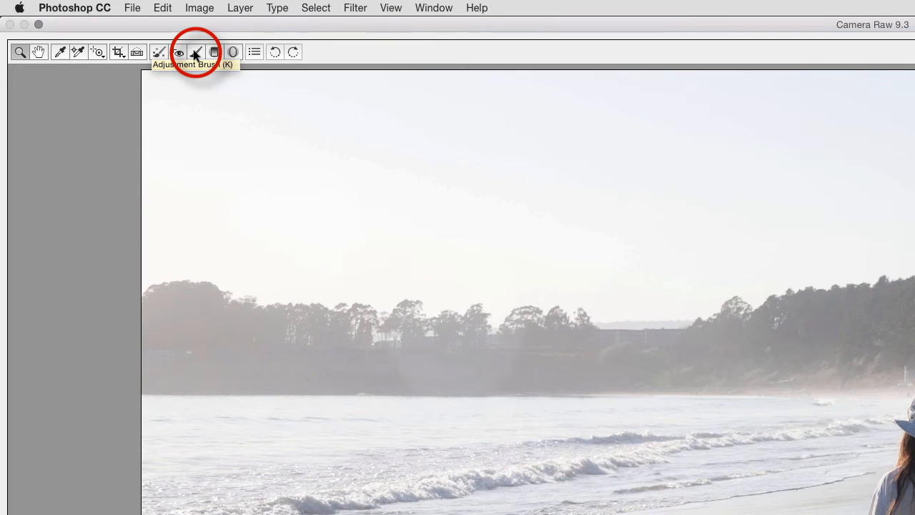
With the Adjustment Brush at Dehaze +38, paint over the hazy hills and fine-tune the dehaze strength.
click(196, 52)
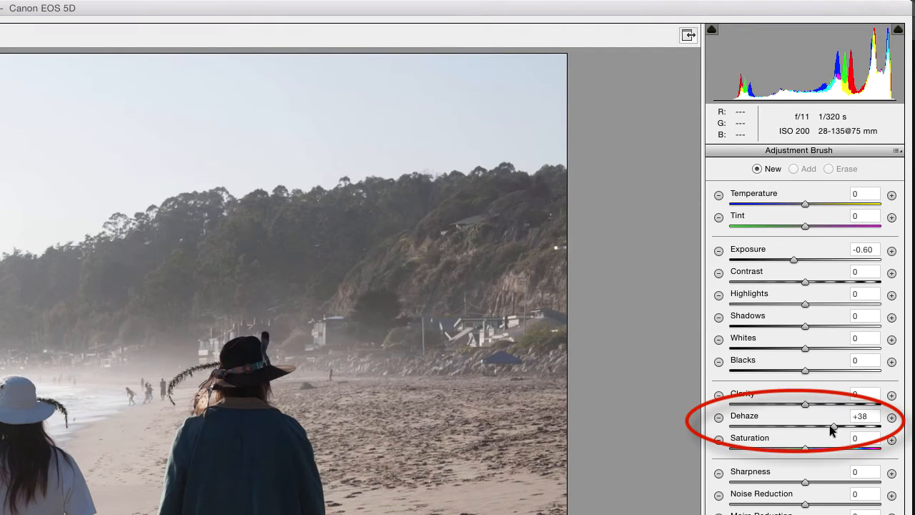
drag(840, 426, 829, 426)
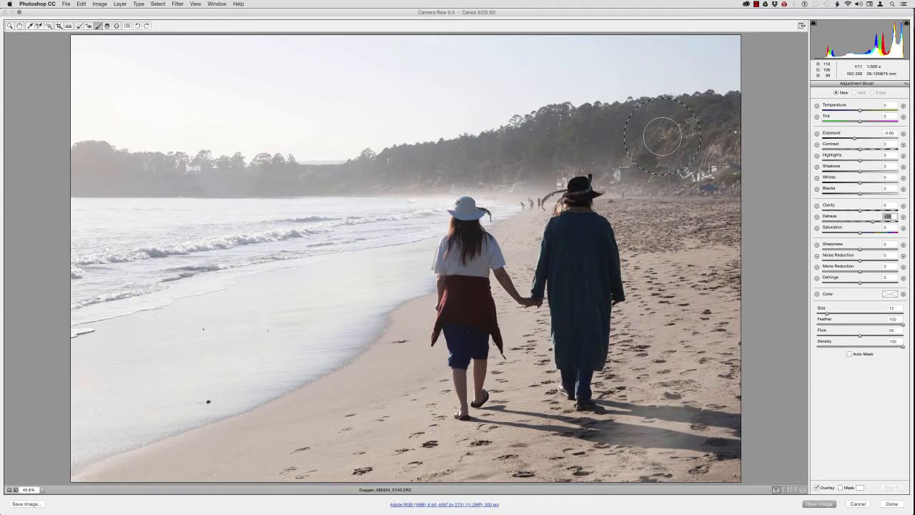
mouse_move(532, 146)
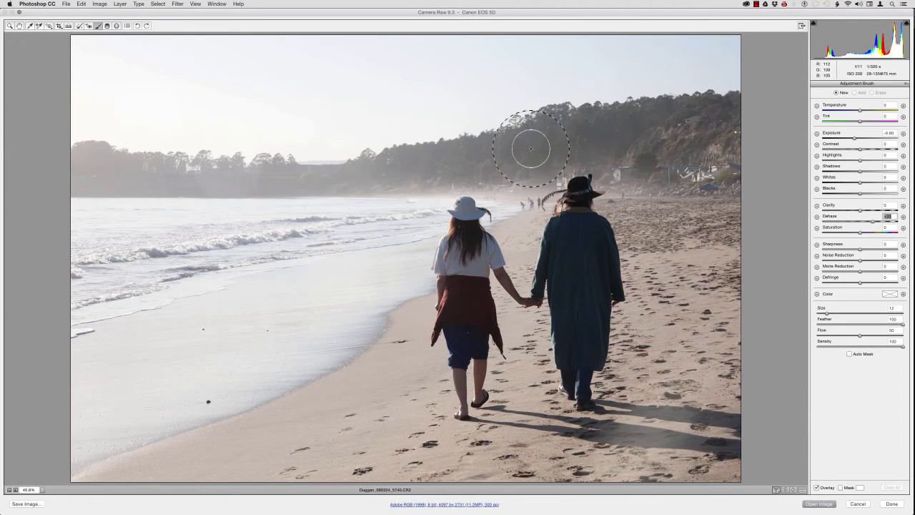
drag(532, 148, 402, 181)
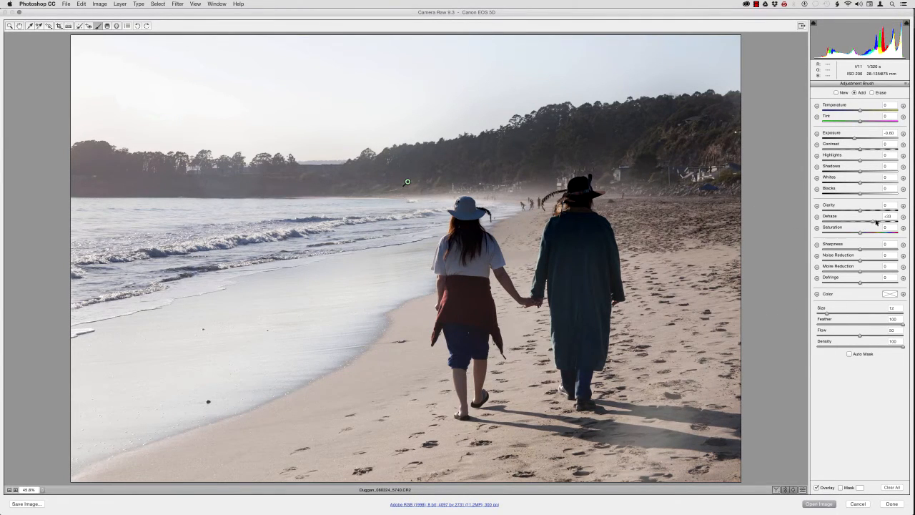
drag(872, 222, 875, 222)
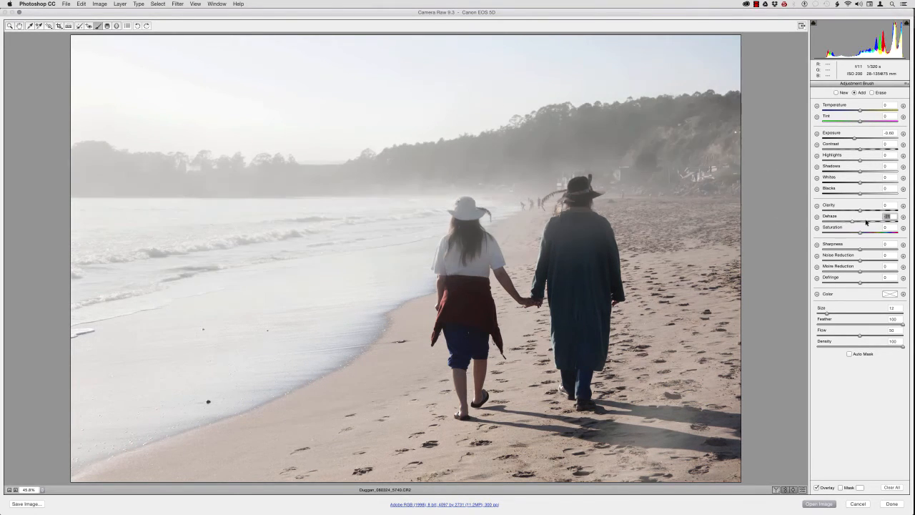
Lower the Adjustment Brush's Dehaze slider so haze returns to the painted hills.
drag(861, 221, 875, 220)
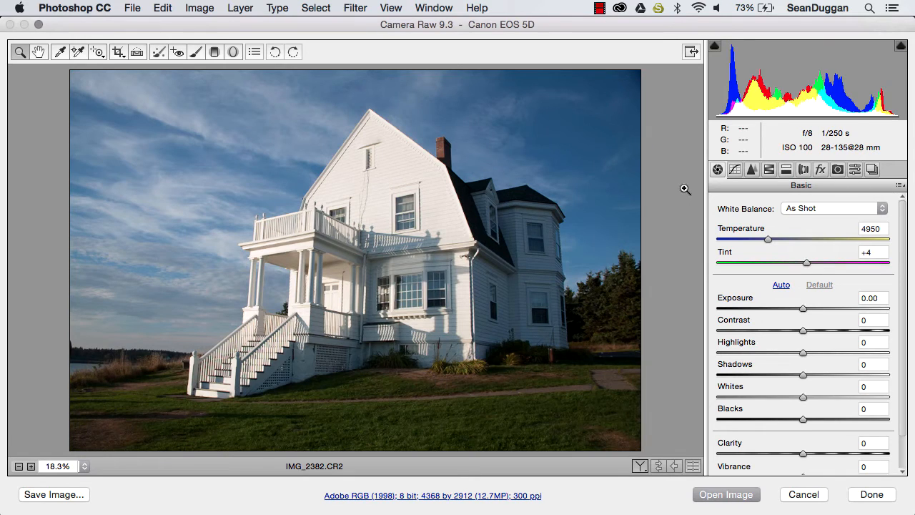
mouse_move(686, 222)
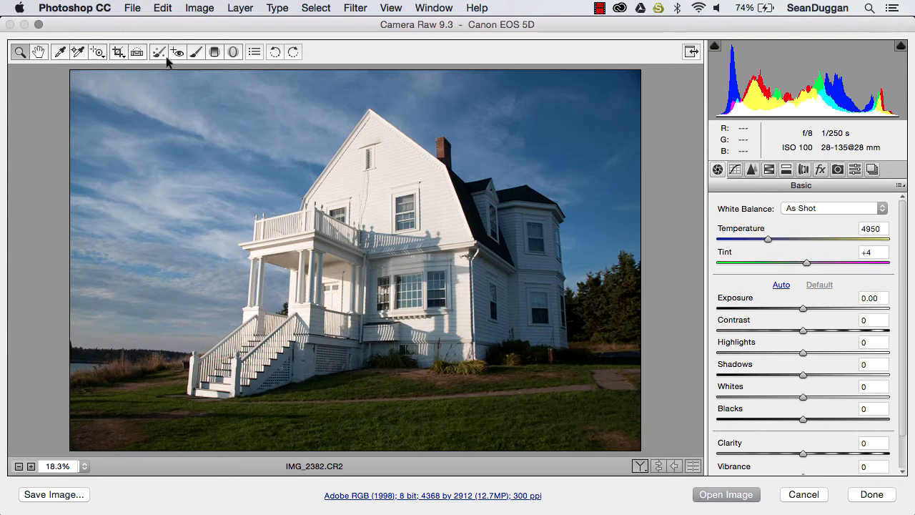
Switch to Spot Removal and zoom-marquee the sky beside the porch columns to 100%.
click(158, 51)
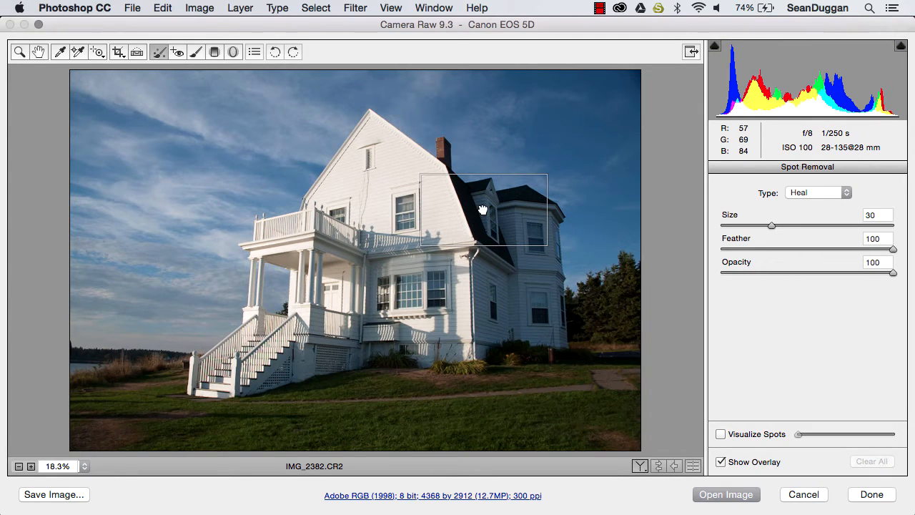
drag(484, 209, 472, 141)
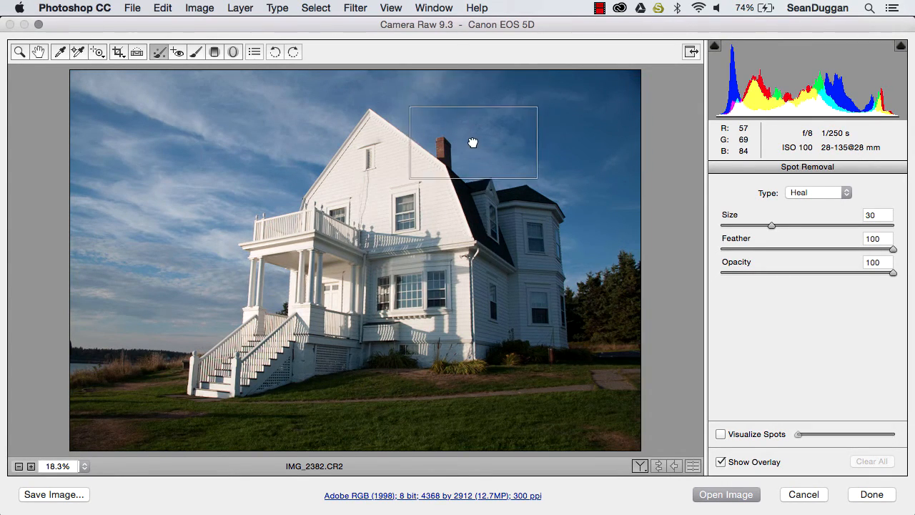
drag(474, 143, 426, 134)
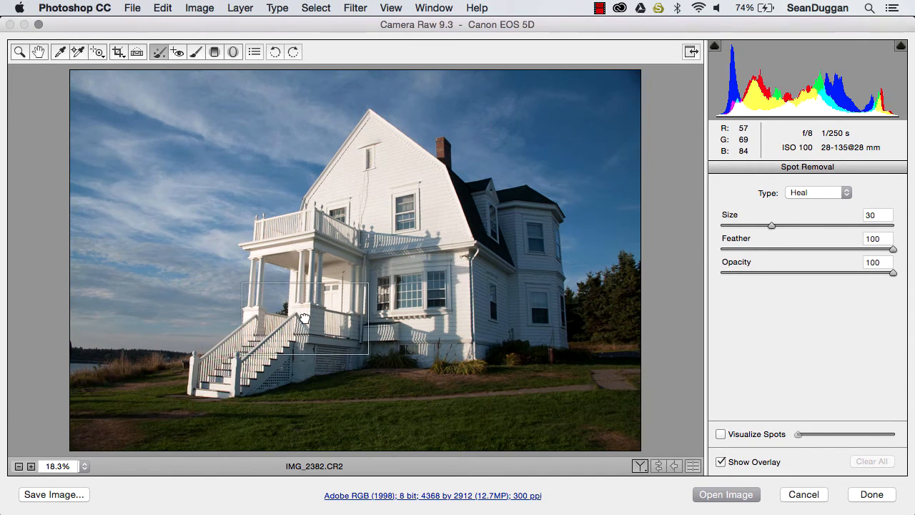
drag(303, 318, 249, 328)
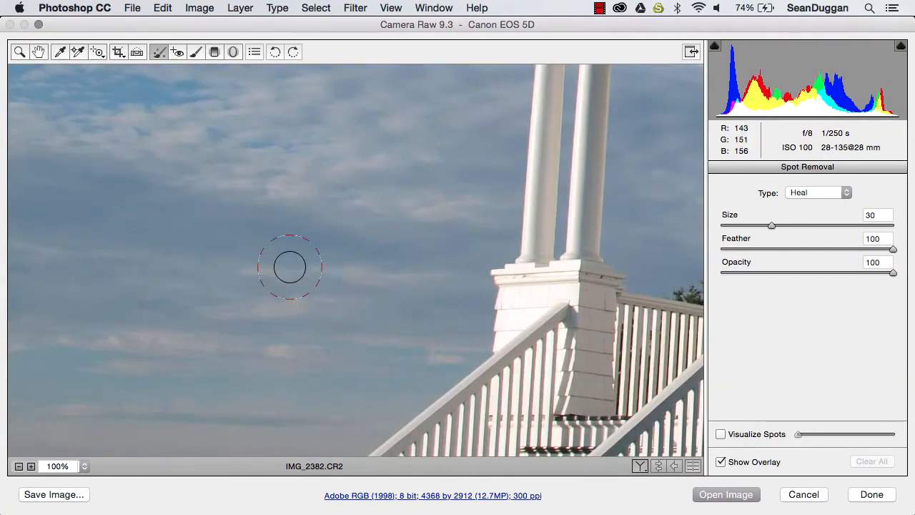
Heal two small spots in the sky of the house photo with Spot Removal.
click(369, 260)
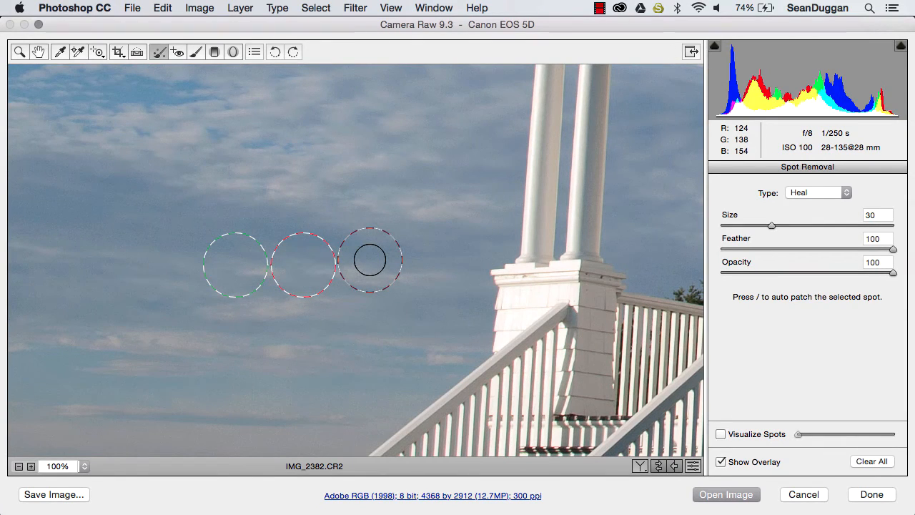
click(871, 460)
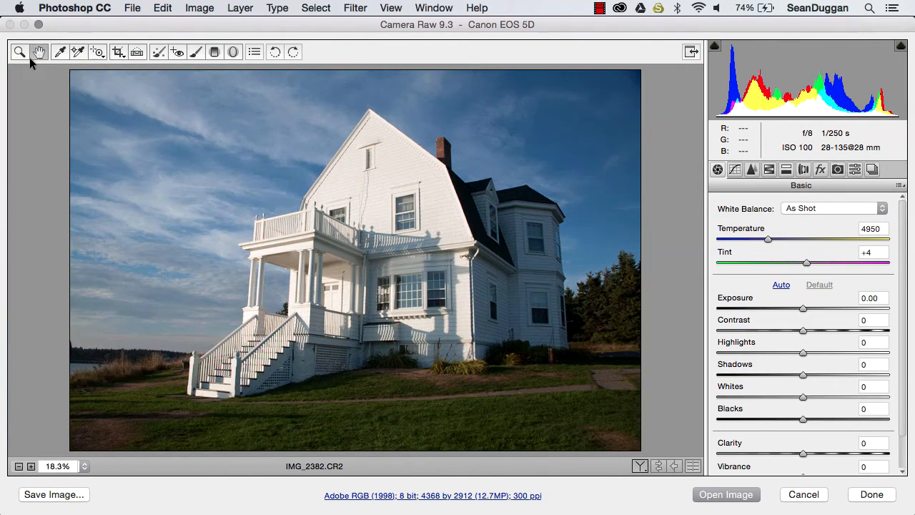
mouse_move(22, 53)
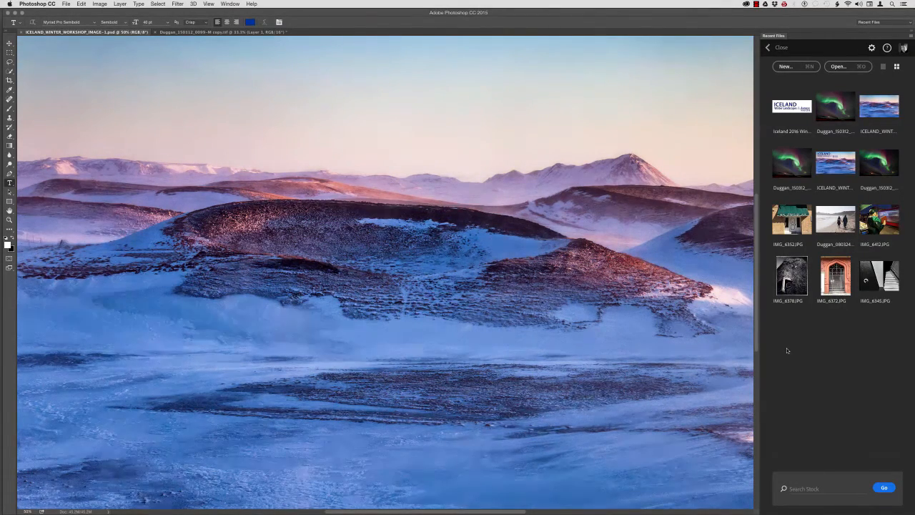
mouse_move(792, 107)
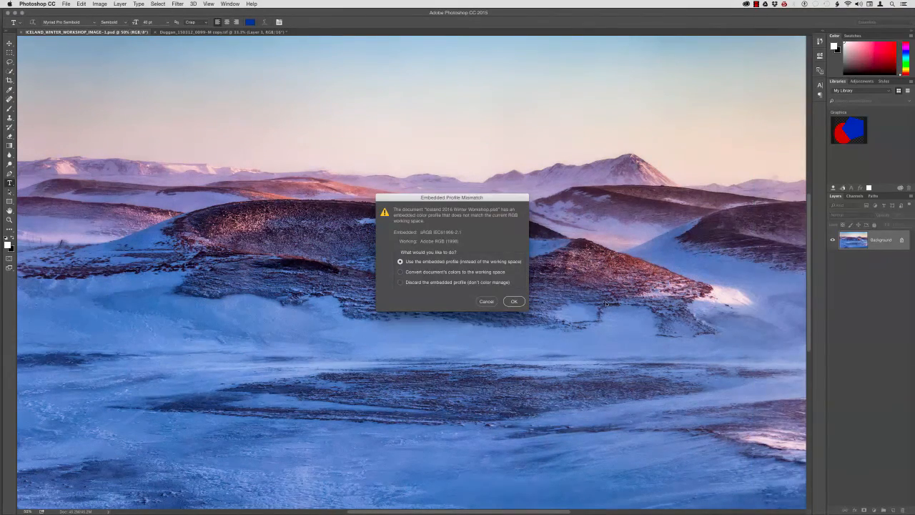
Keep the embedded profile, then create a new library from the document's character styles, colours and layer styles.
click(513, 300)
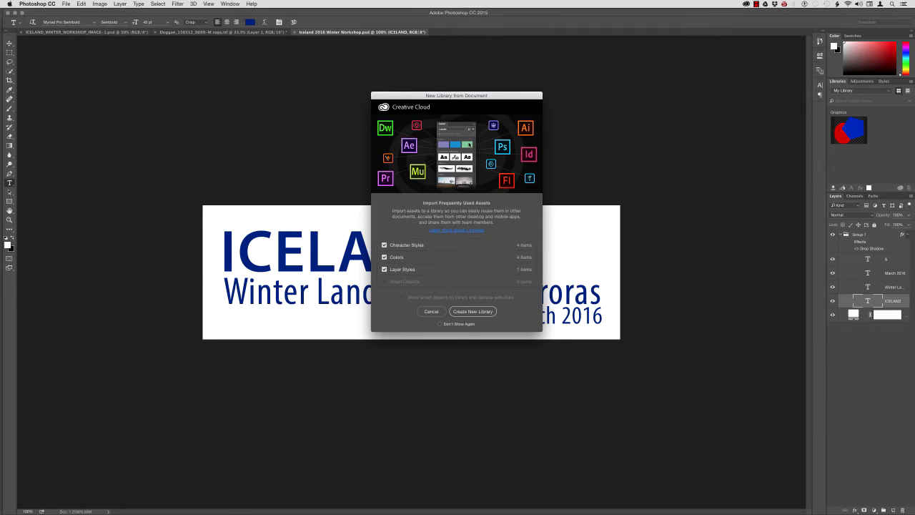
drag(456, 94, 696, 63)
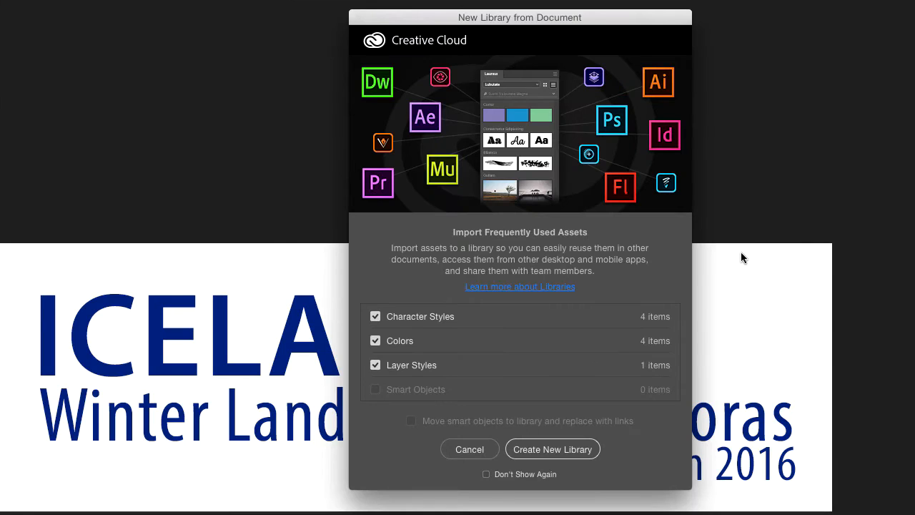
mouse_move(703, 200)
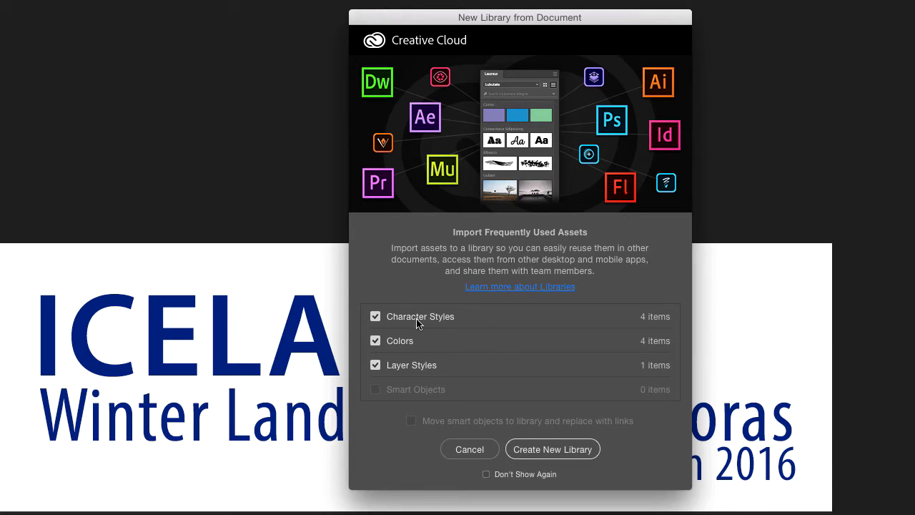
mouse_move(429, 349)
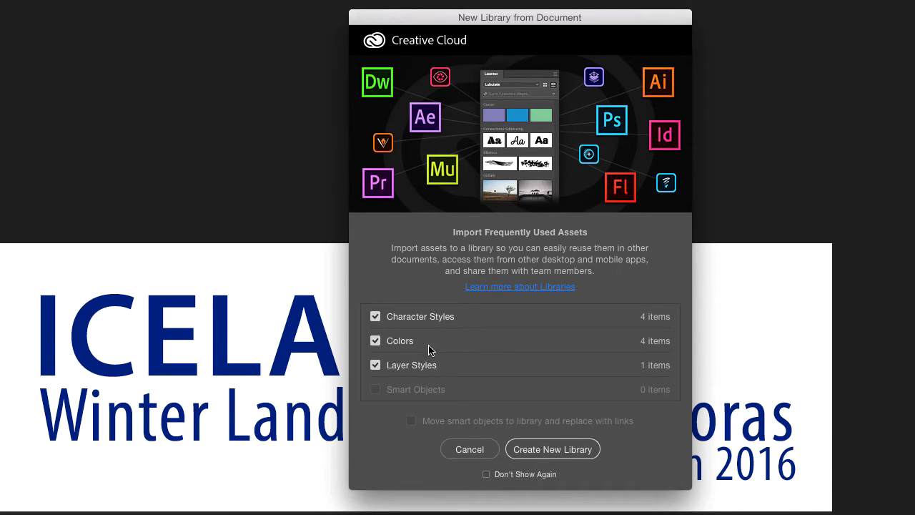
mouse_move(483, 366)
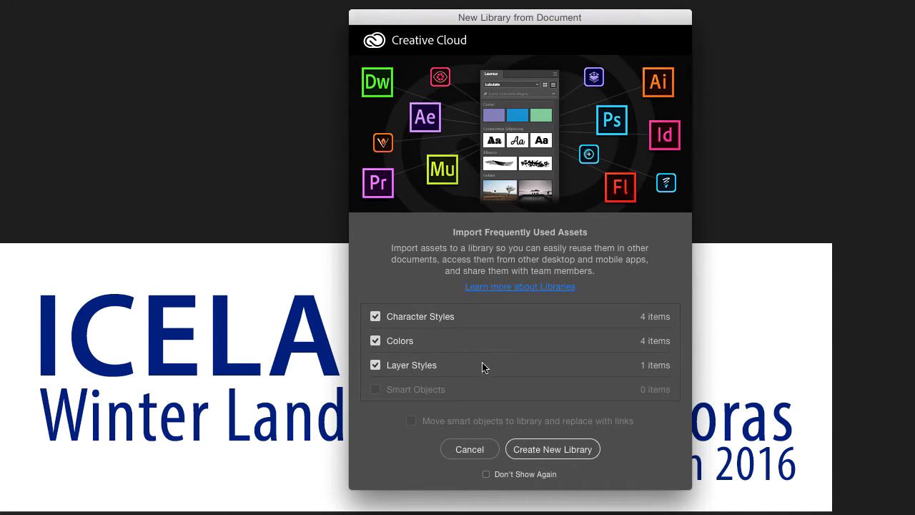
mouse_move(636, 423)
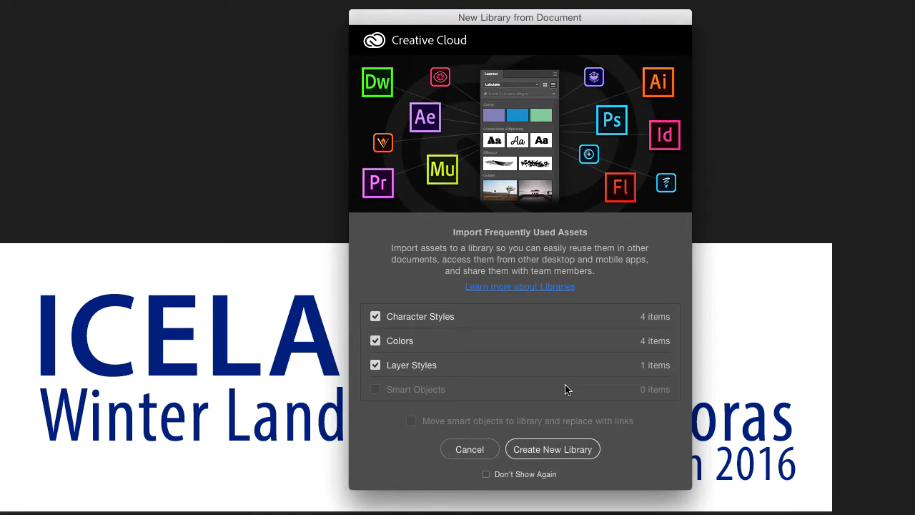
mouse_move(815, 223)
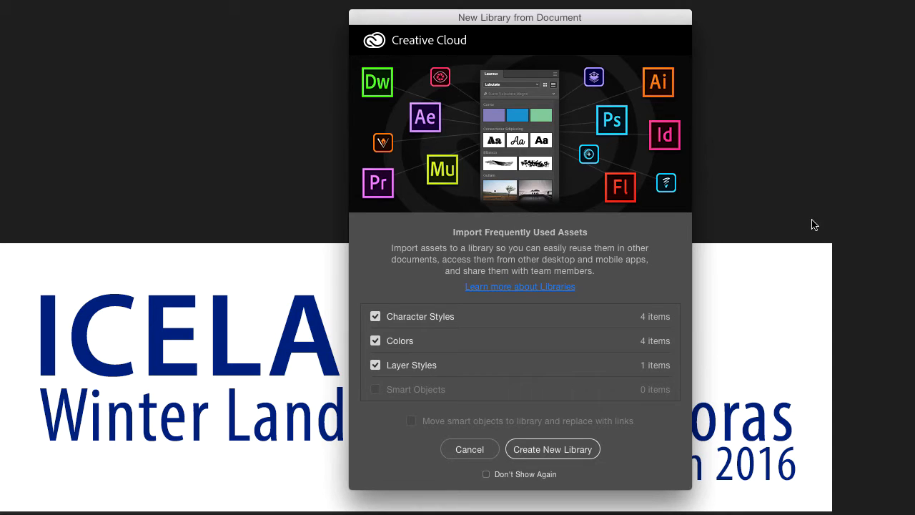
mouse_move(569, 454)
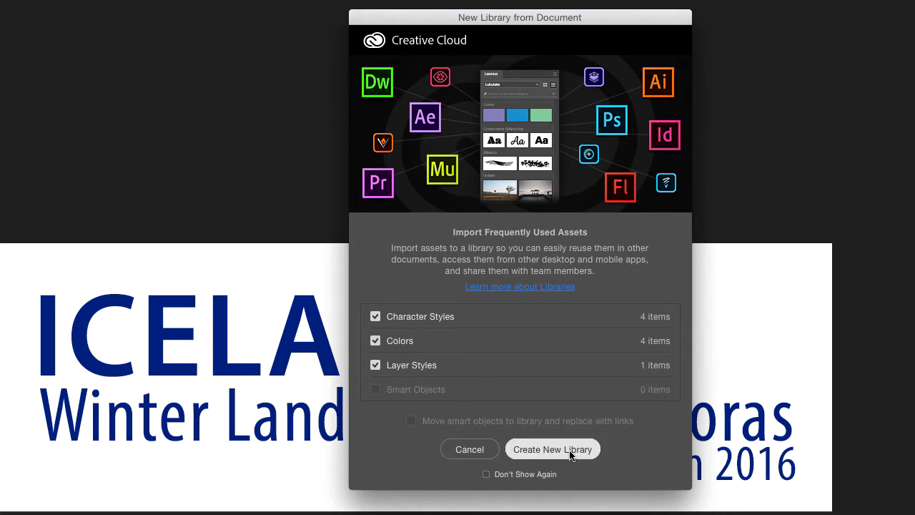
click(552, 449)
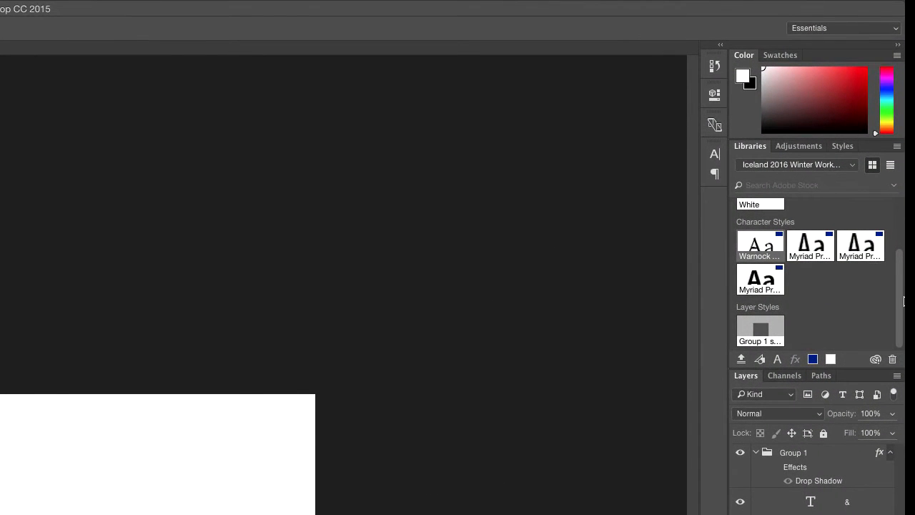
mouse_move(897, 290)
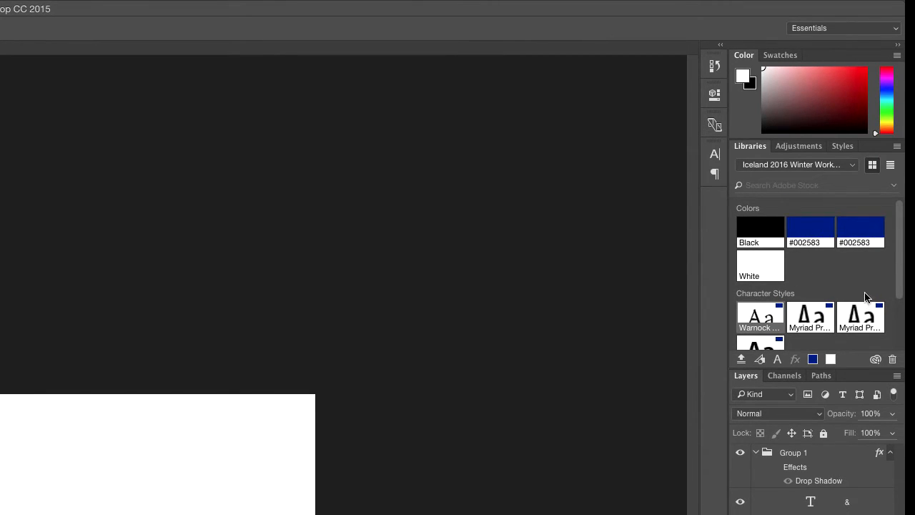
Scroll the Libraries panel to review the imported colours, character styles and layer style.
scroll(down, 3)
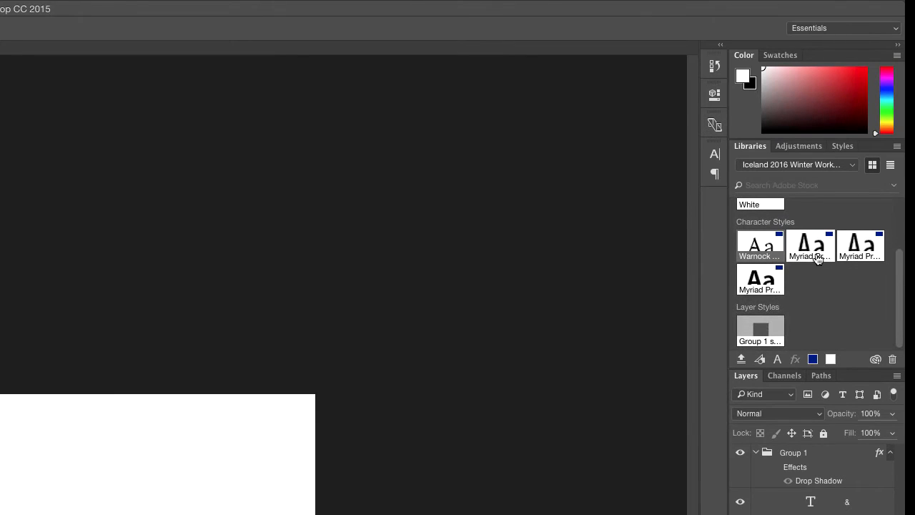
mouse_move(887, 316)
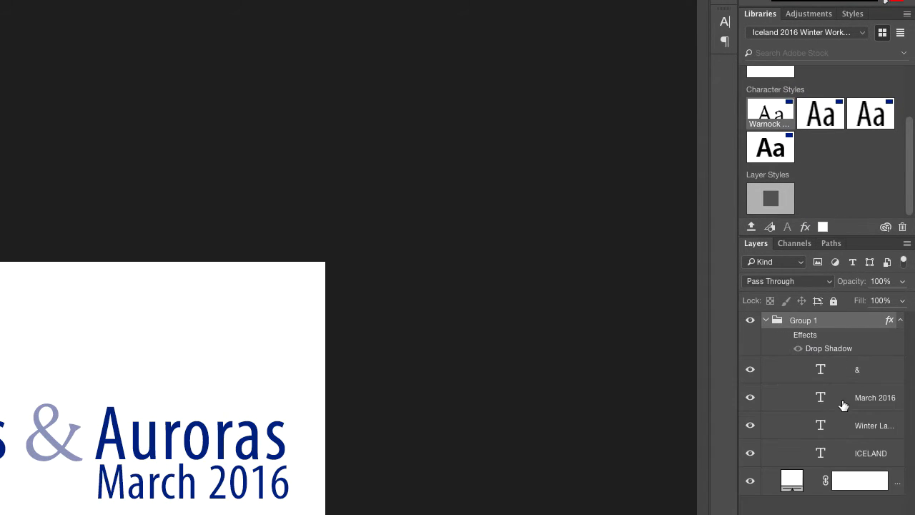
Add the title group to the library as a graphic and rename it WINTER WORKSHOPS-BLUE.
click(764, 320)
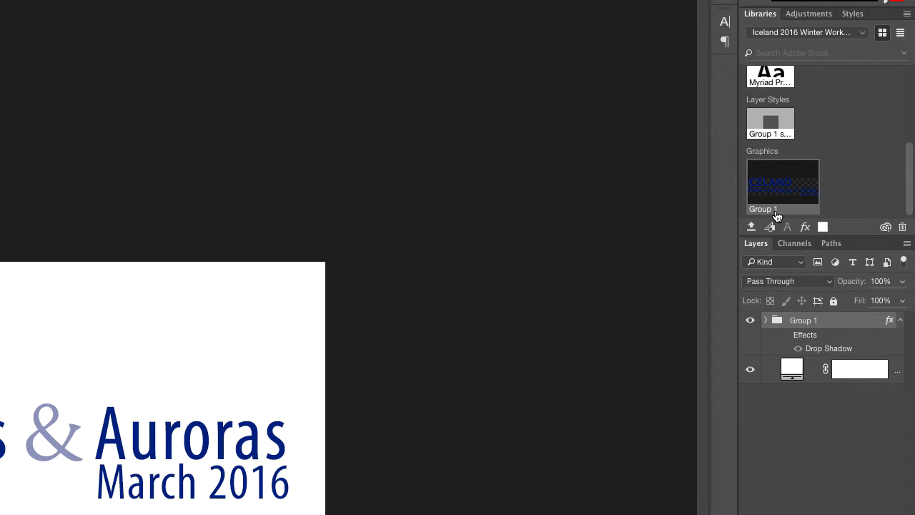
mouse_move(764, 213)
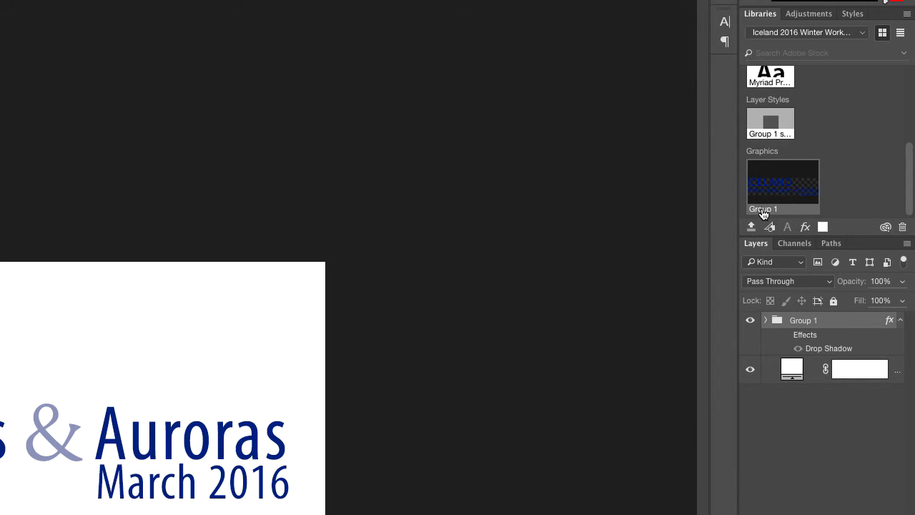
click(782, 183)
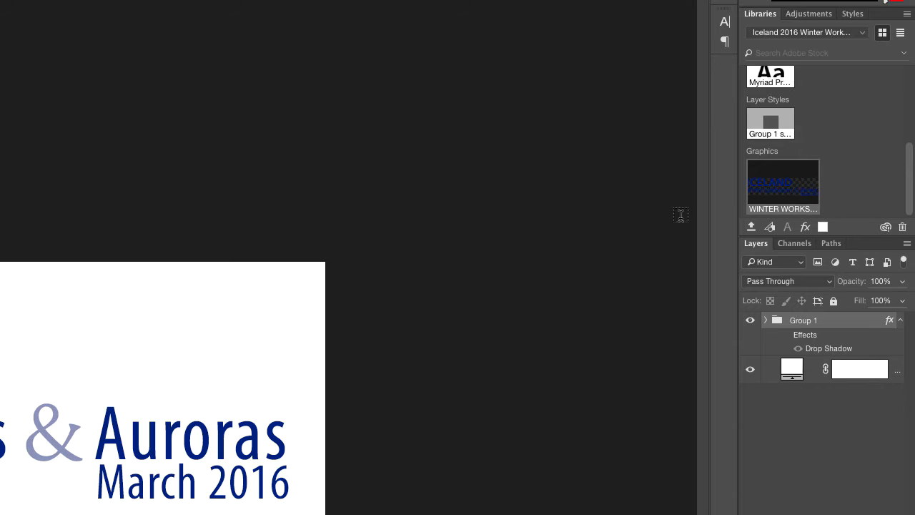
mouse_move(779, 195)
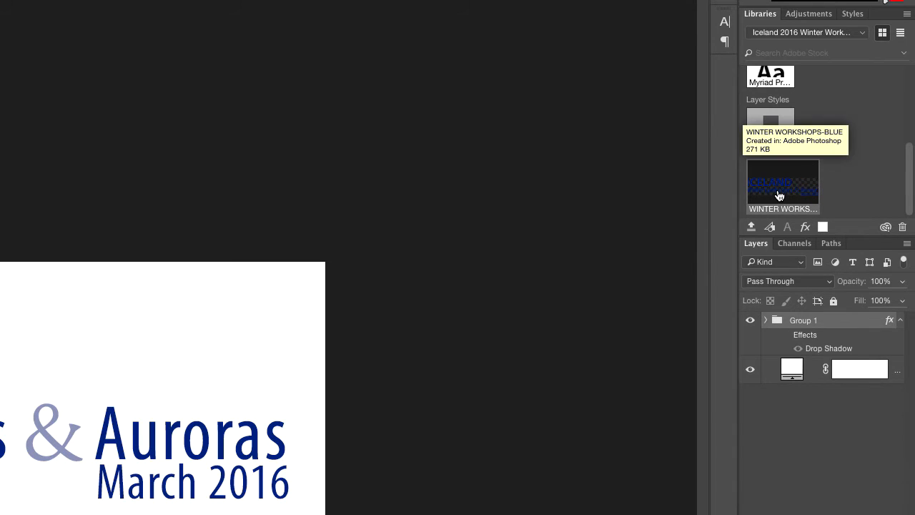
right_click(779, 194)
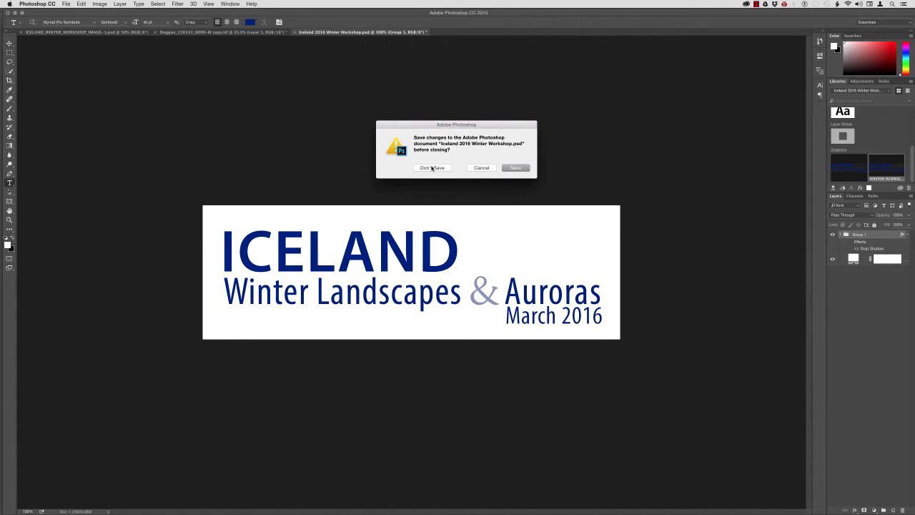
Close the title document unsaved, open the library graphic and set its title text colour to white.
click(432, 167)
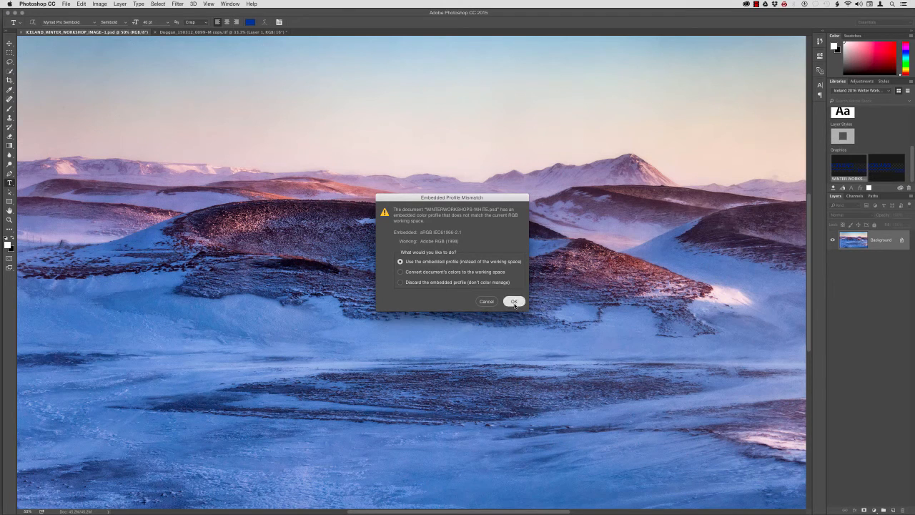
click(515, 300)
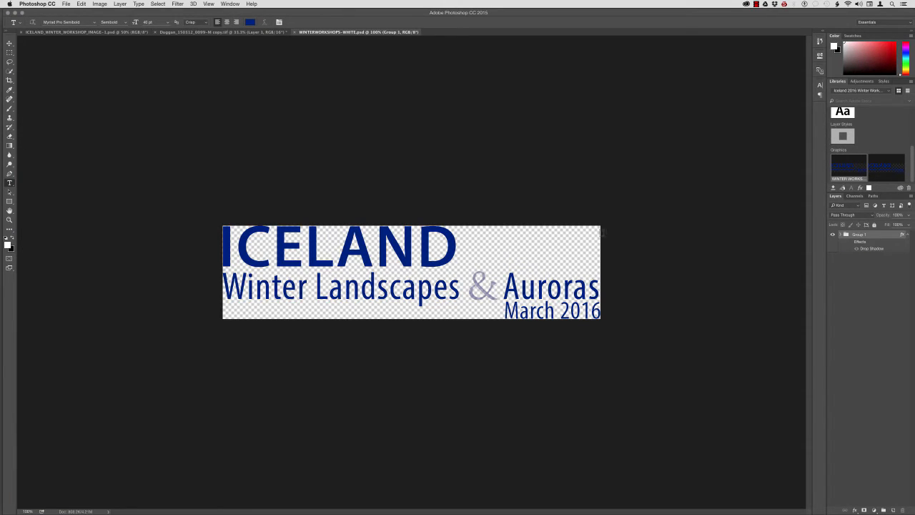
click(846, 234)
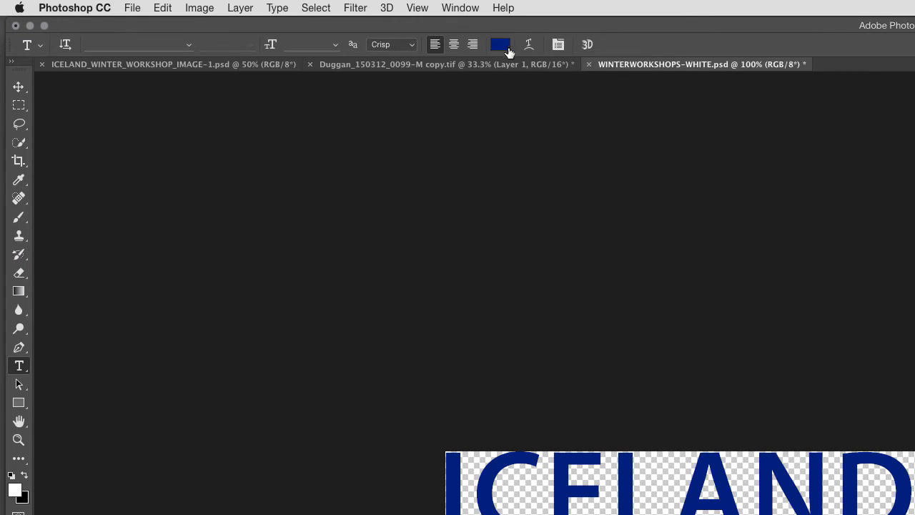
click(18, 180)
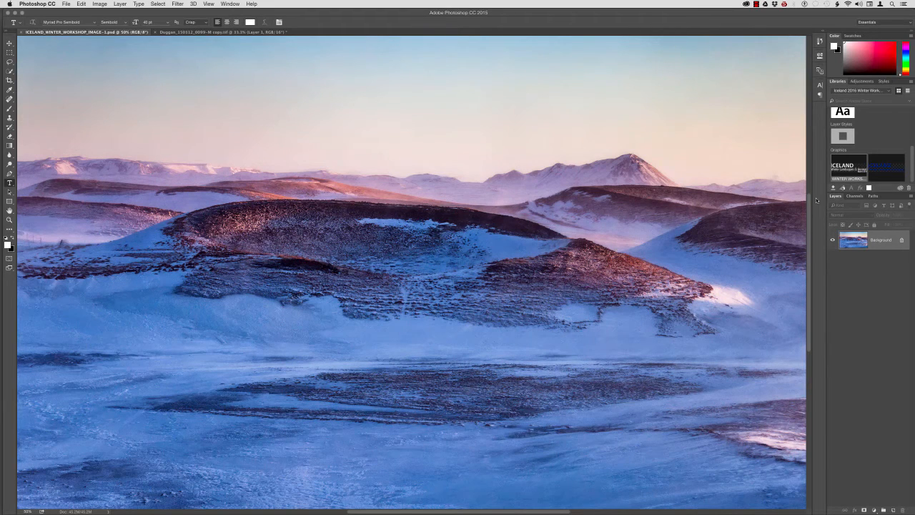
Place the Iceland title graphic on the landscape photo and scale it up in the upper left.
click(887, 166)
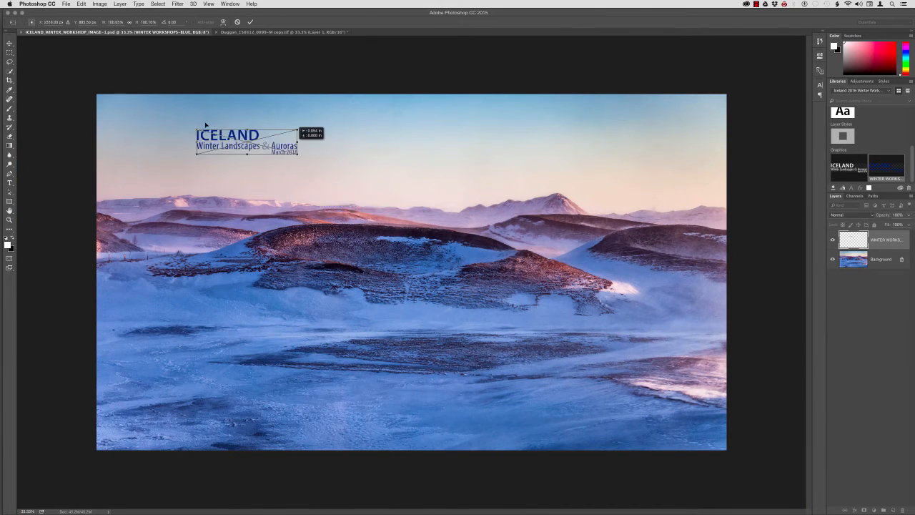
drag(246, 140, 158, 135)
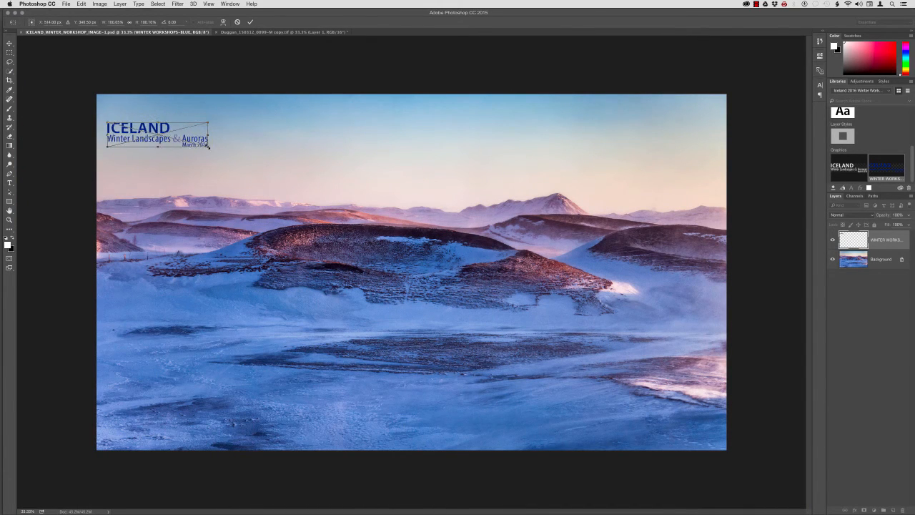
drag(209, 146, 411, 198)
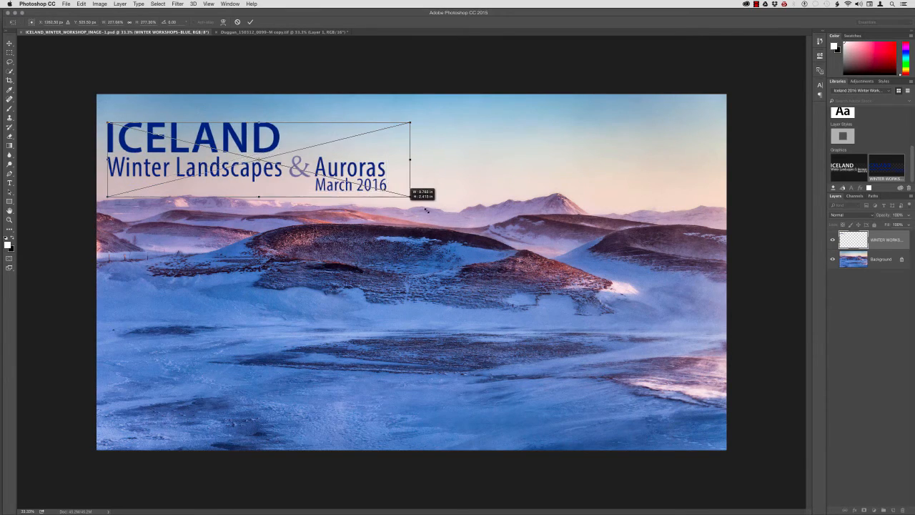
drag(411, 197, 463, 211)
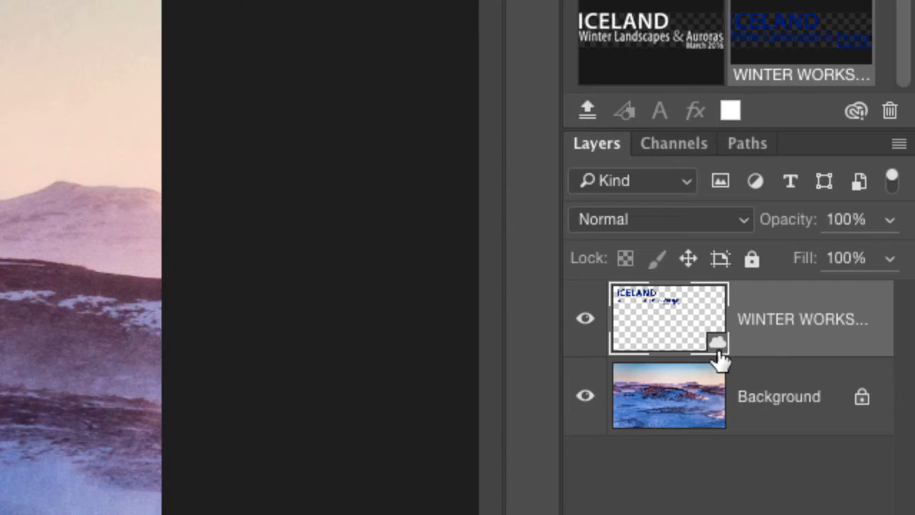
mouse_move(729, 372)
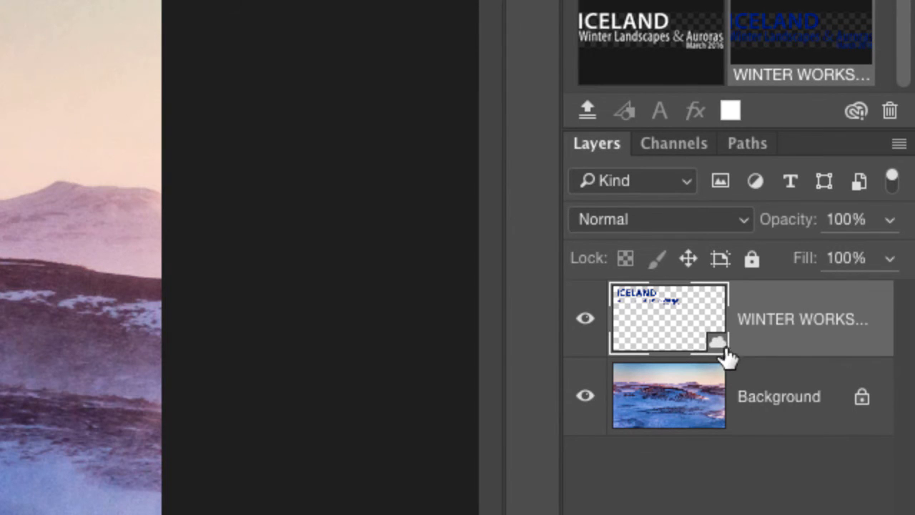
mouse_move(729, 372)
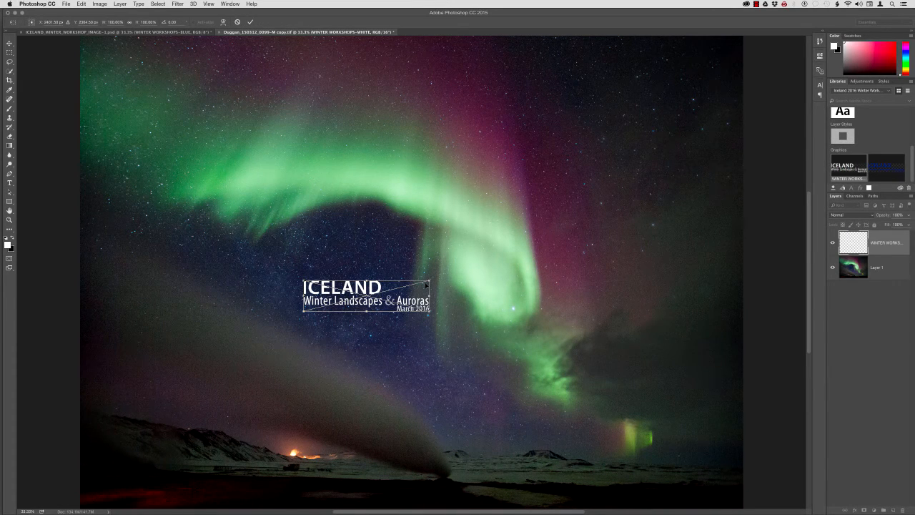
Accept the pasted profile conversion and enlarge the white title across the aurora photo's lower sky.
drag(426, 284, 475, 269)
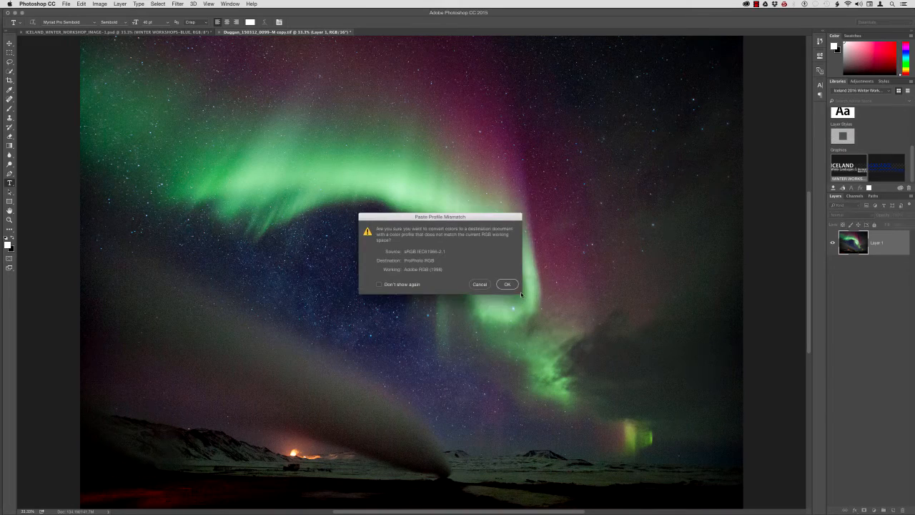
click(506, 283)
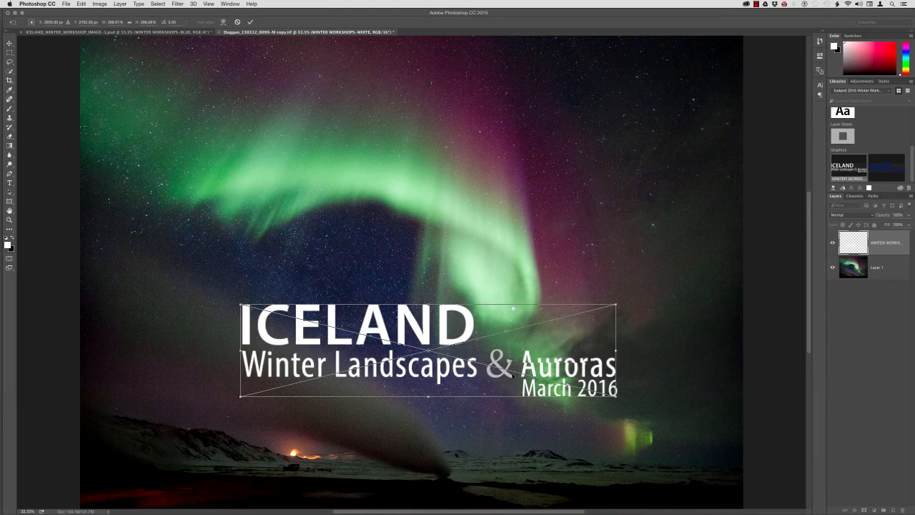
drag(428, 350, 286, 412)
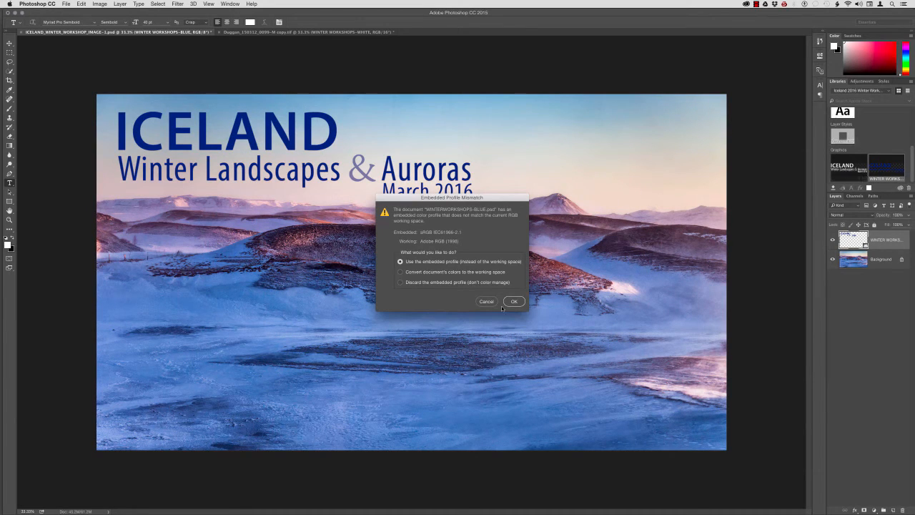
Keep the embedded profile, select the ICELAND text layer and pick white in the Color Picker.
click(513, 301)
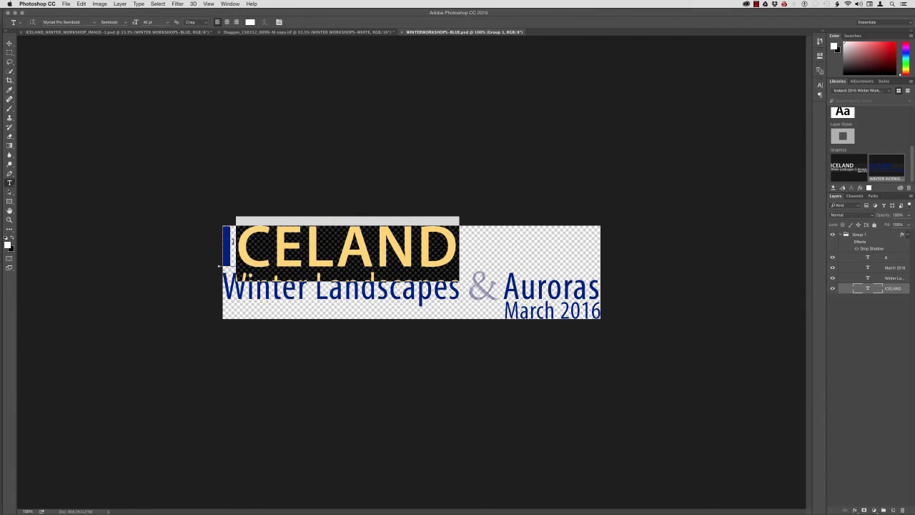
click(252, 22)
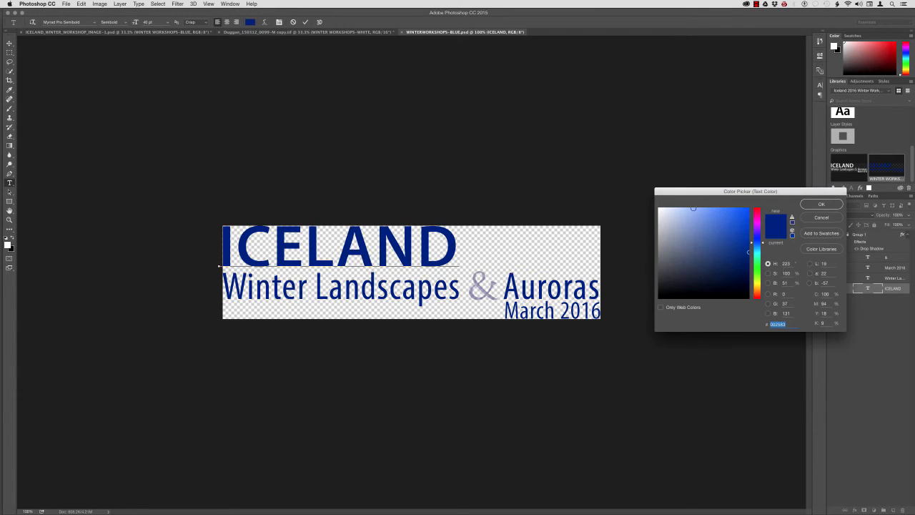
click(821, 203)
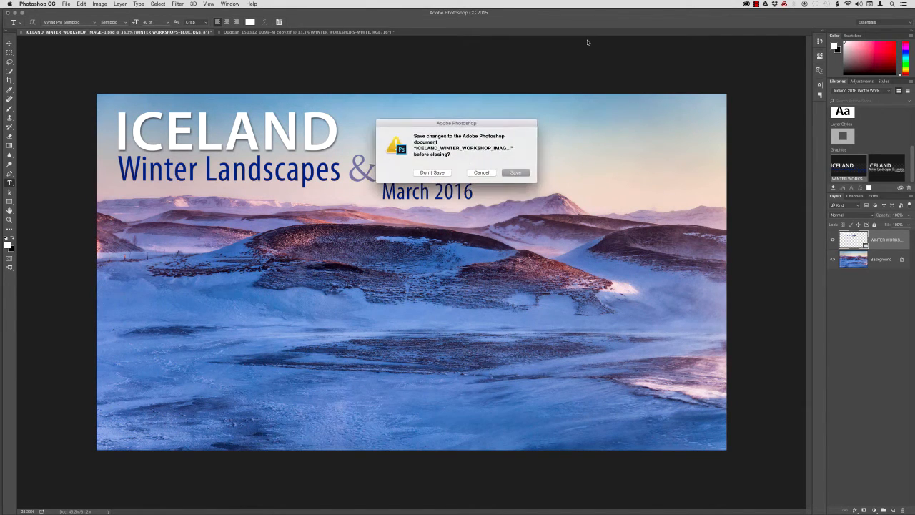
Save the landscape photo with the compatibility option, then reopen the blue title graphic keeping its profile.
click(515, 172)
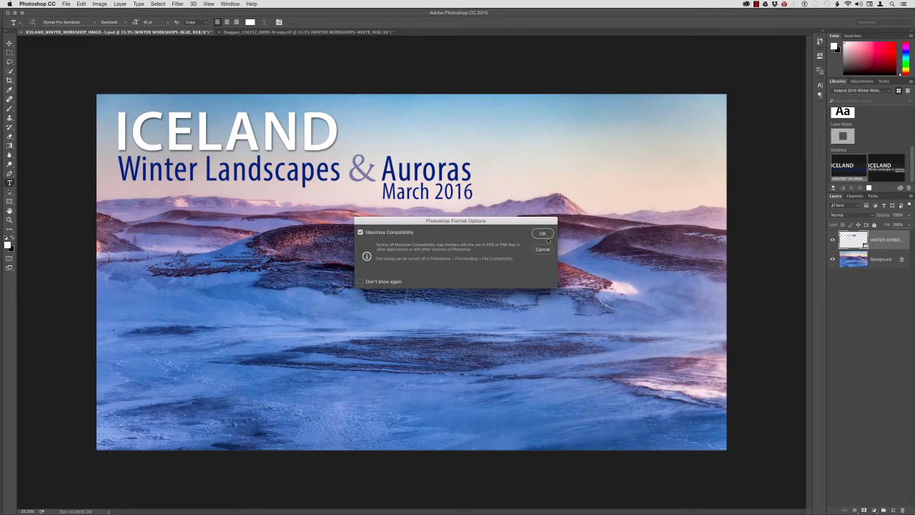
click(543, 233)
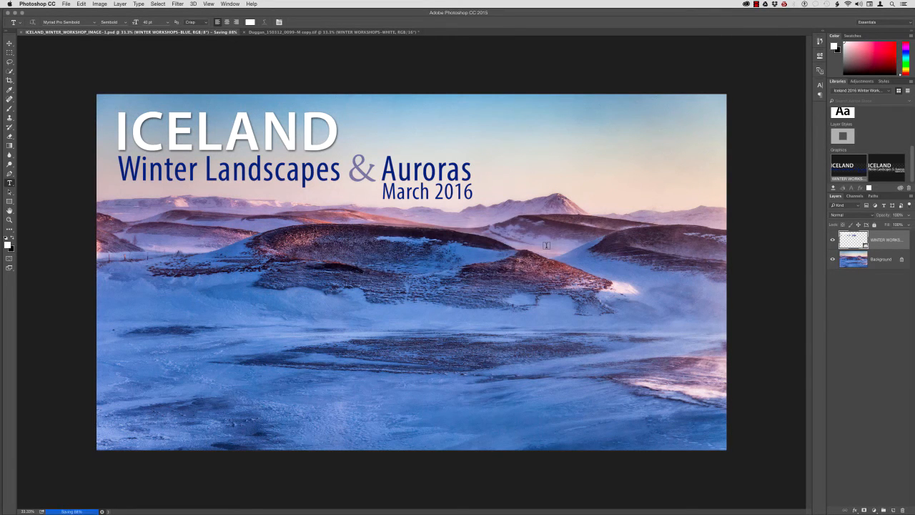
click(332, 33)
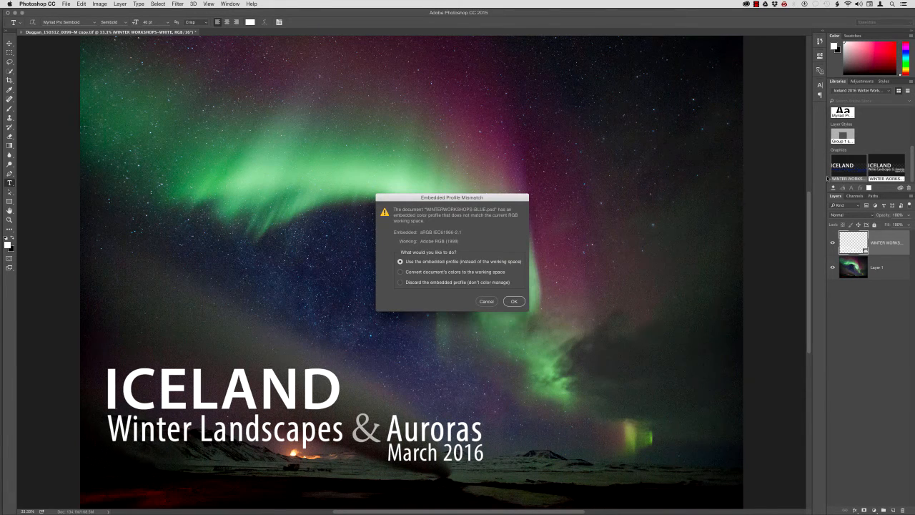
click(515, 300)
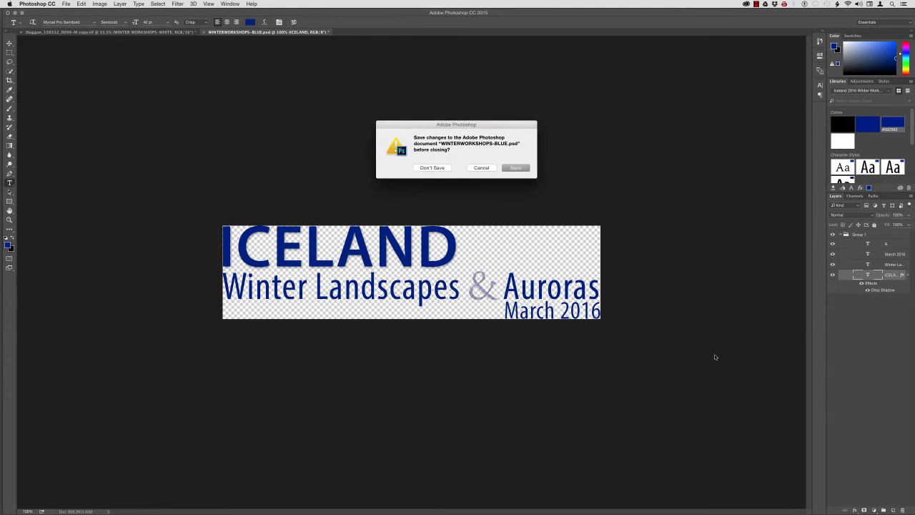
Answer the save prompt to close the WINTERWORKSHOPS-BLUE.psd title graphic.
click(432, 168)
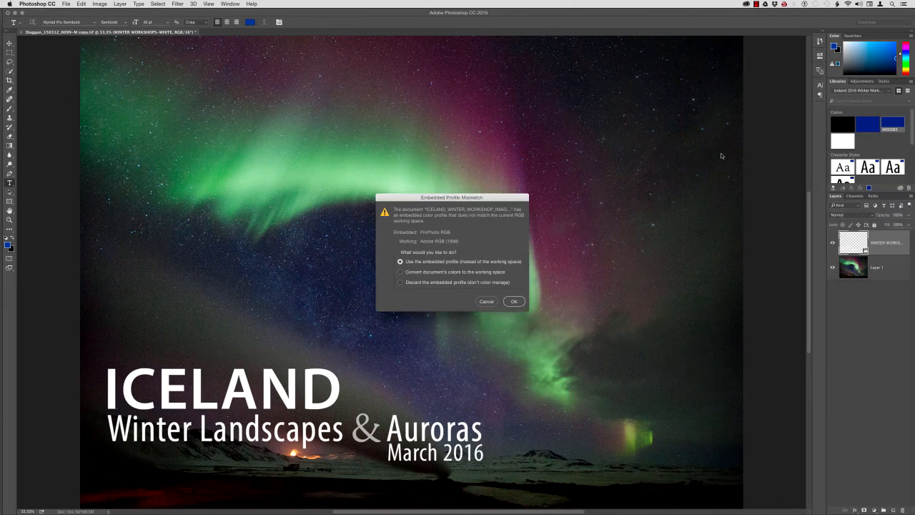
Keep the embedded profile and bring up the context menu of the linked WINTER WORKSHOPS layer.
click(514, 300)
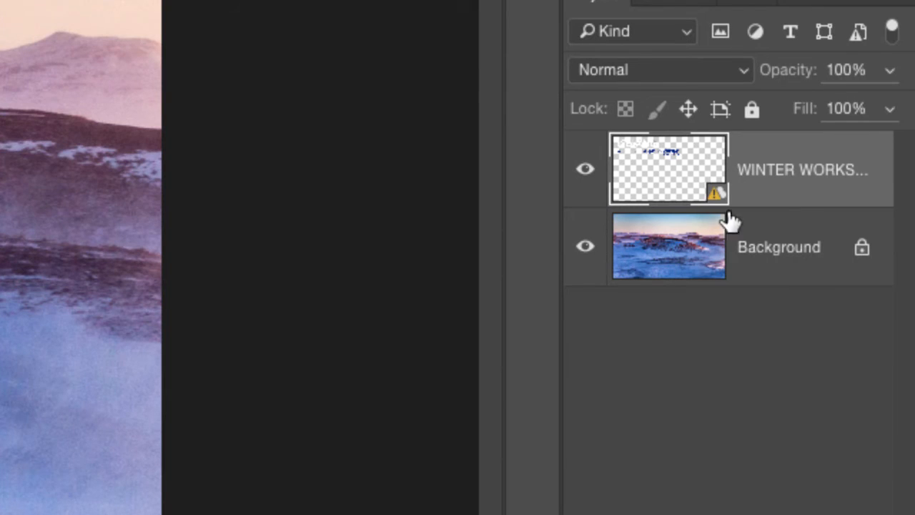
mouse_move(660, 197)
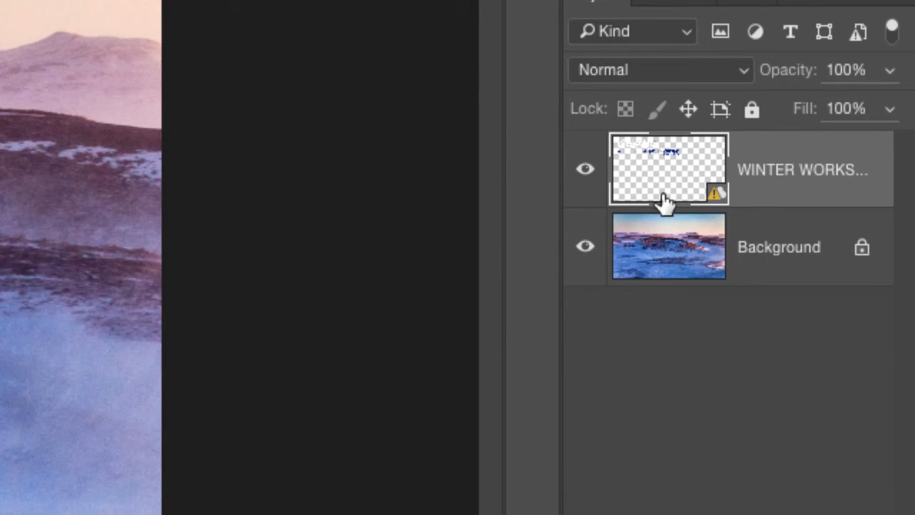
mouse_move(715, 200)
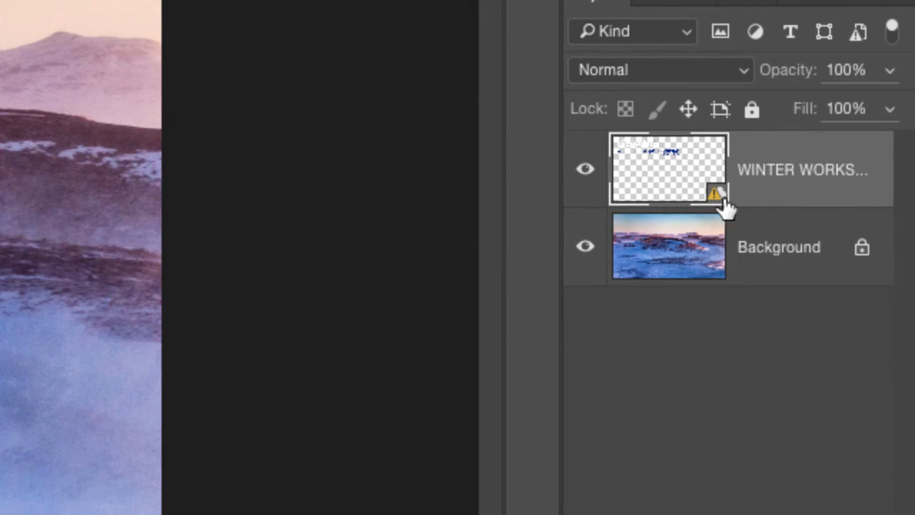
mouse_move(697, 232)
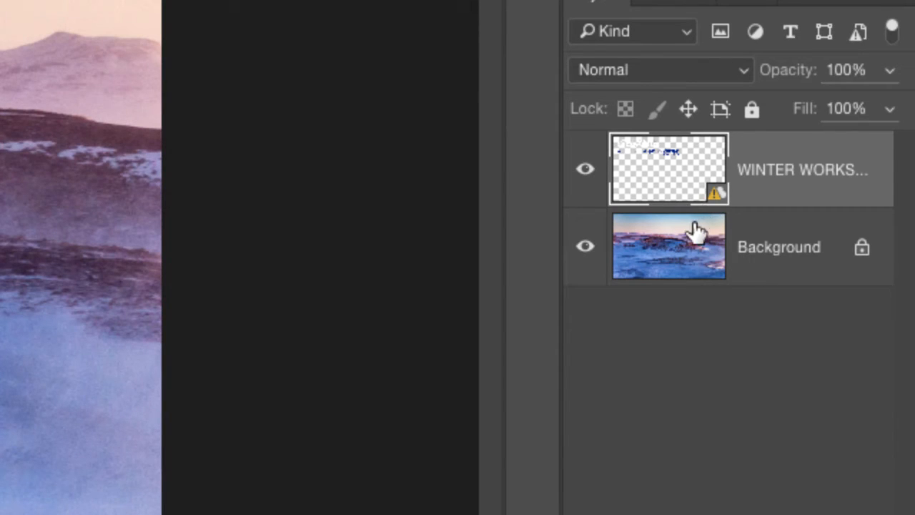
mouse_move(683, 252)
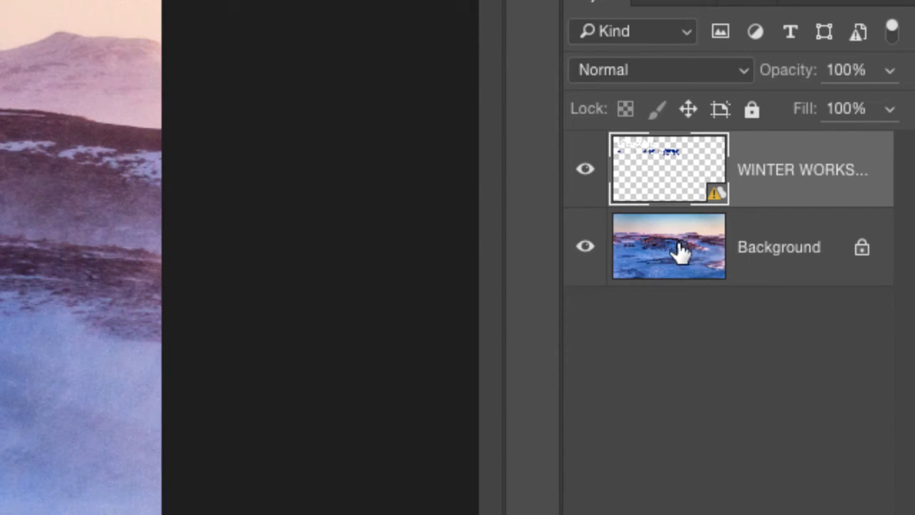
mouse_move(802, 223)
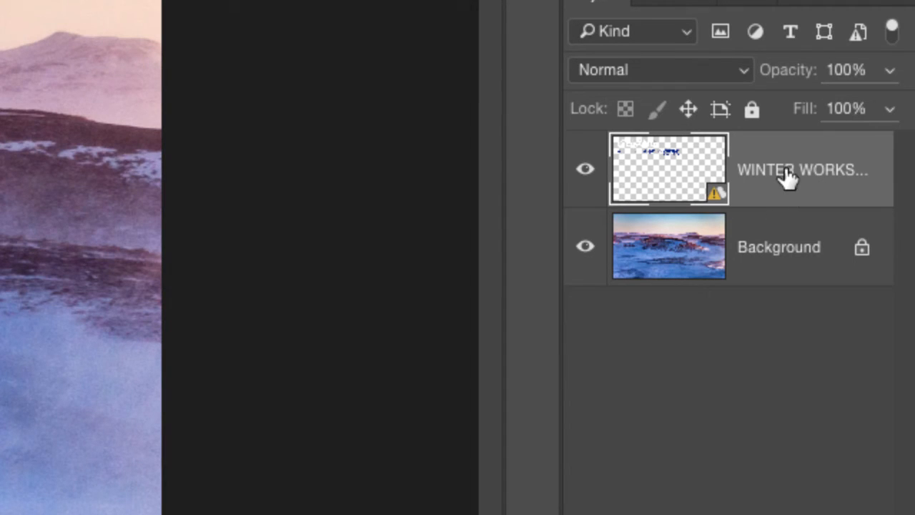
right_click(797, 168)
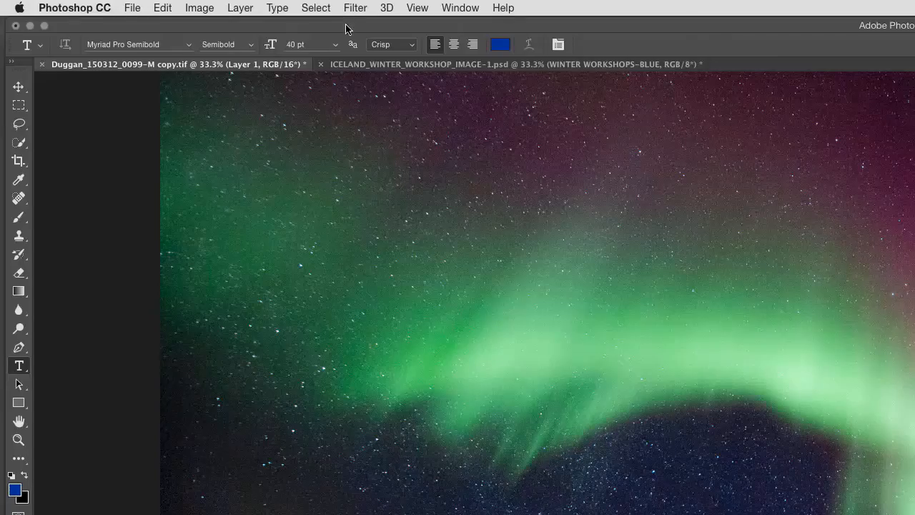
click(355, 9)
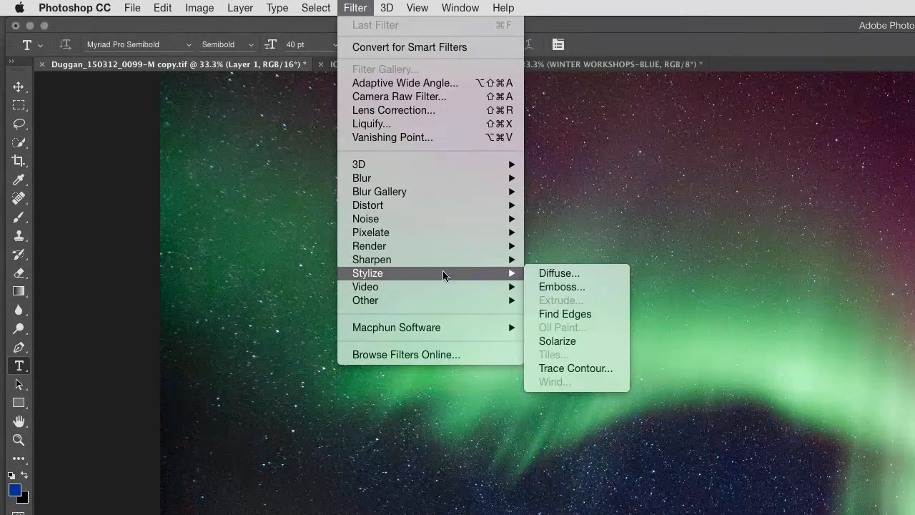
mouse_move(583, 335)
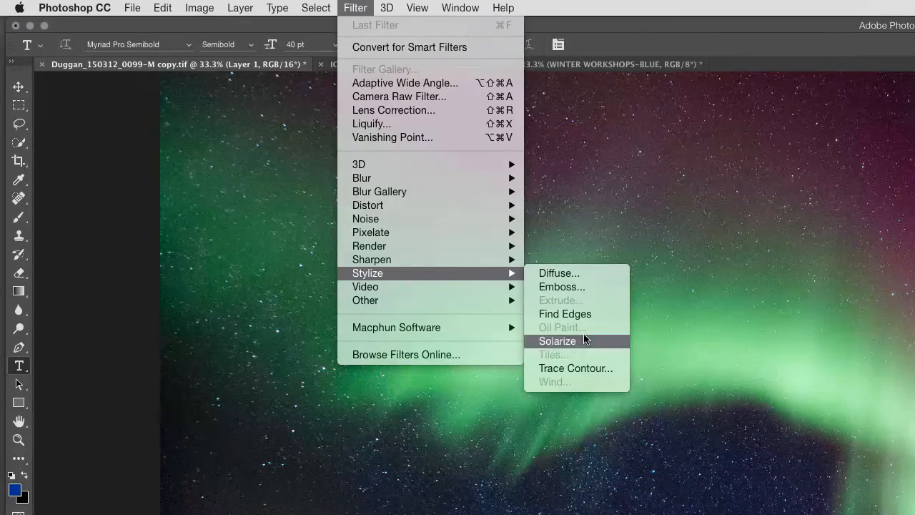
mouse_move(580, 336)
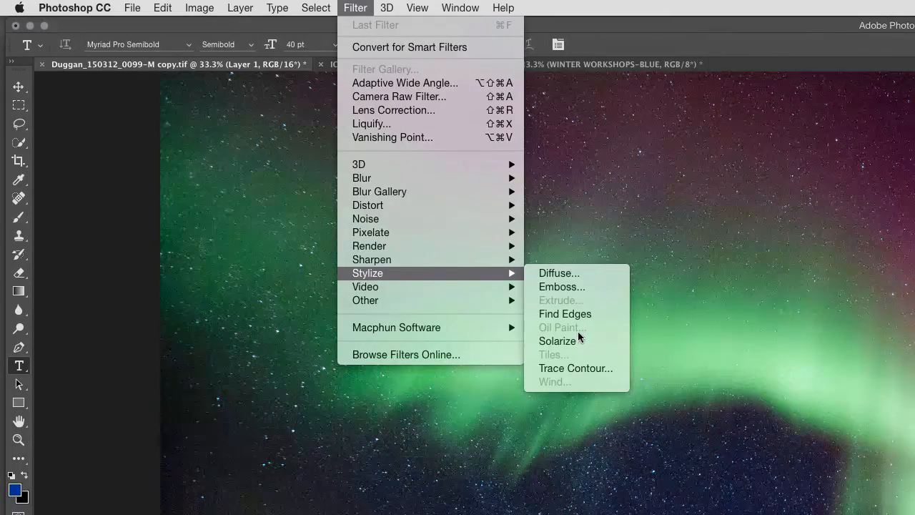
mouse_move(583, 335)
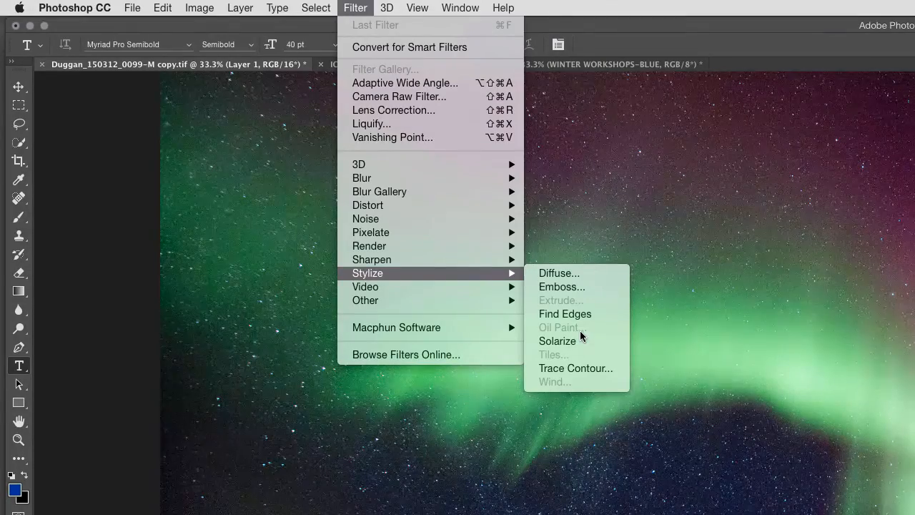
mouse_move(583, 340)
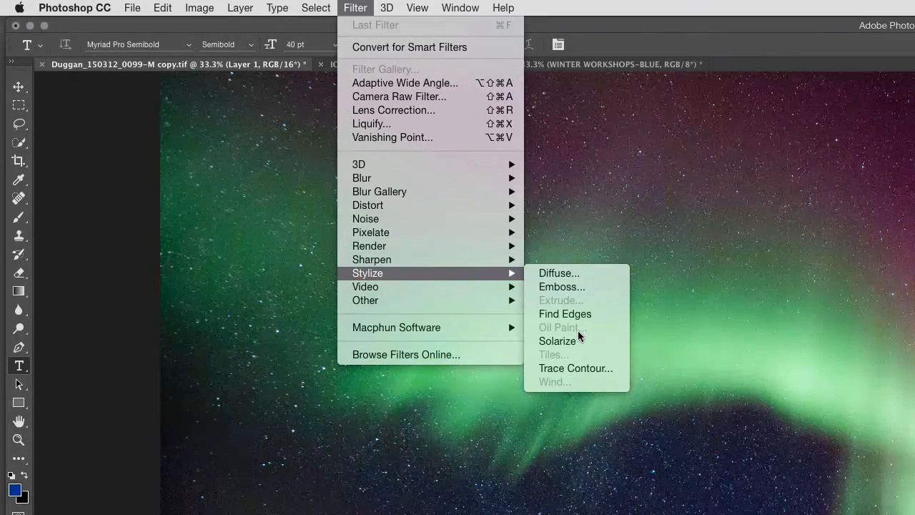
mouse_move(583, 327)
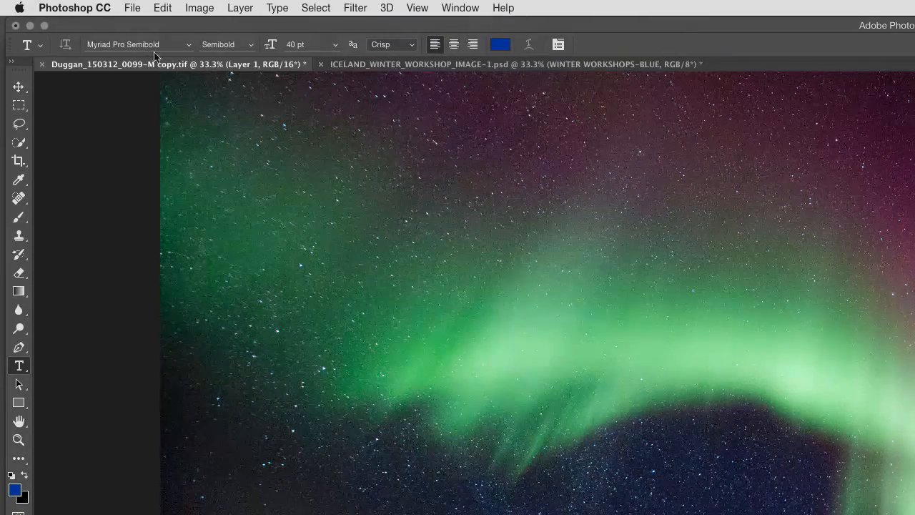
Show the Performance preferences' advanced graphics processor settings, where OpenCL is unavailable.
click(75, 8)
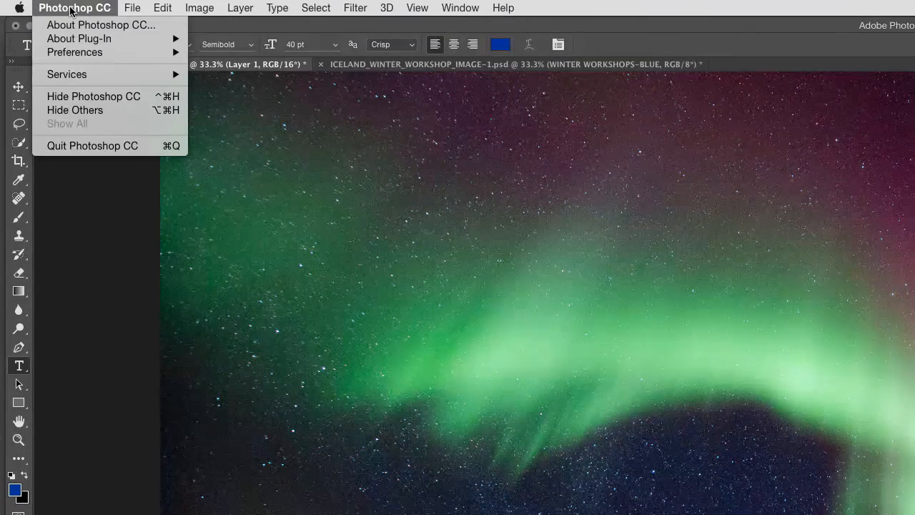
mouse_move(97, 66)
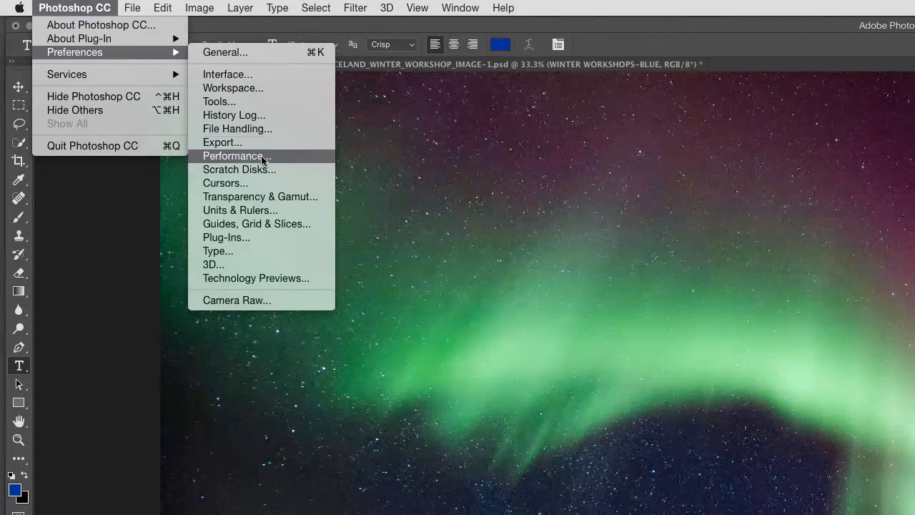
click(237, 156)
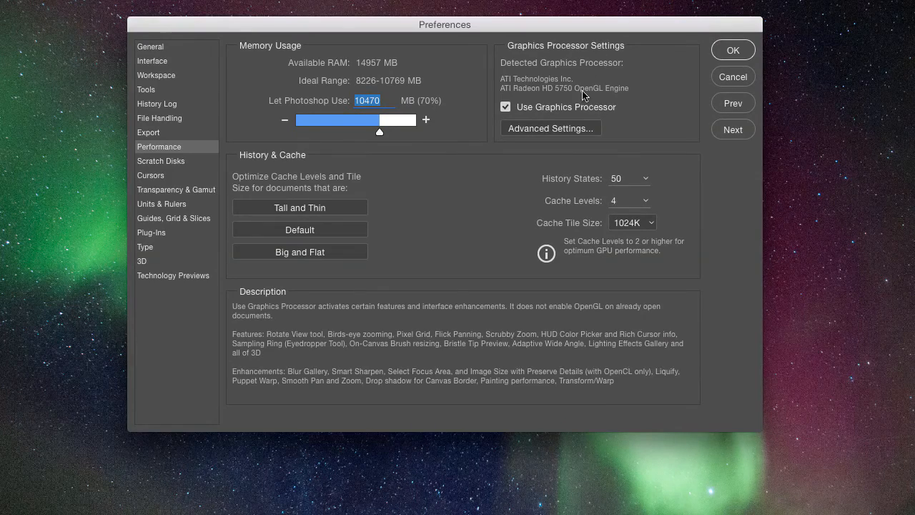
click(551, 128)
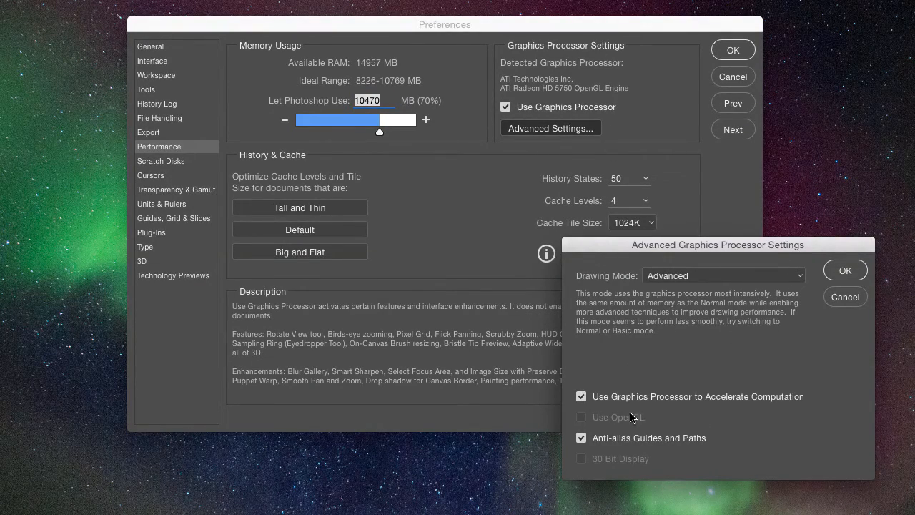
mouse_move(598, 412)
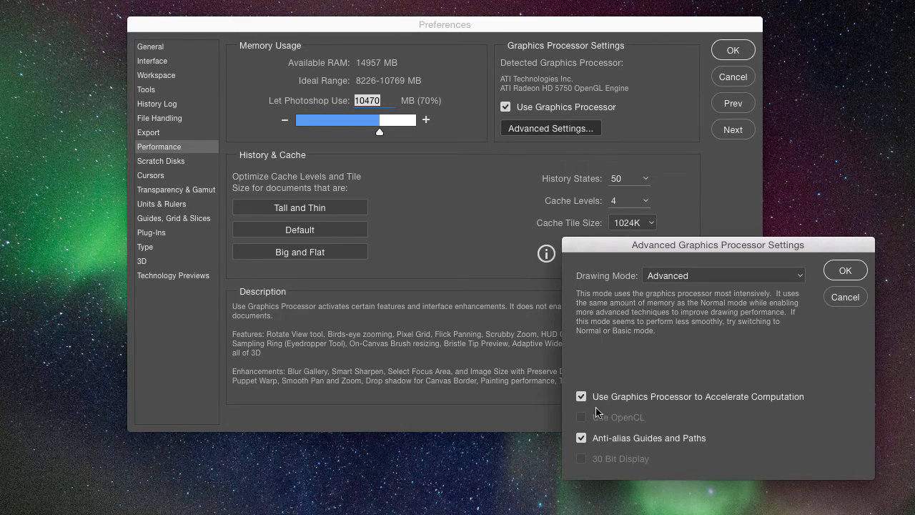
mouse_move(586, 420)
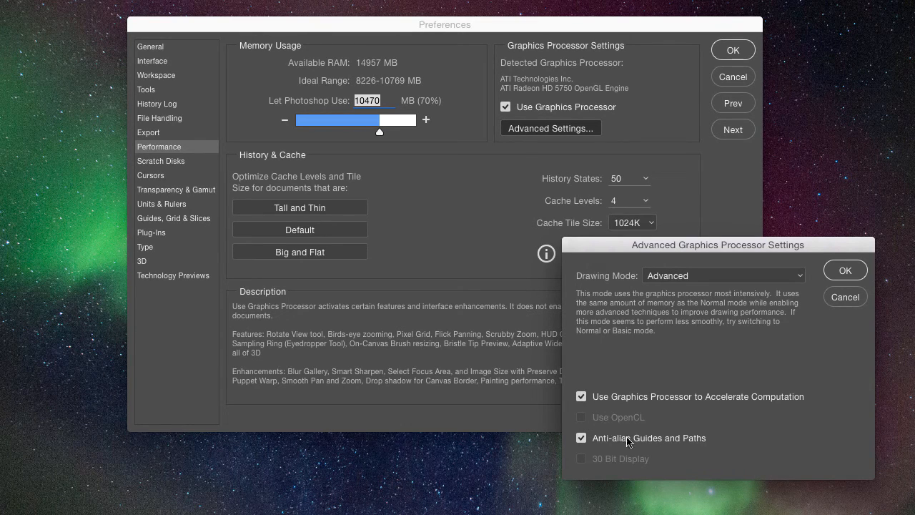
mouse_move(763, 377)
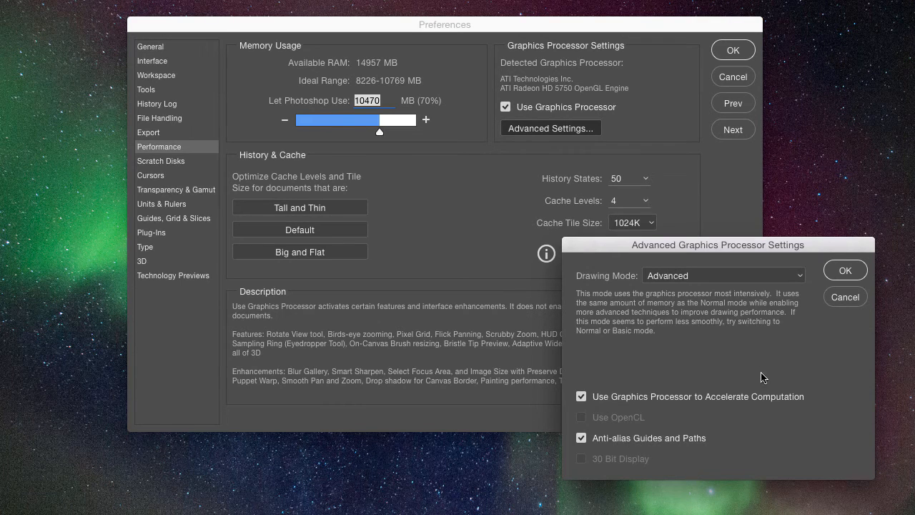
mouse_move(794, 388)
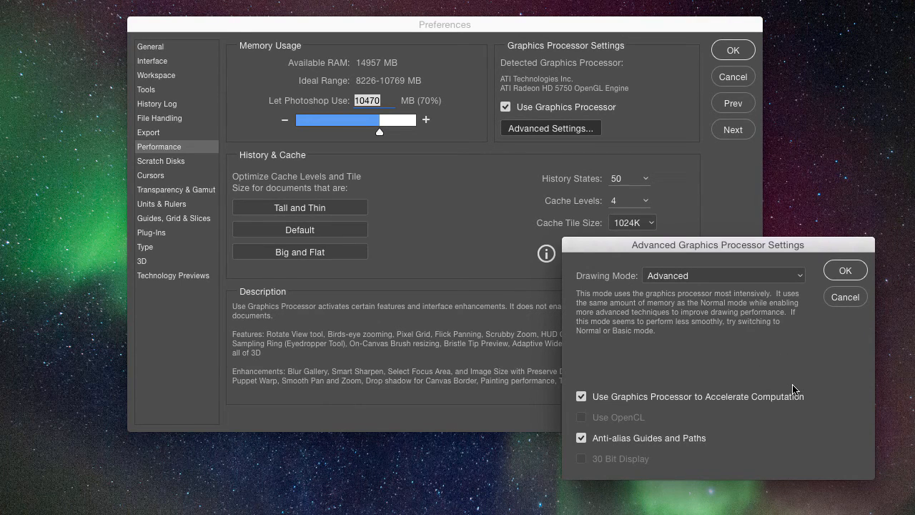
mouse_move(817, 335)
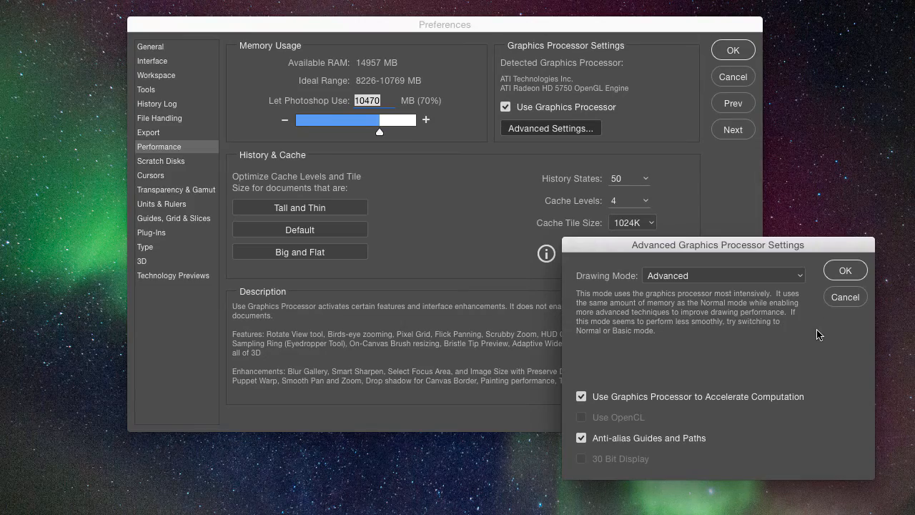
click(845, 270)
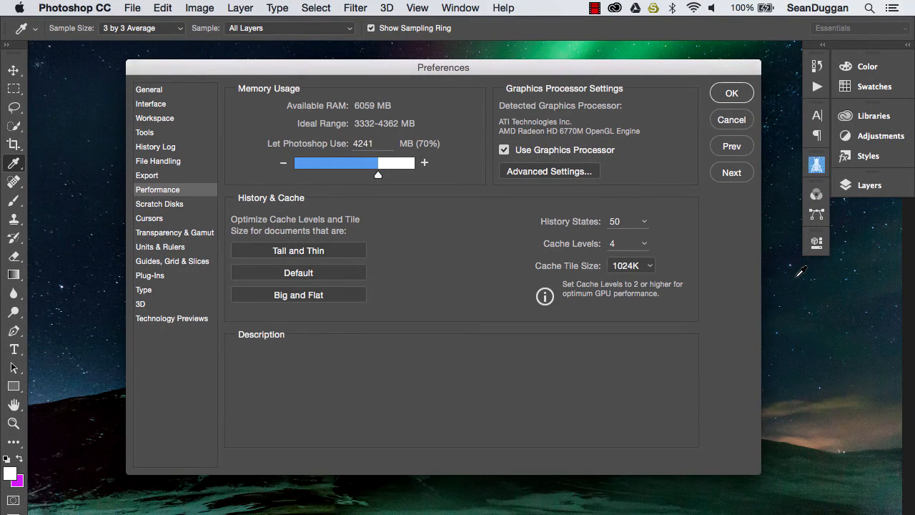
mouse_move(793, 281)
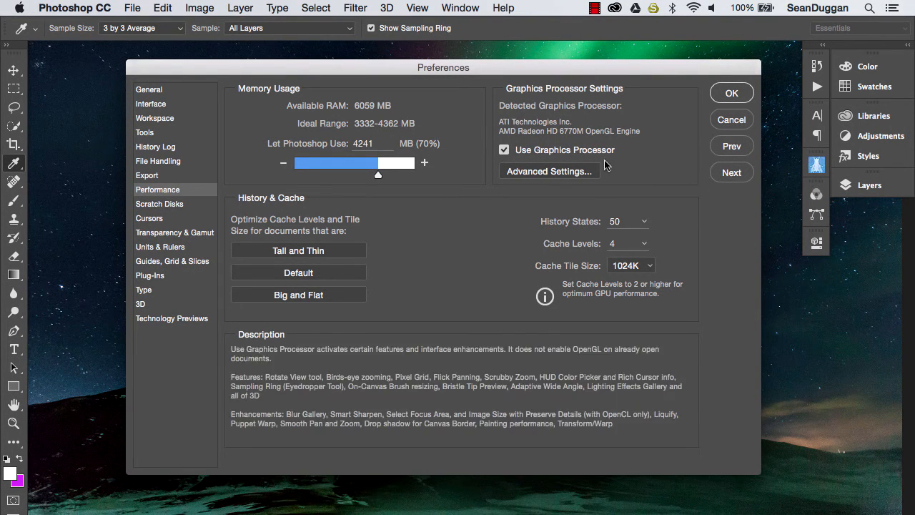
Tick Use OpenCL in the advanced graphics processor settings and confirm.
click(549, 172)
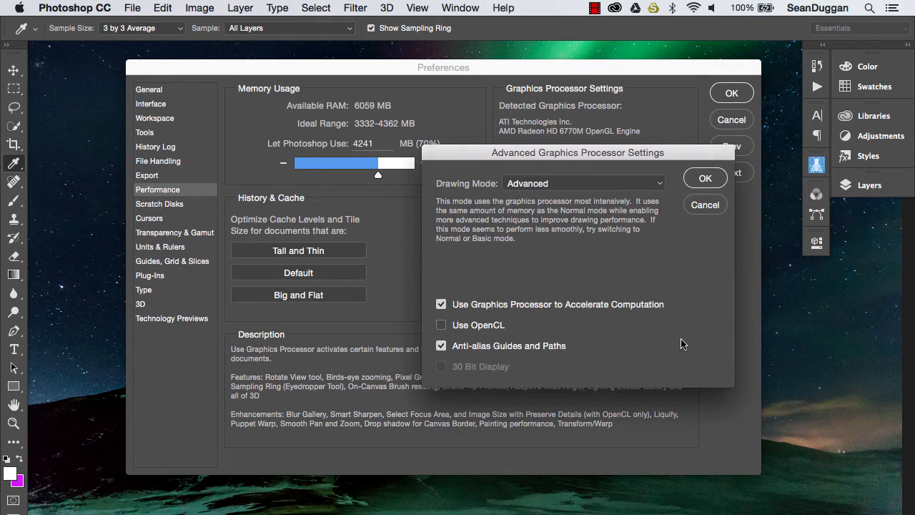
mouse_move(656, 340)
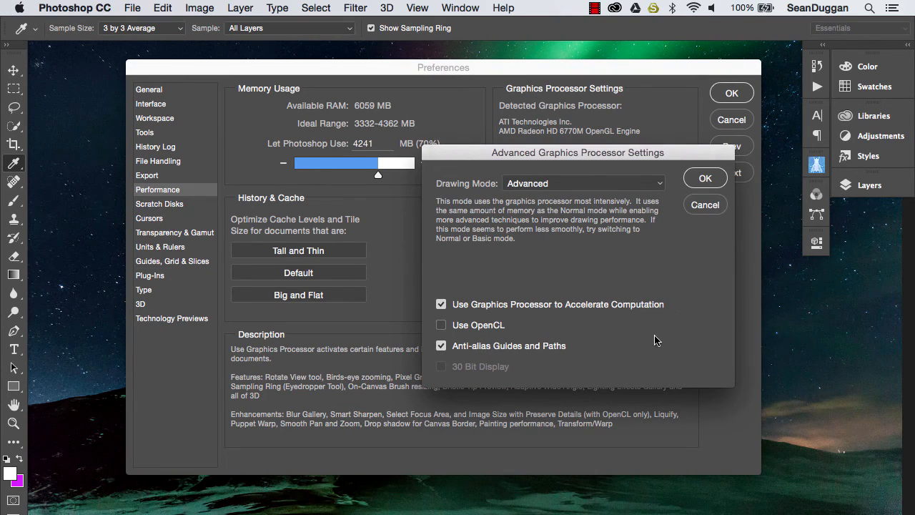
click(441, 324)
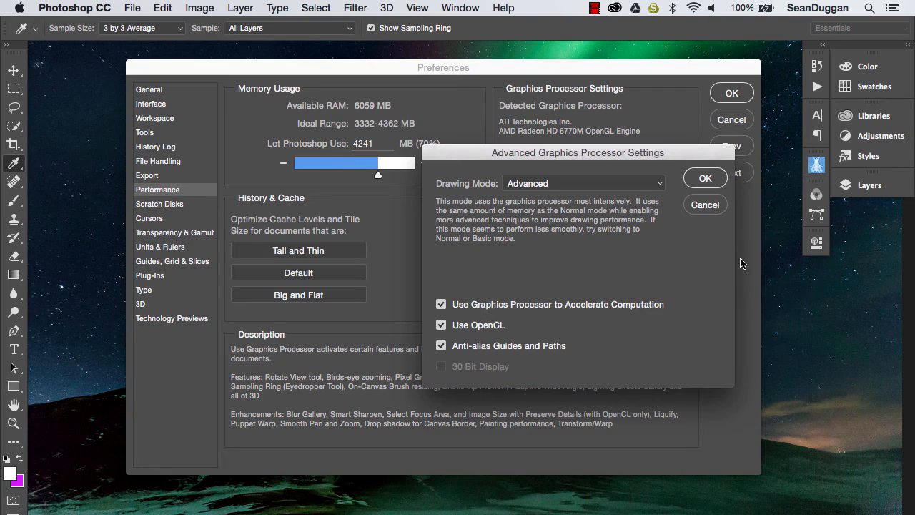
click(704, 177)
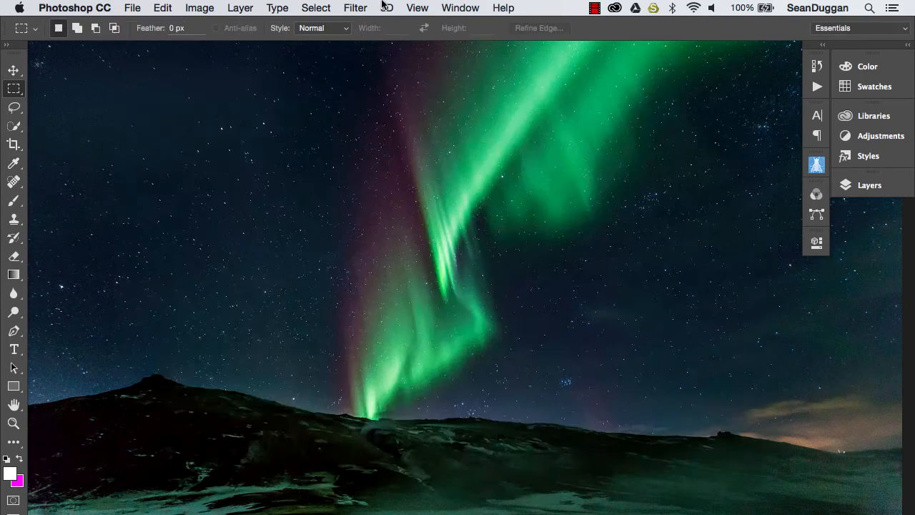
Apply Oil Paint to the aurora photo with higher stylization, cleanliness and scale, lower bristle detail, angle 30.
click(355, 8)
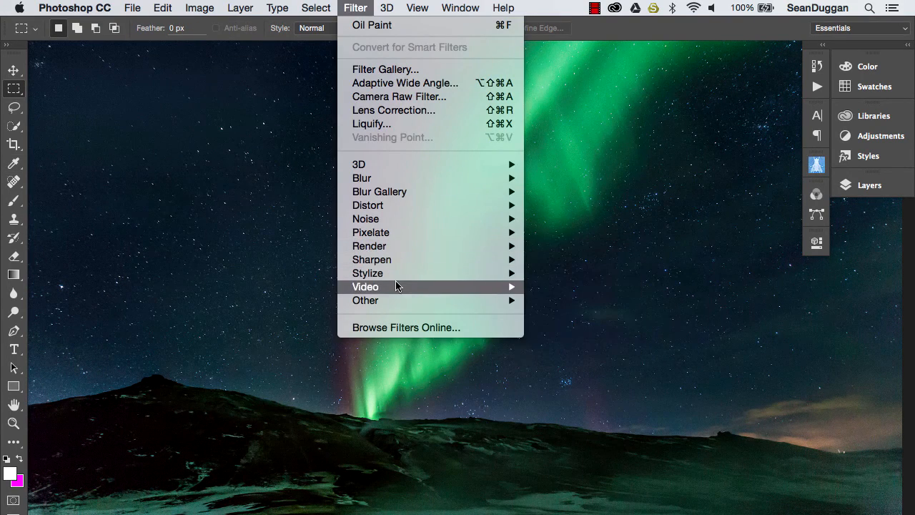
mouse_move(366, 273)
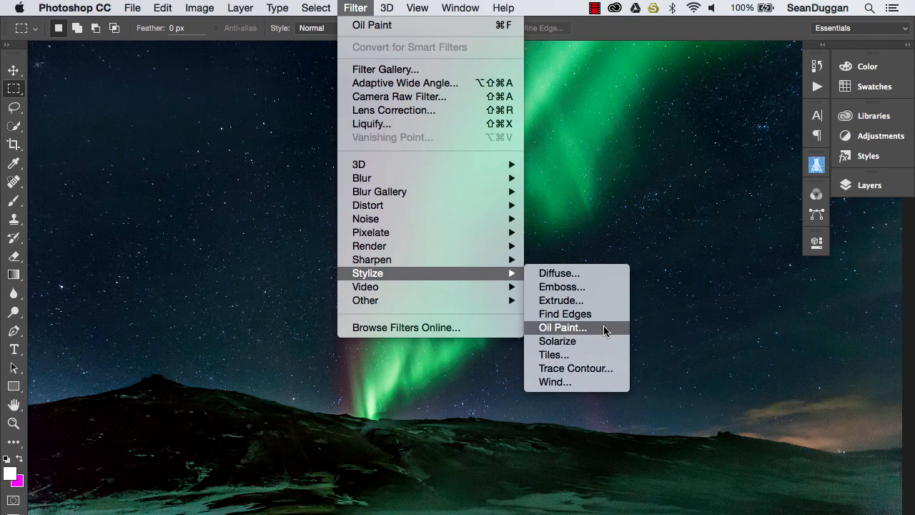
click(563, 328)
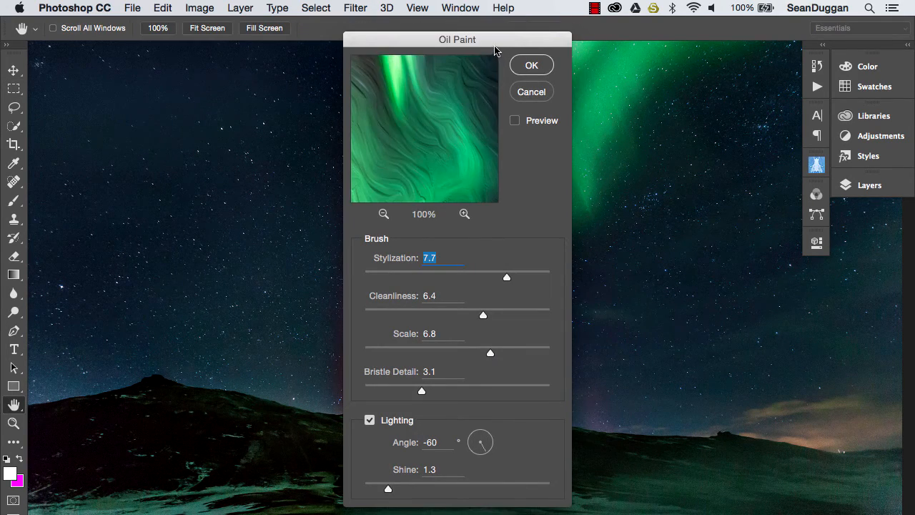
drag(458, 40, 566, 44)
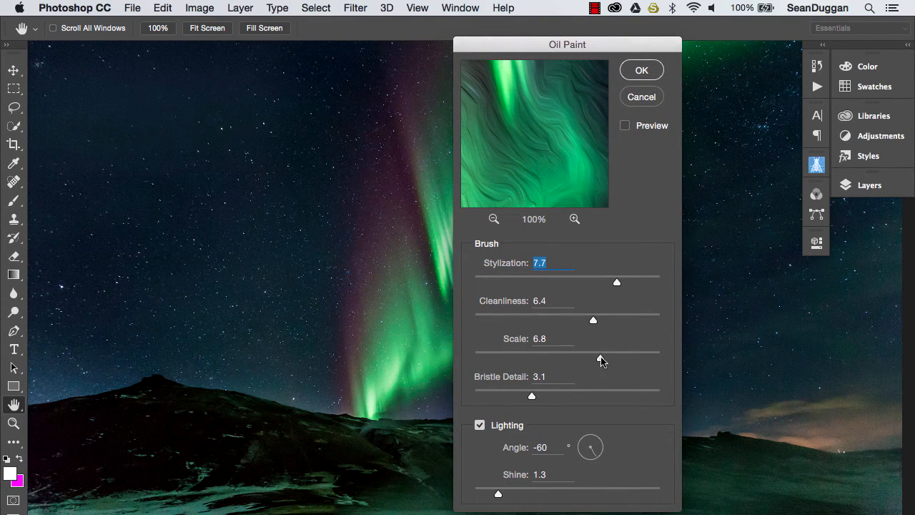
drag(601, 357, 637, 357)
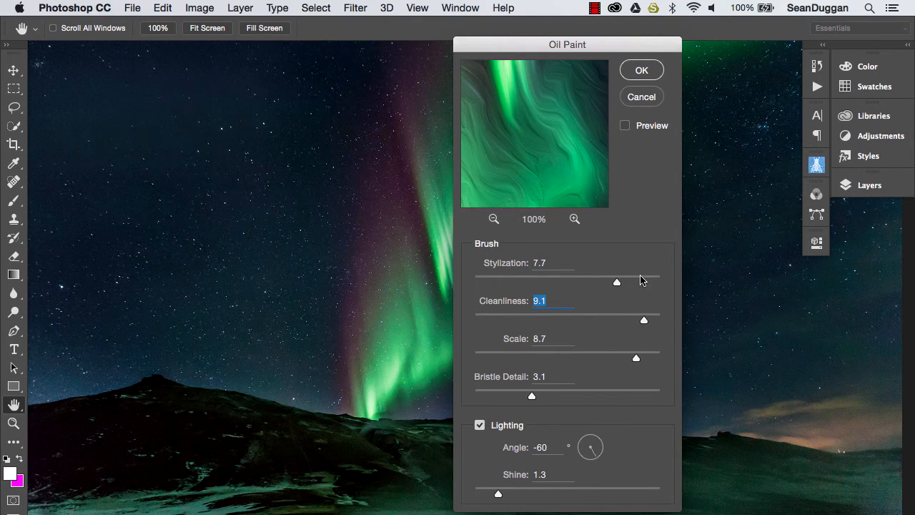
drag(616, 281, 641, 280)
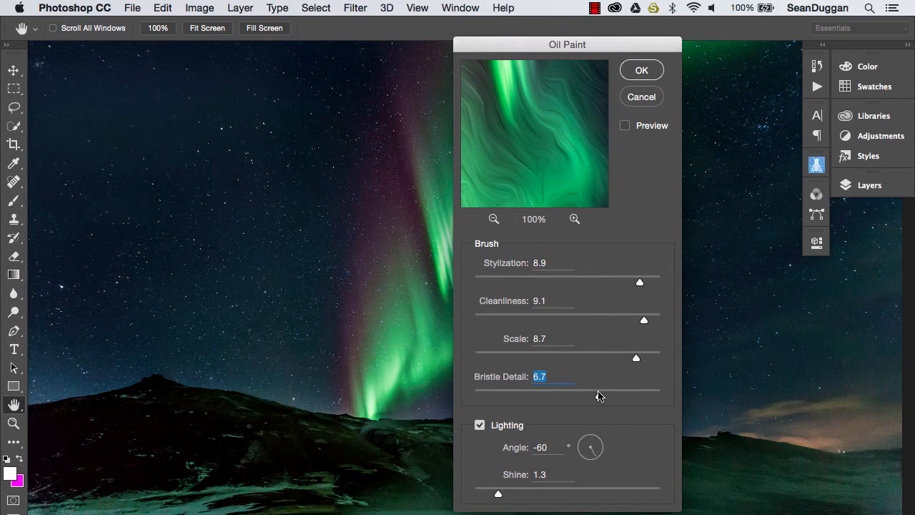
drag(599, 389, 508, 389)
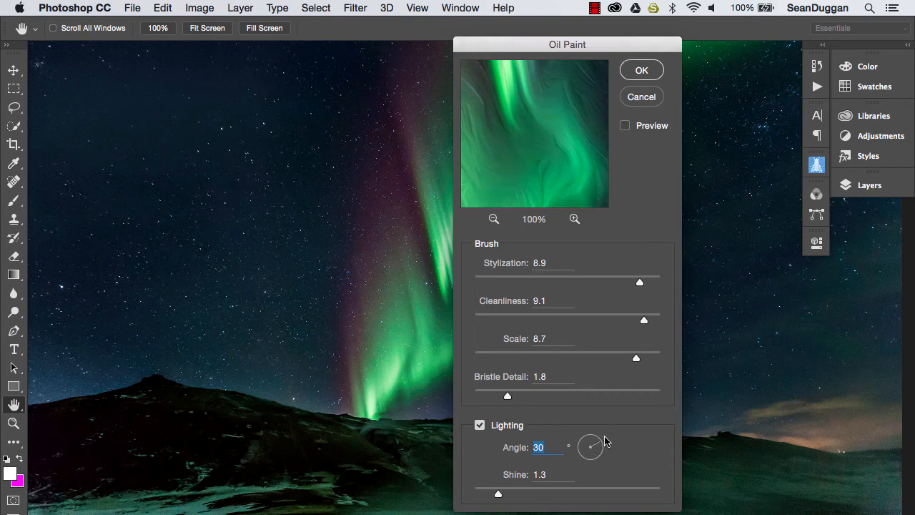
click(640, 68)
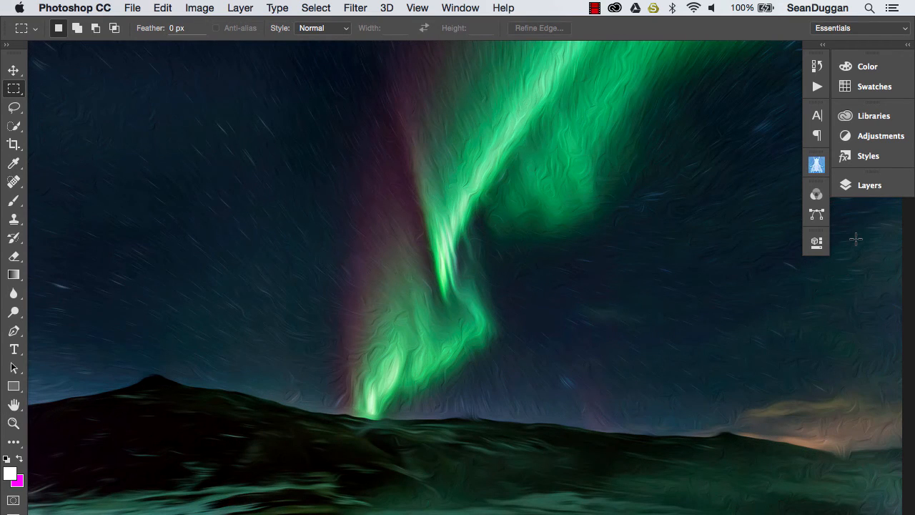
click(869, 185)
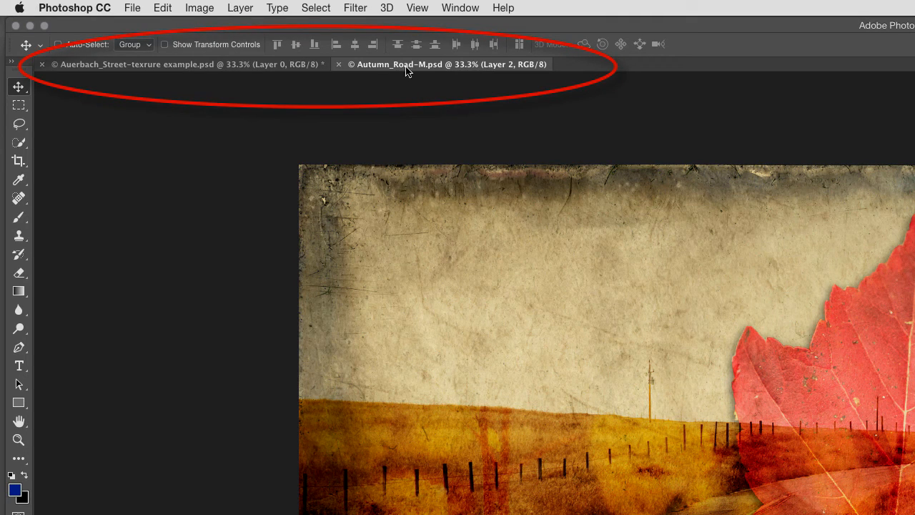
mouse_move(757, 449)
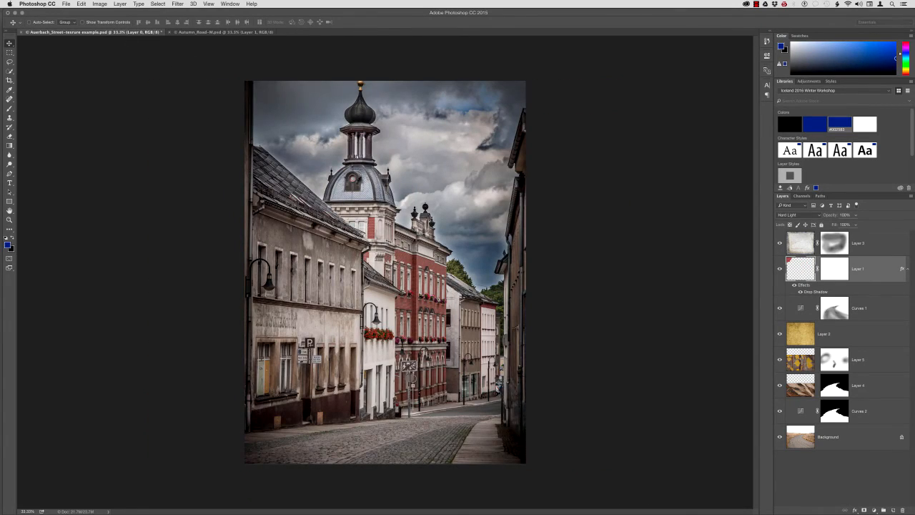
Bring the Autumn_Road-M.psd document with the red leaf to the front.
click(207, 31)
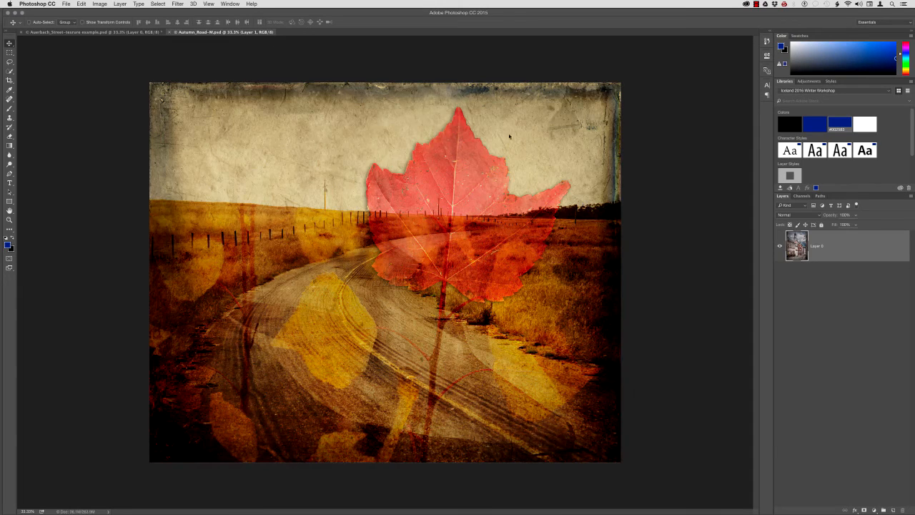